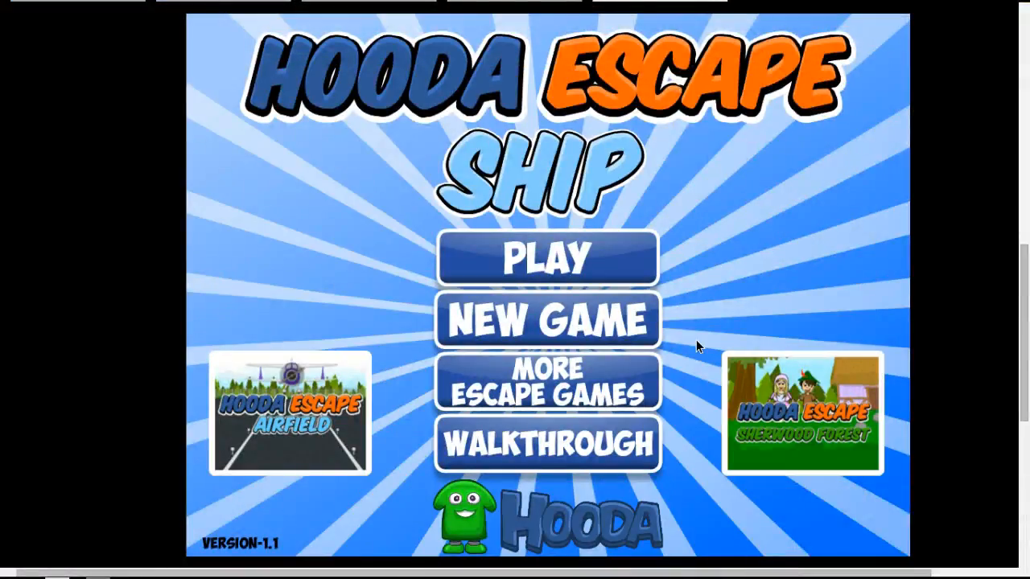
mouse_move(576, 234)
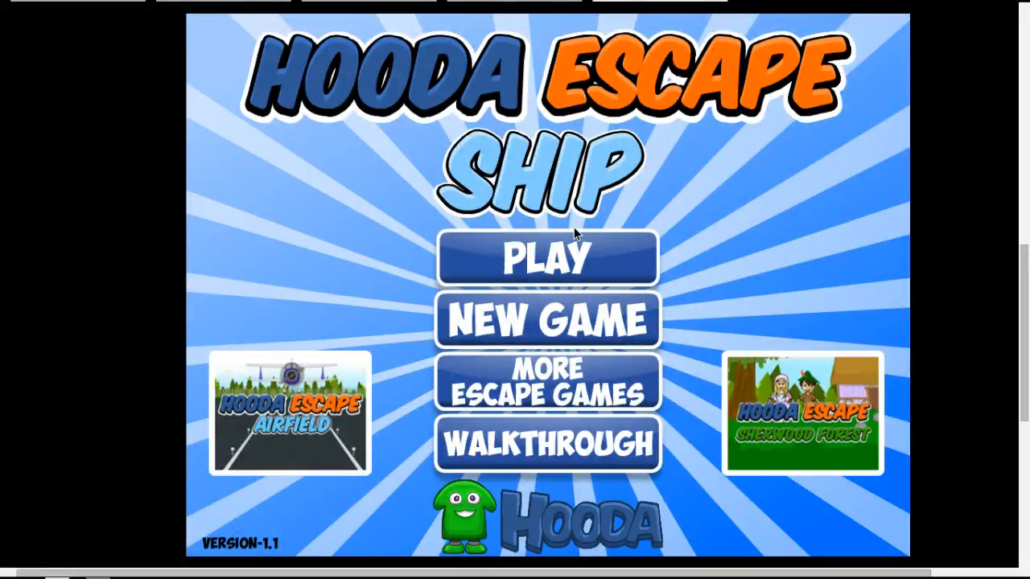
mouse_move(473, 296)
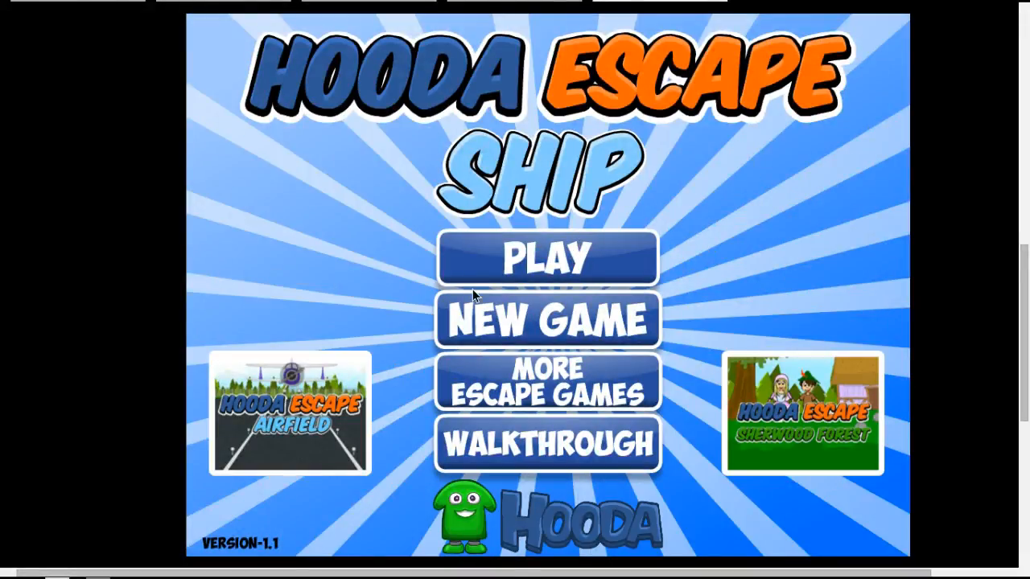
Start the game, open the galley door, move a deck barrel and walk on to the crate room.
click(547, 258)
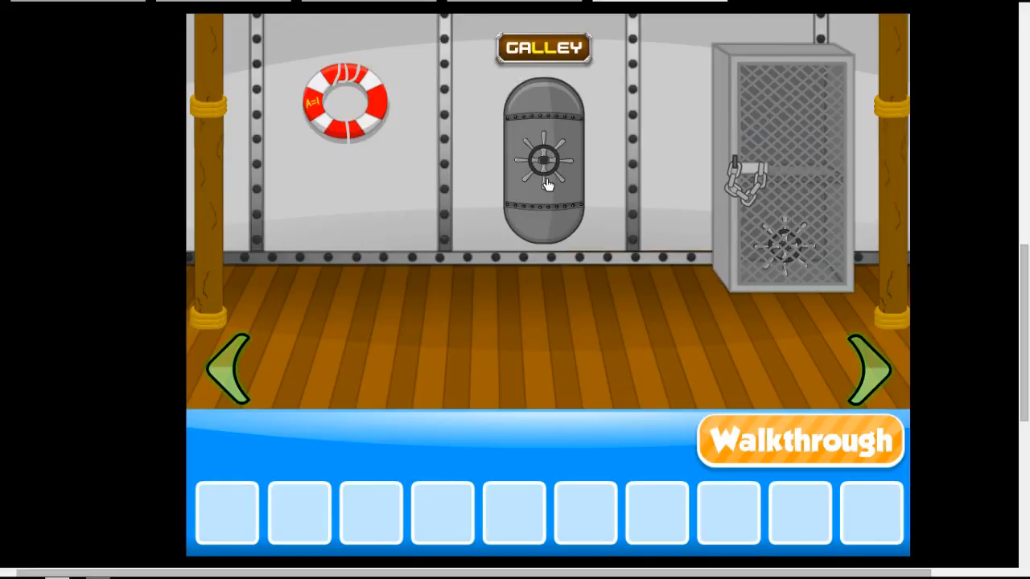
click(868, 370)
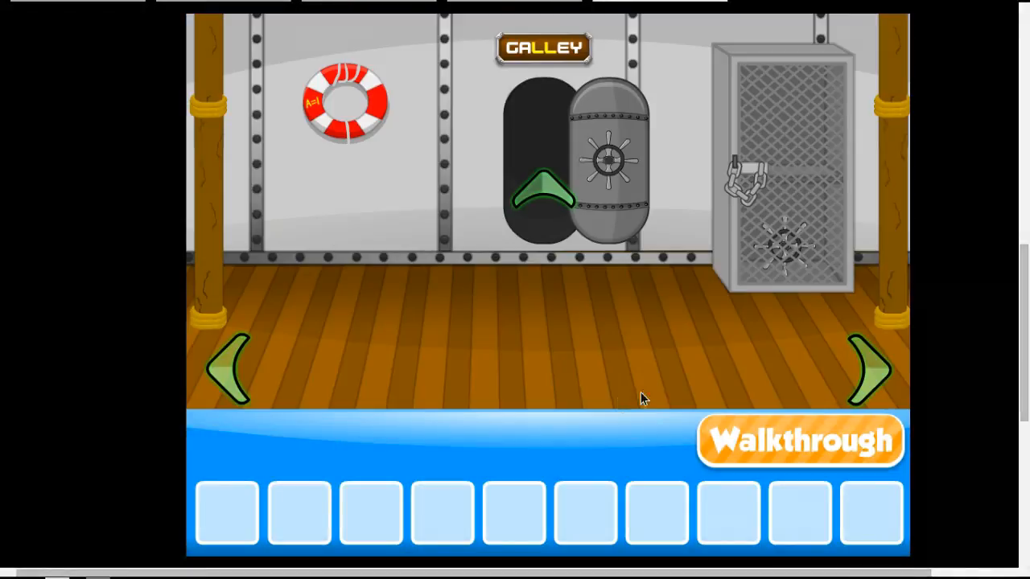
click(869, 370)
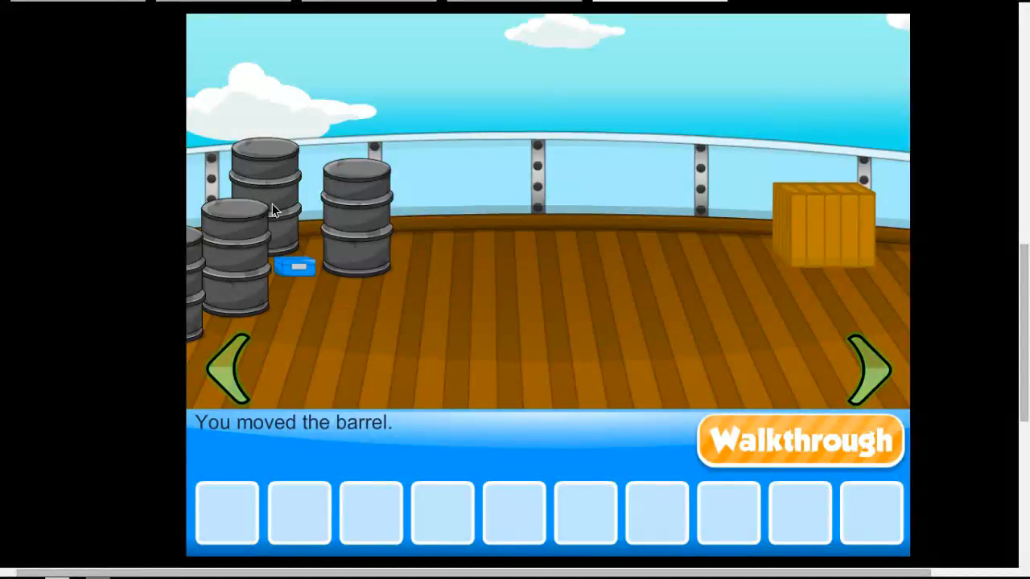
click(869, 368)
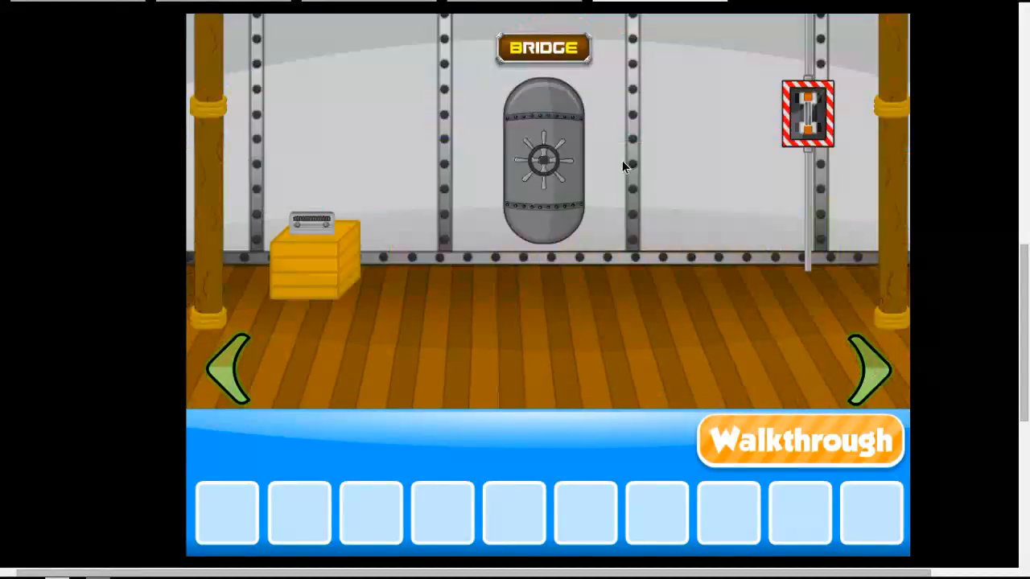
click(869, 370)
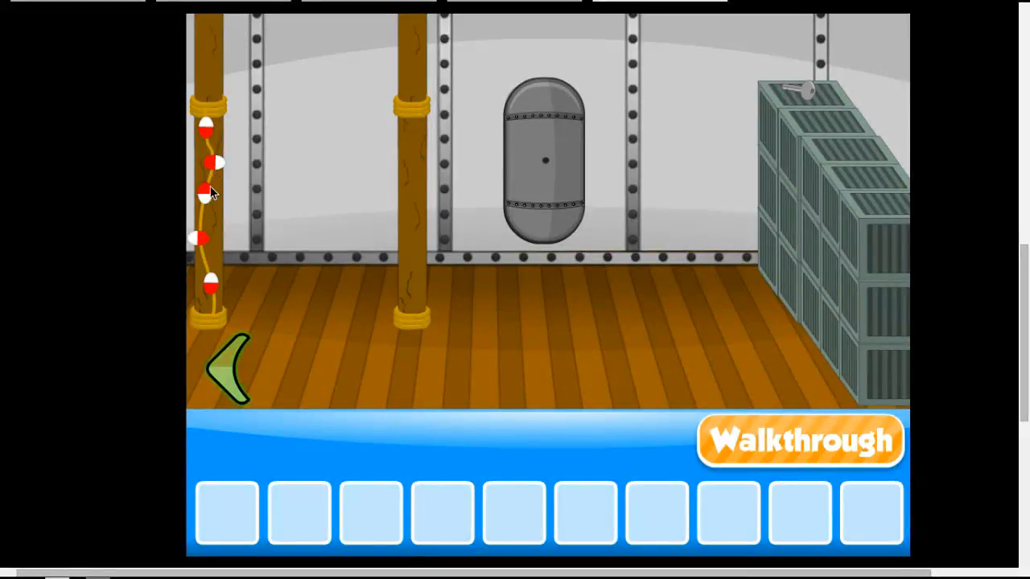
mouse_move(224, 296)
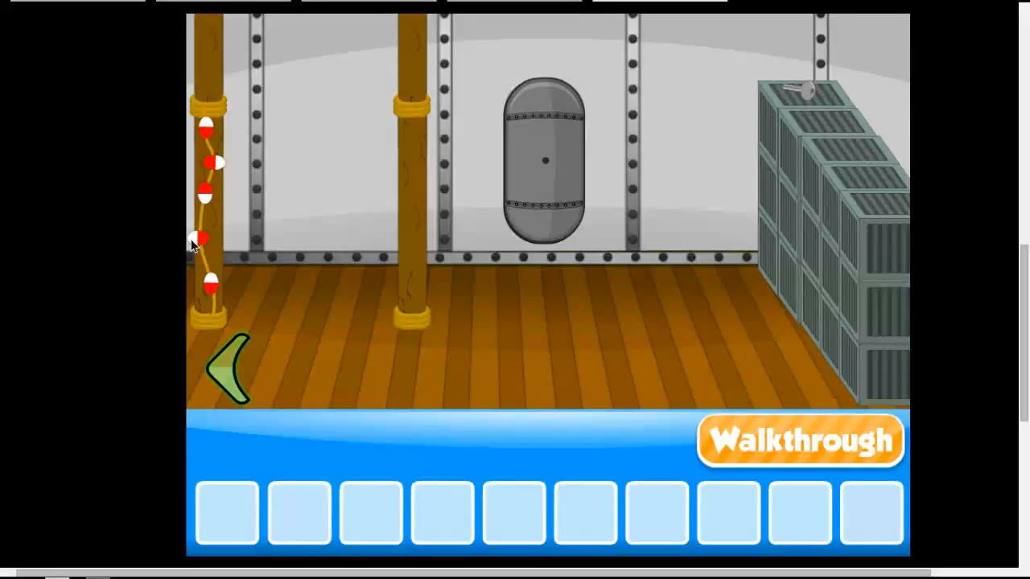
mouse_move(207, 228)
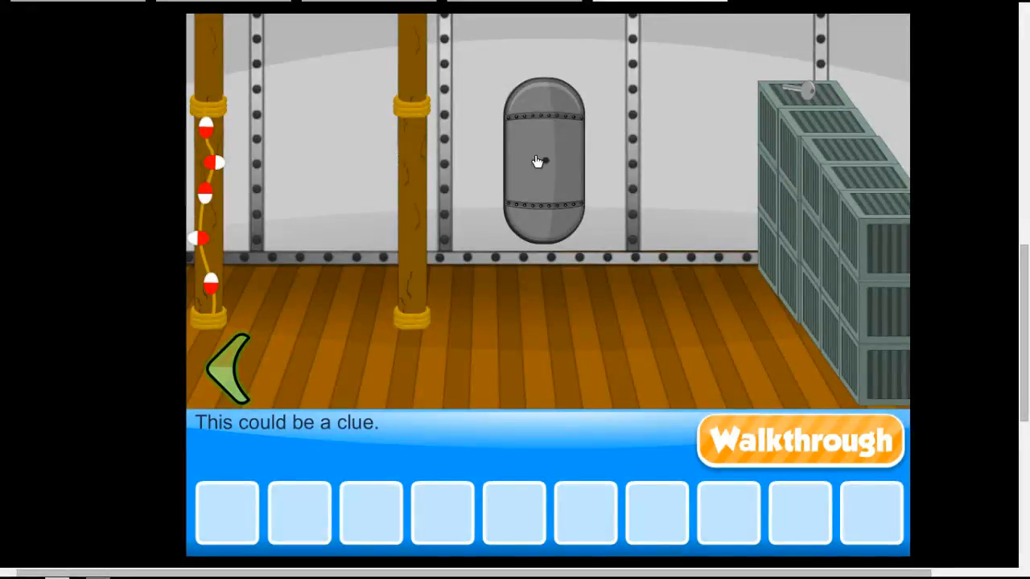
Inspect the handle-less door and the unreachable key on the crates, then walk back through the deck to the bridge room.
click(544, 161)
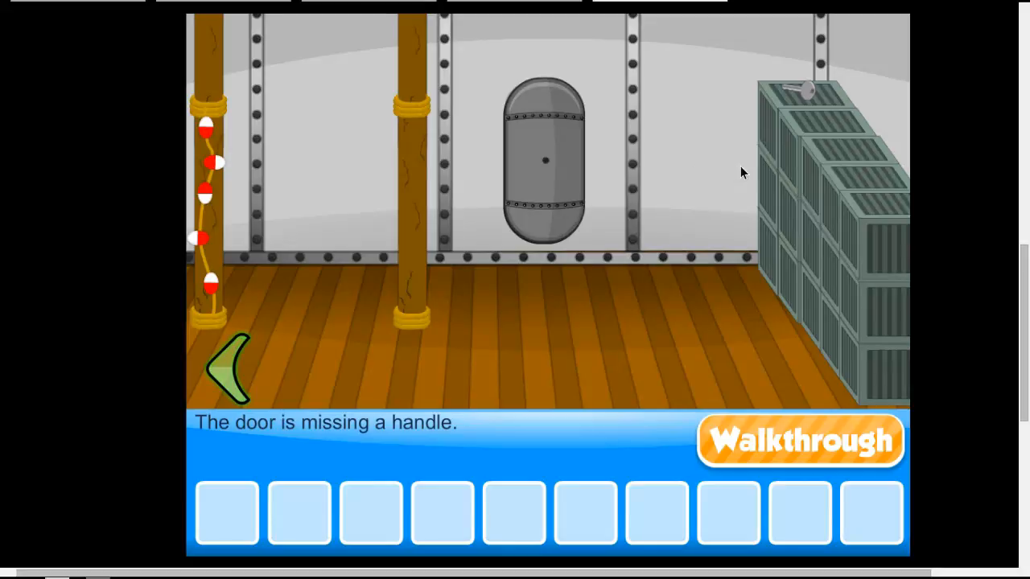
click(804, 90)
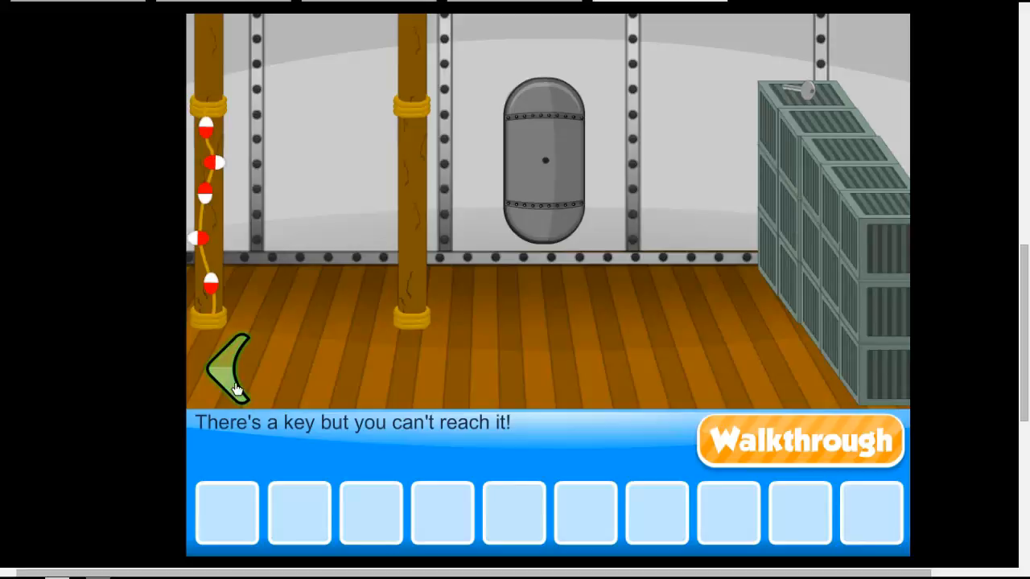
click(234, 370)
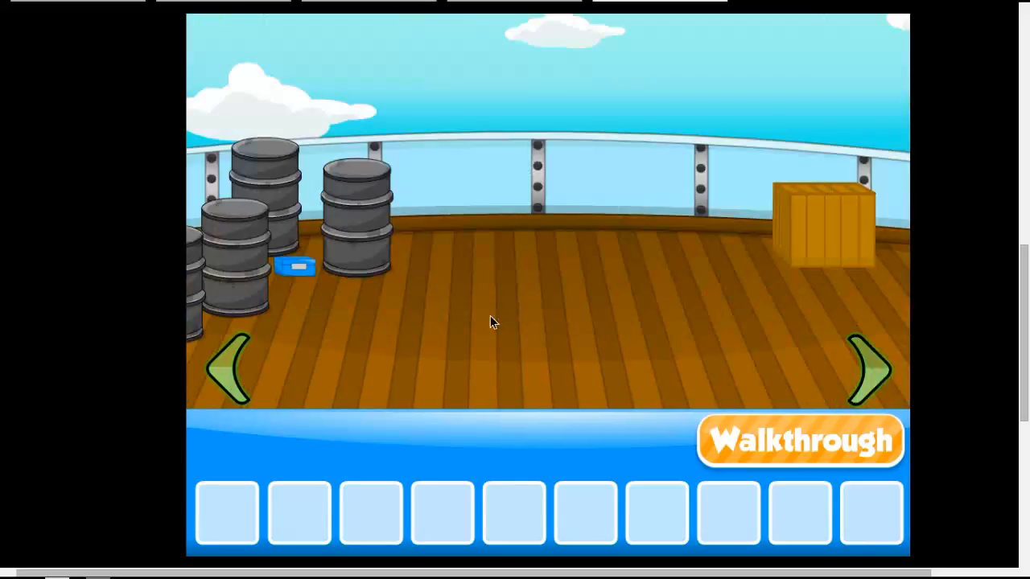
click(869, 370)
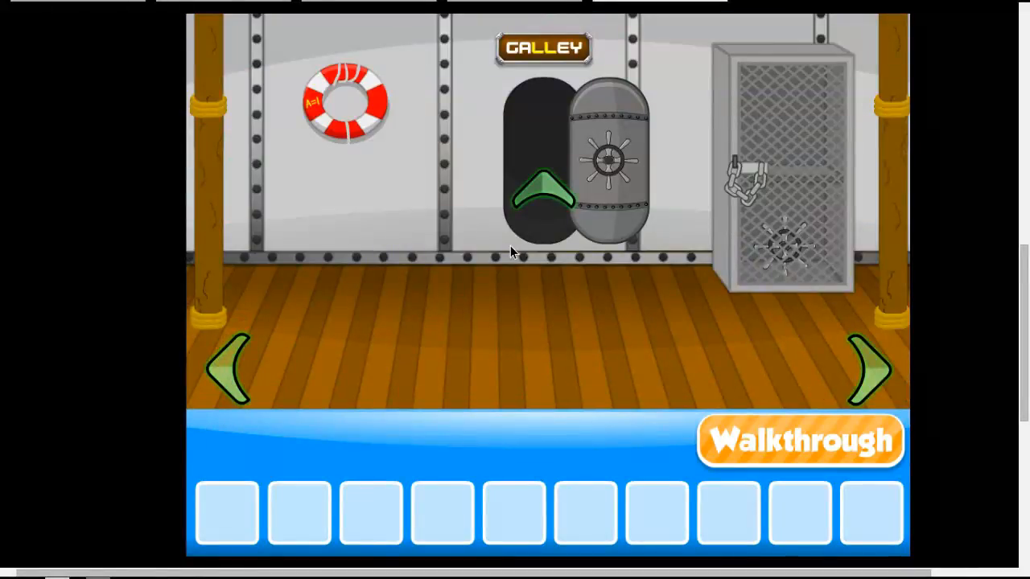
mouse_move(270, 380)
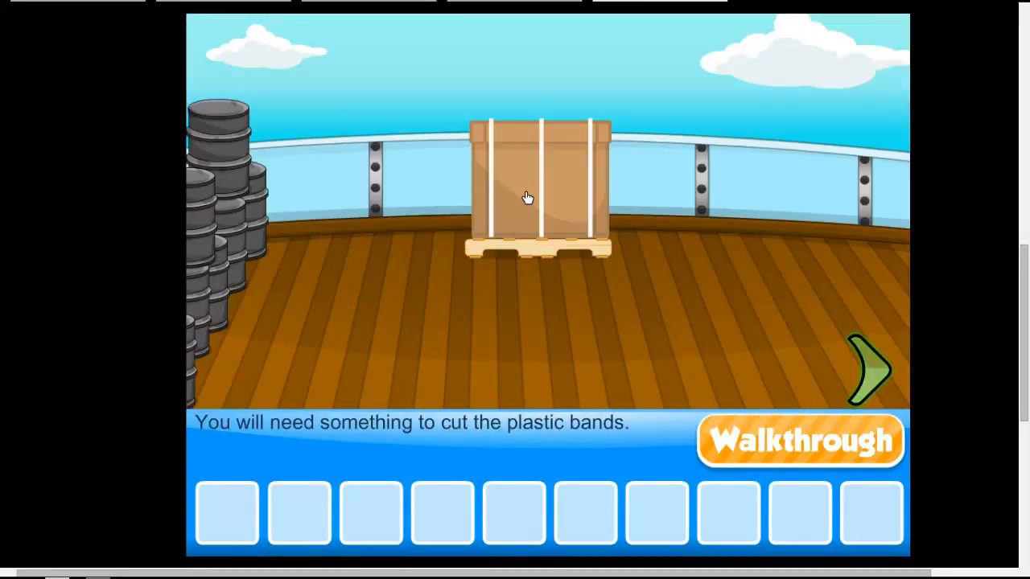
mouse_move(215, 222)
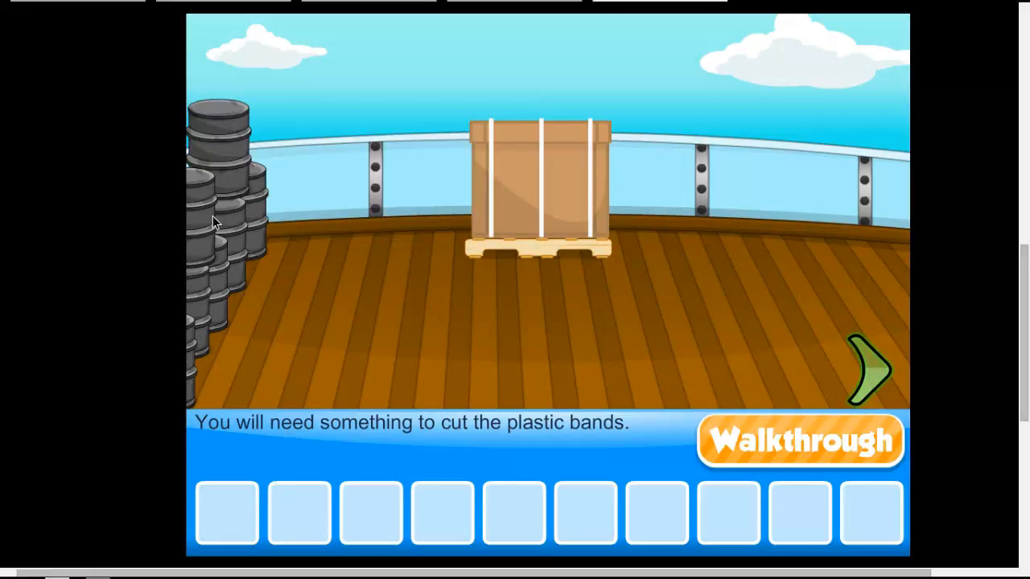
click(867, 371)
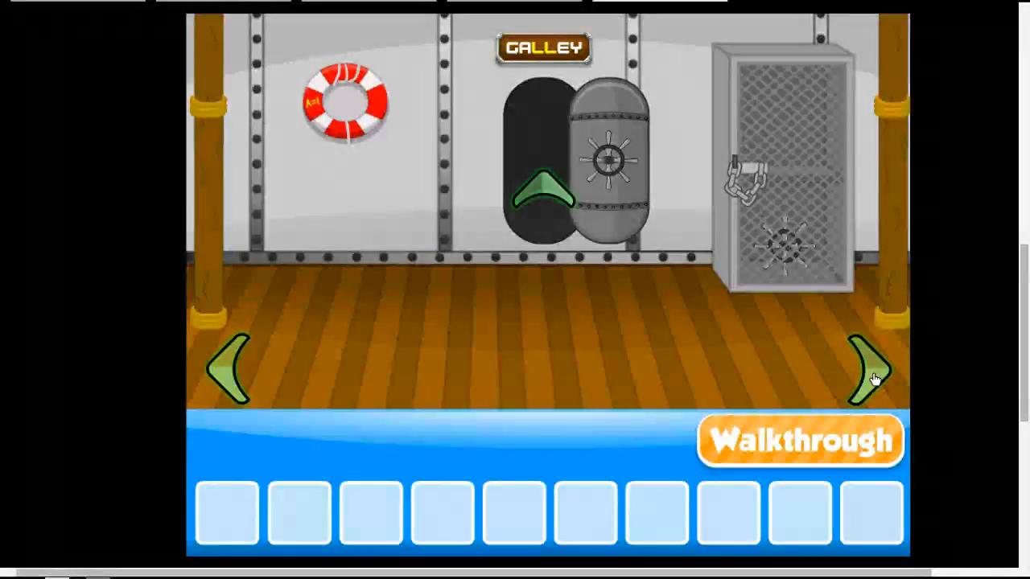
click(869, 370)
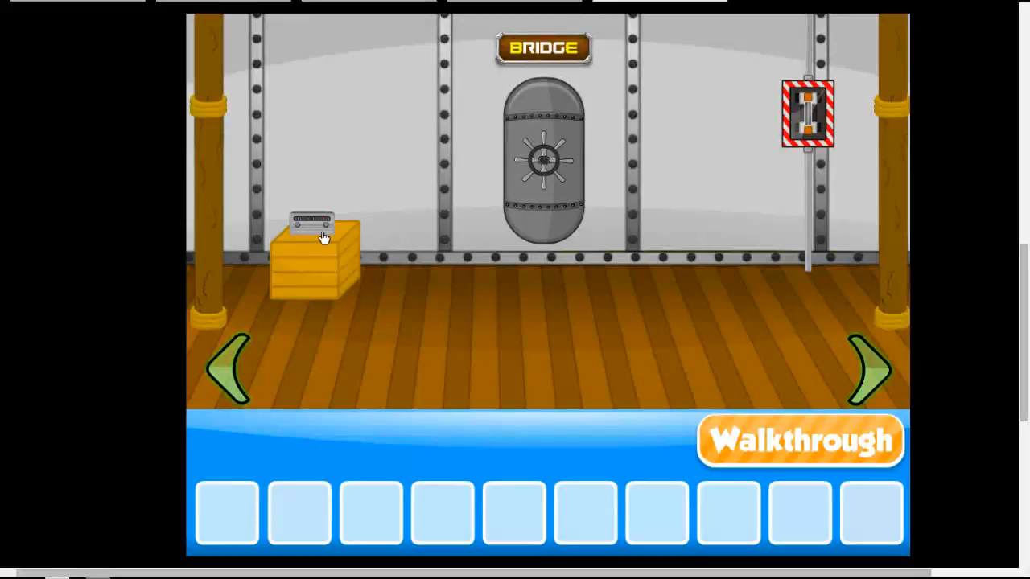
Examine the radio dial on the bridge crate, then visit the galley kitchen and leave it.
click(314, 229)
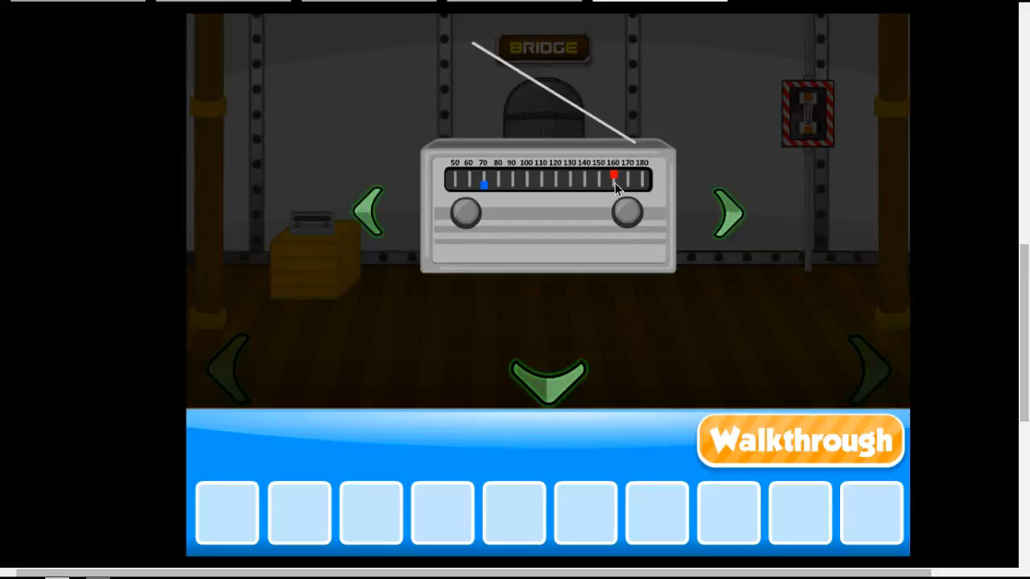
mouse_move(539, 218)
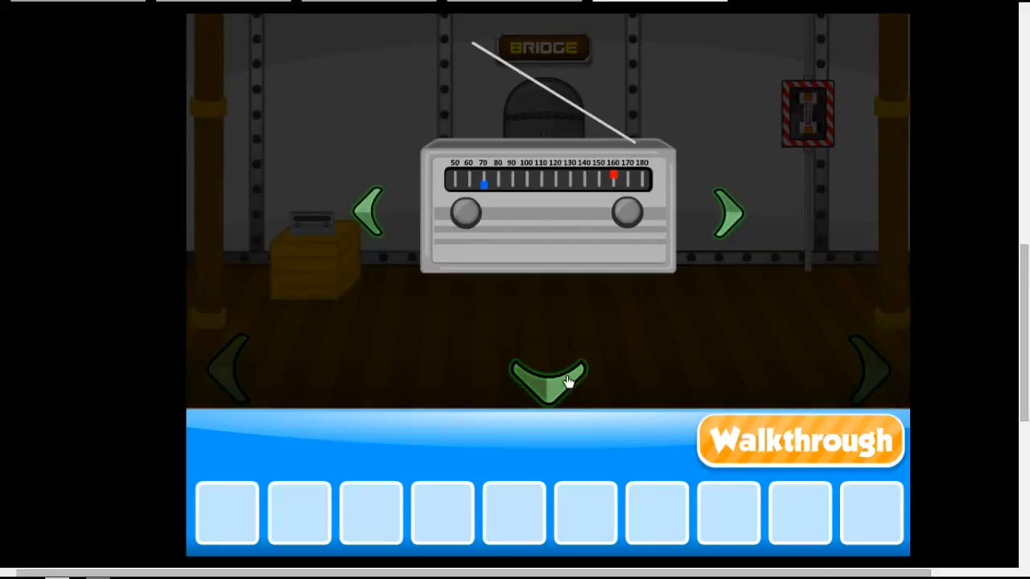
click(547, 378)
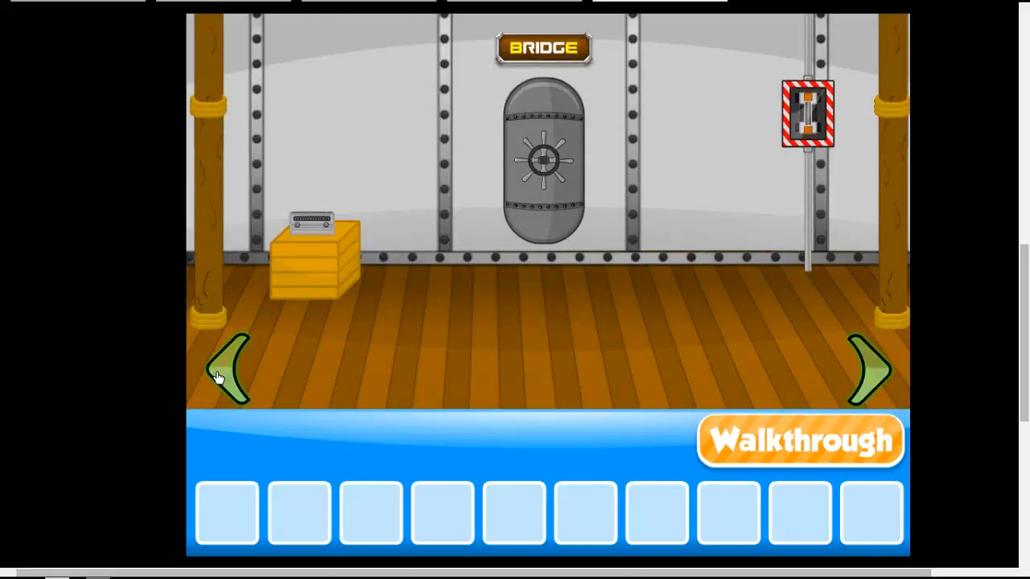
click(868, 370)
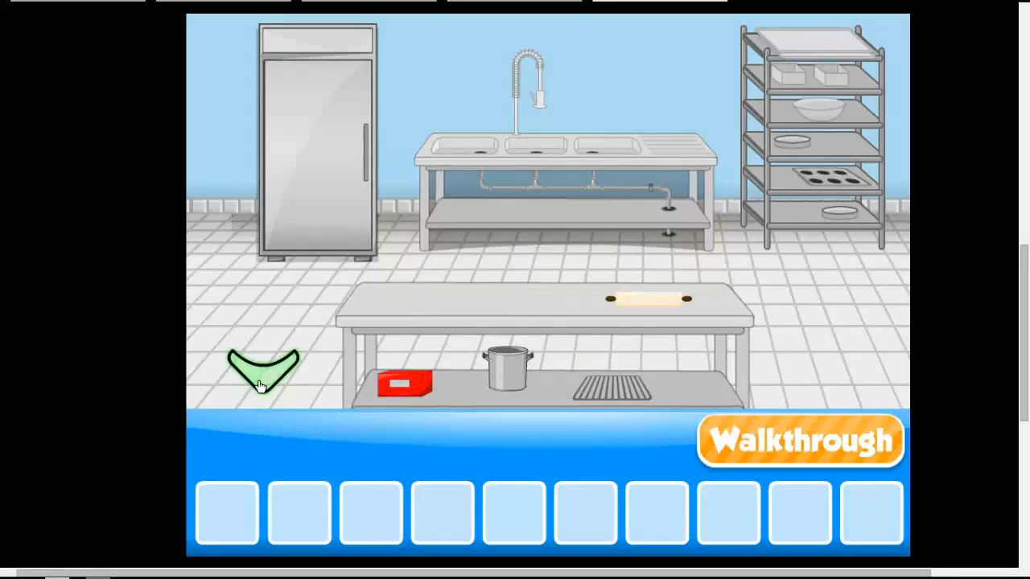
click(261, 370)
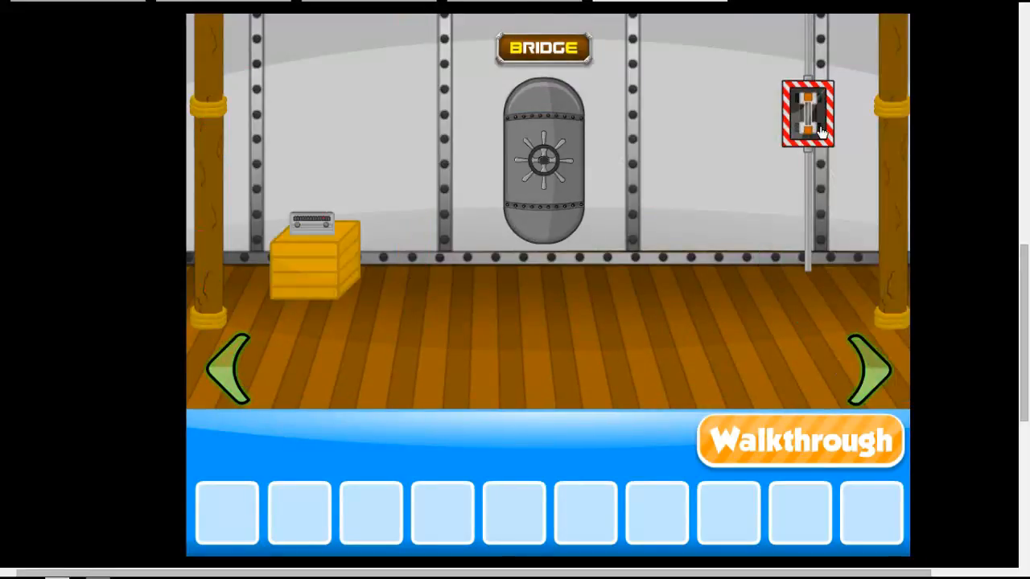
Inspect the six-light wall panel, check the crate room and return to the galley.
click(544, 164)
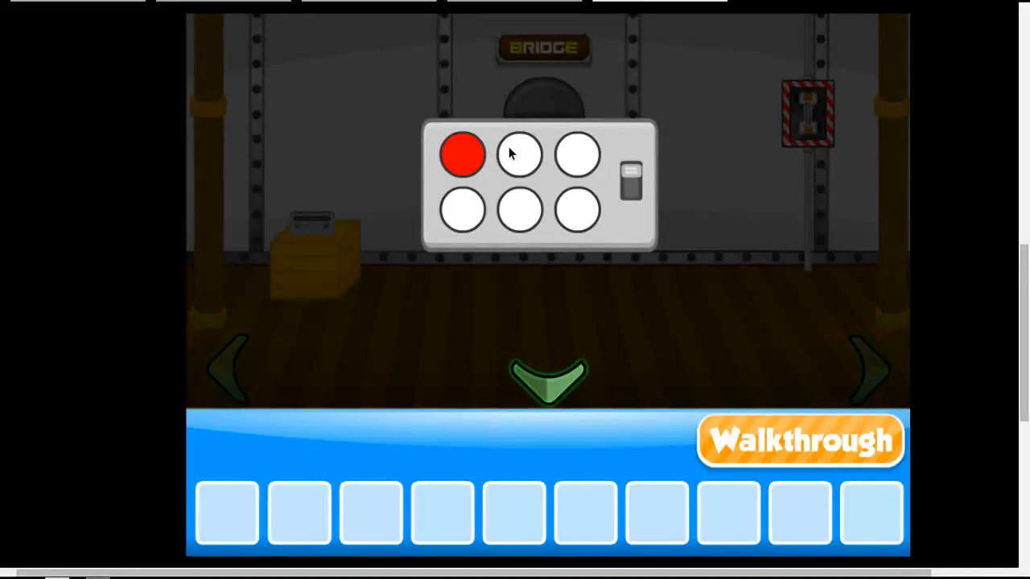
click(520, 154)
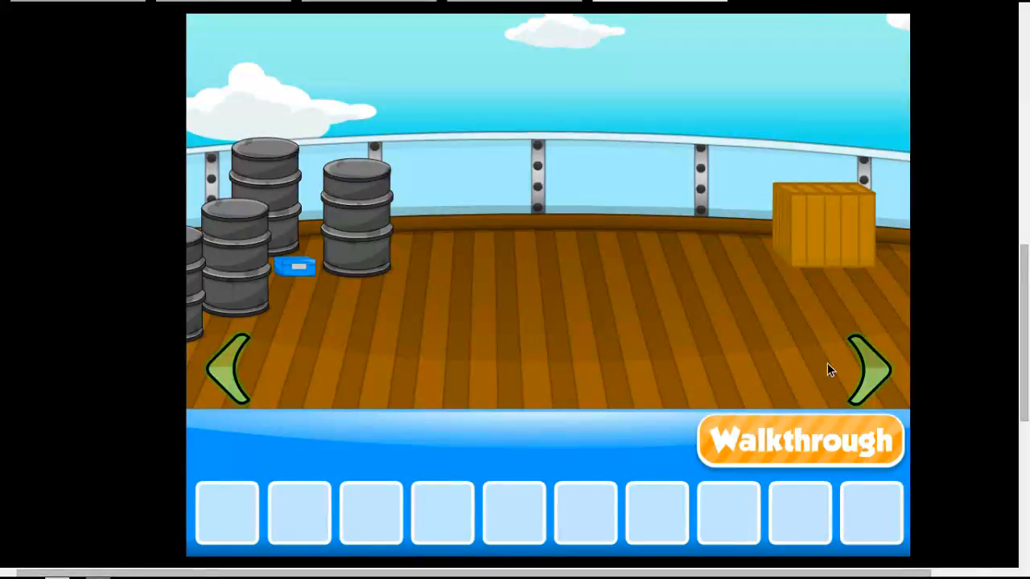
click(868, 368)
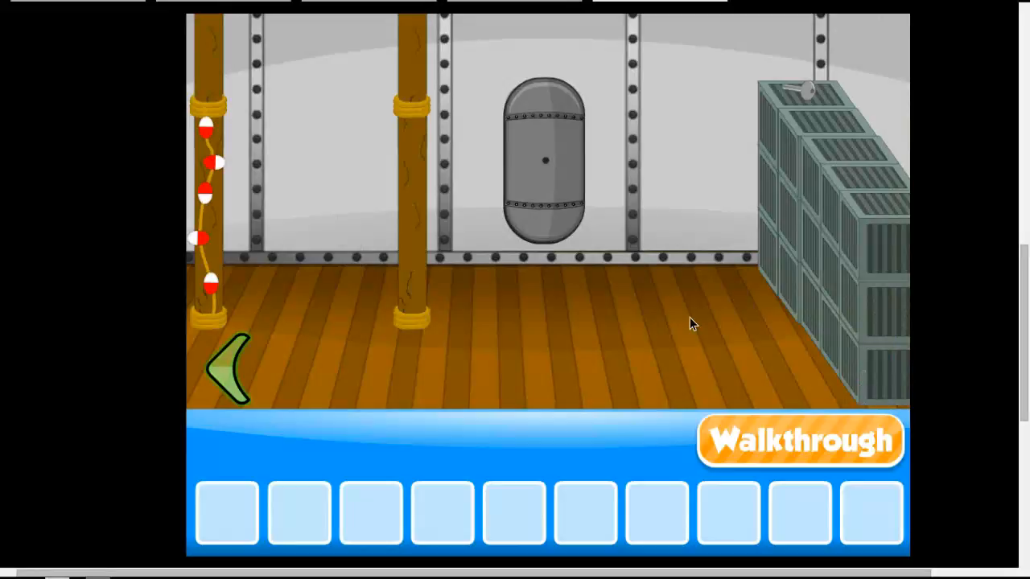
click(233, 367)
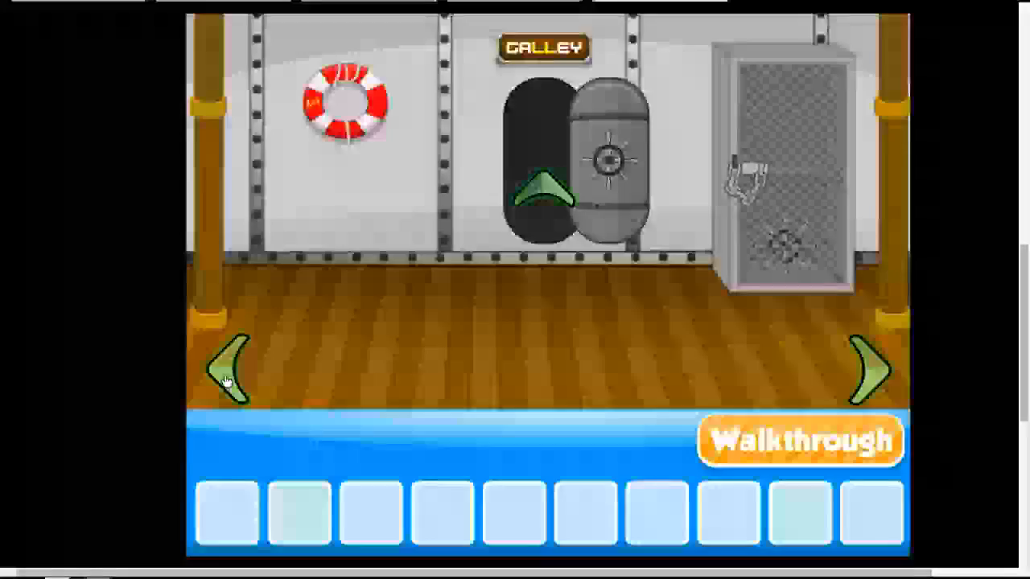
Enter the galley kitchen, look inside the fridge and find the red suitcase's code lock.
click(869, 371)
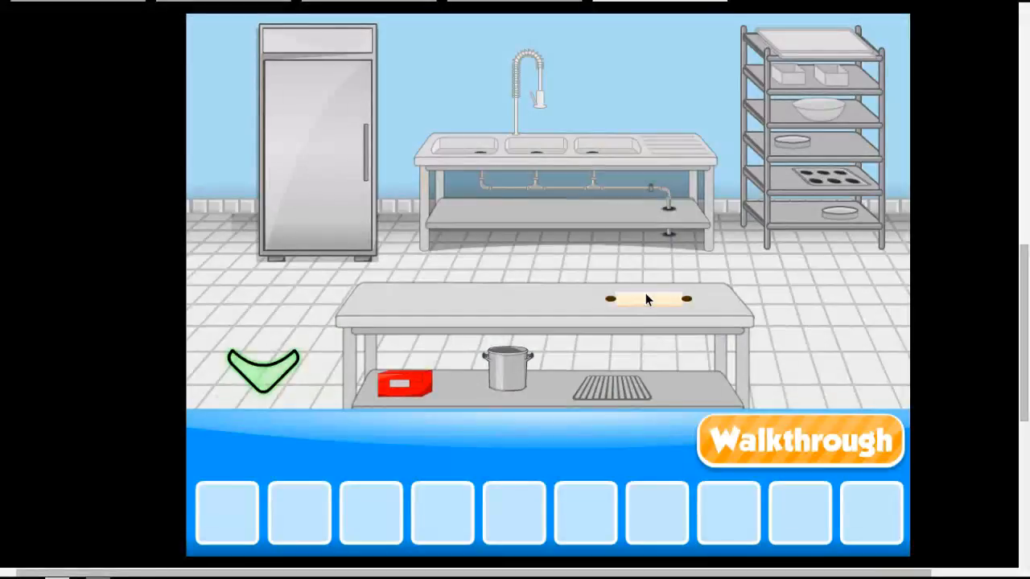
mouse_move(502, 196)
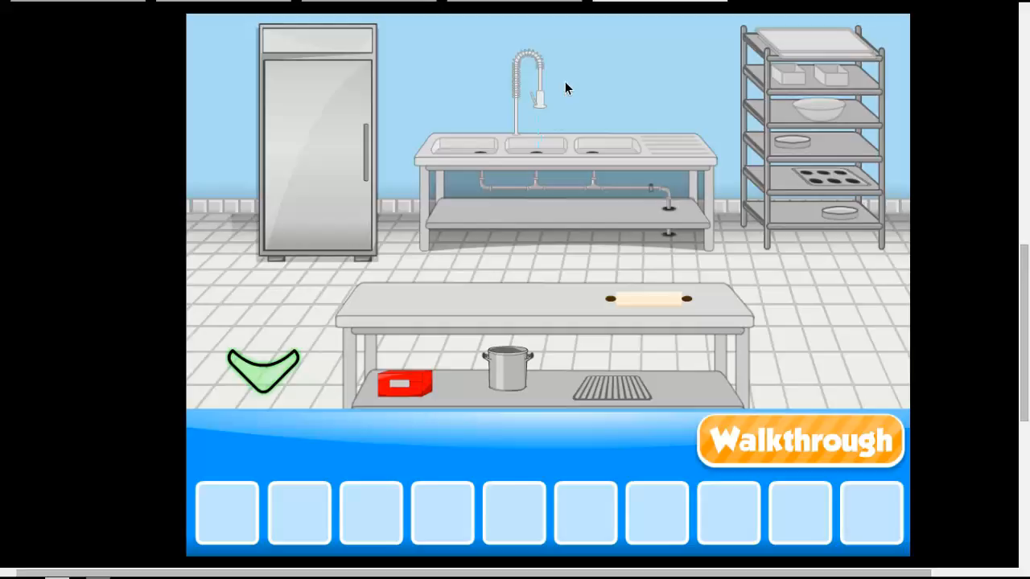
mouse_move(830, 126)
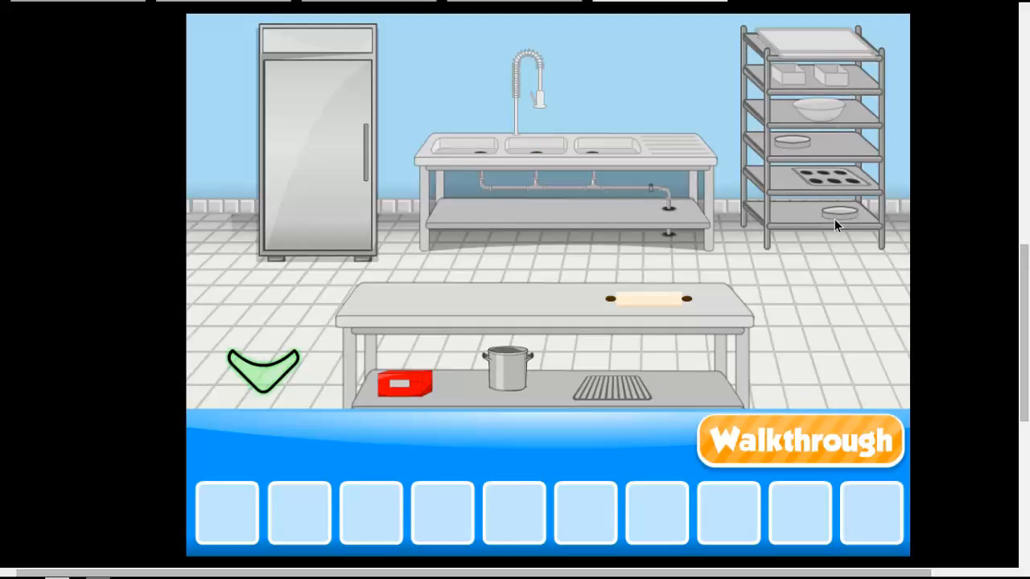
click(315, 141)
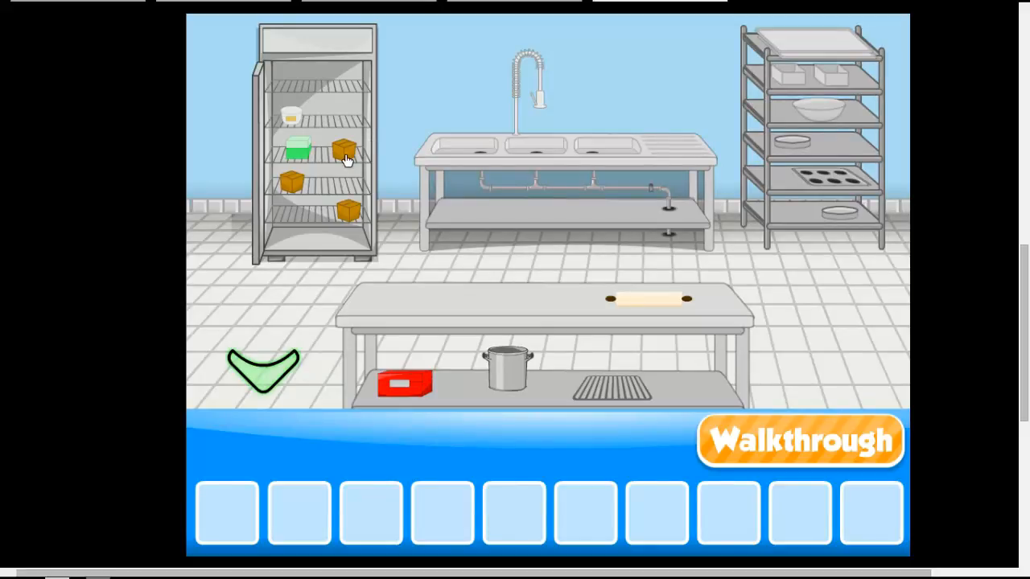
click(299, 148)
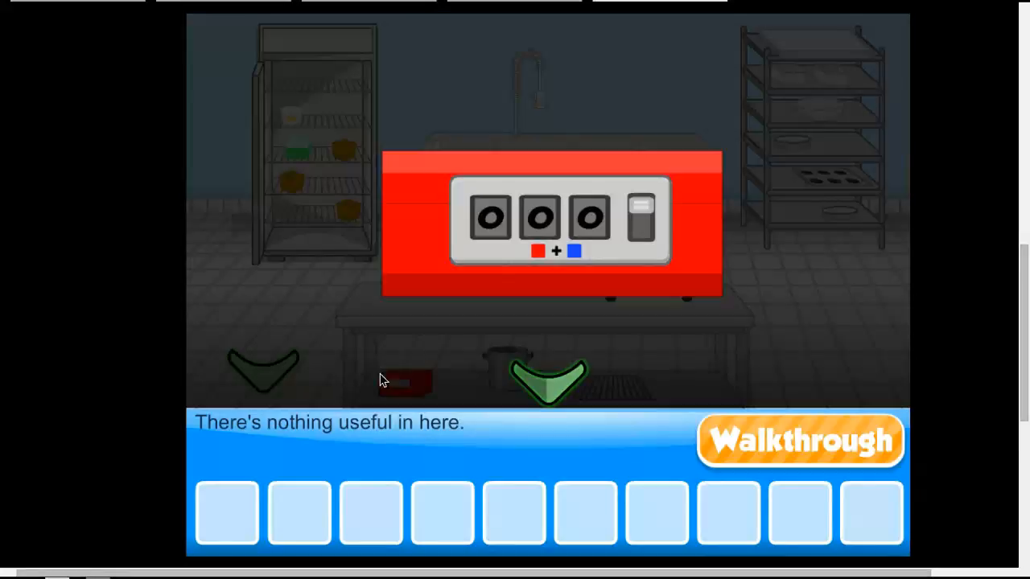
click(539, 217)
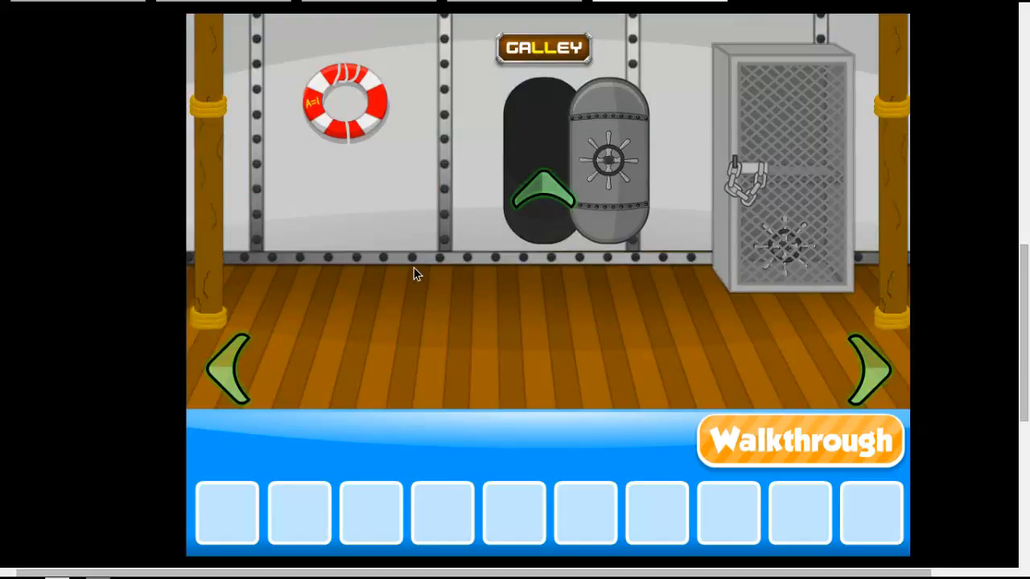
Try codes 090 and 360 on the suitcase lock, both rejected.
click(868, 370)
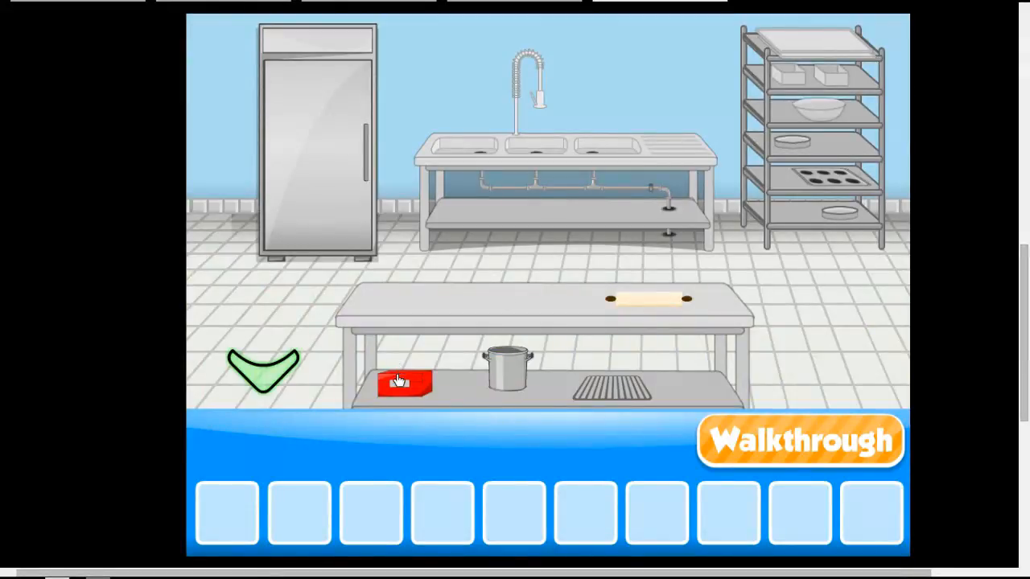
click(406, 383)
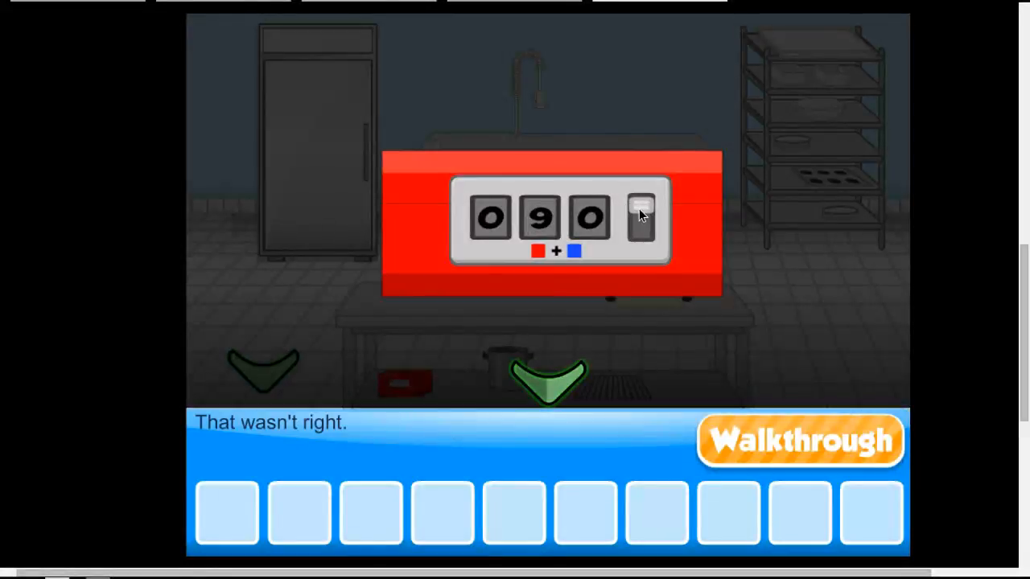
click(539, 217)
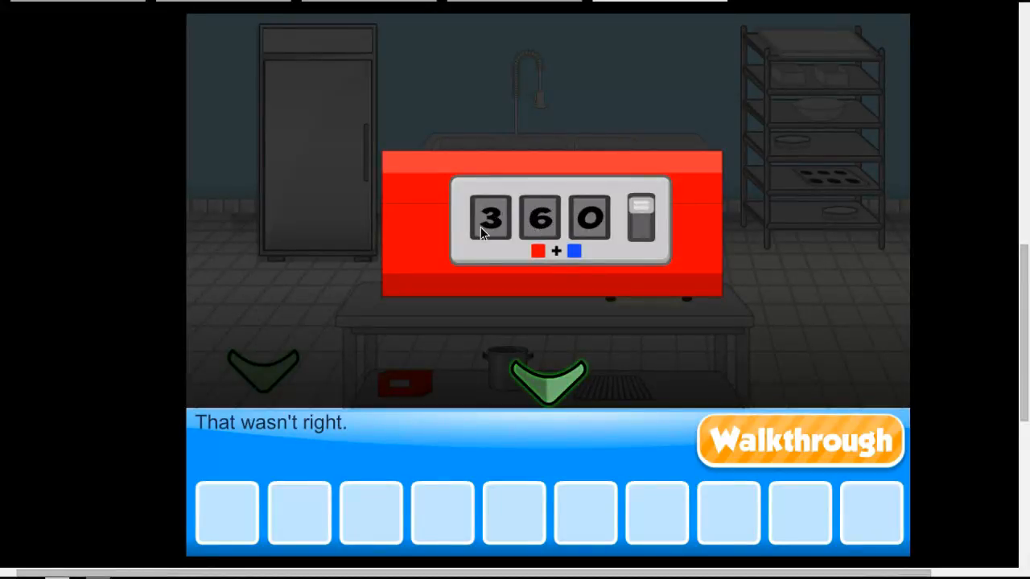
click(489, 217)
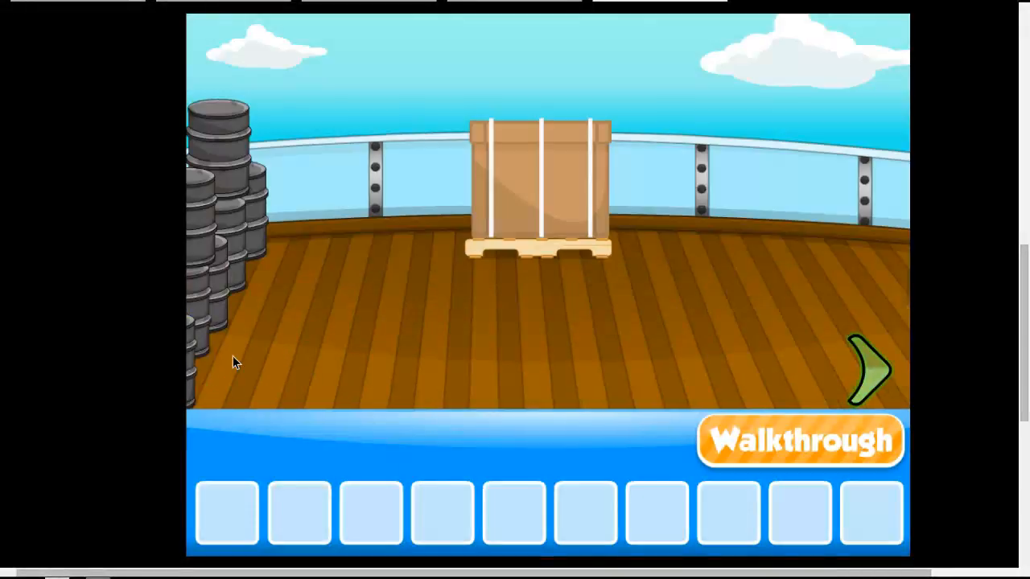
Walk to the bridge radio, flip it to find its back panel screwed shut, then return to the galley corridor.
click(869, 370)
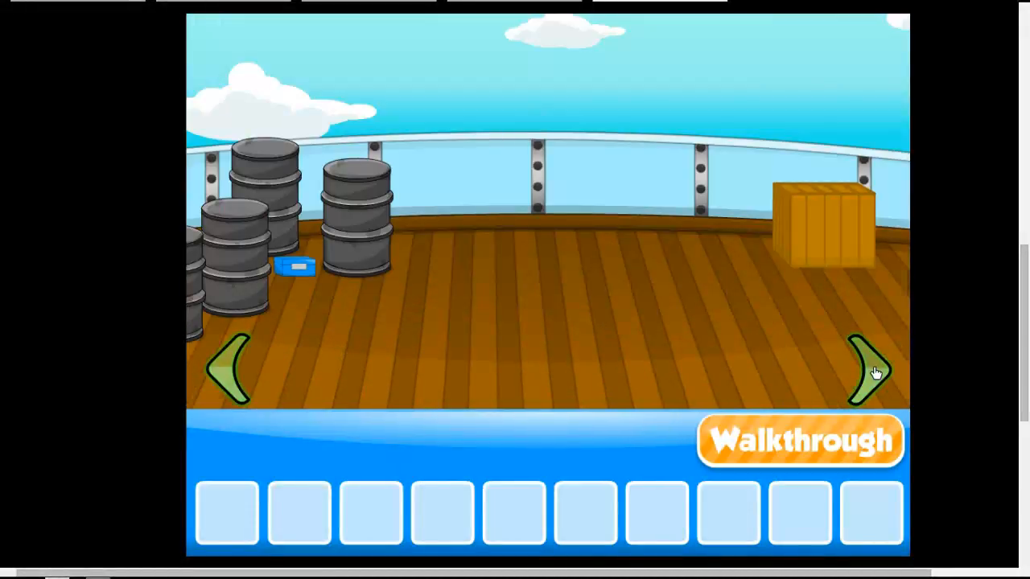
click(872, 367)
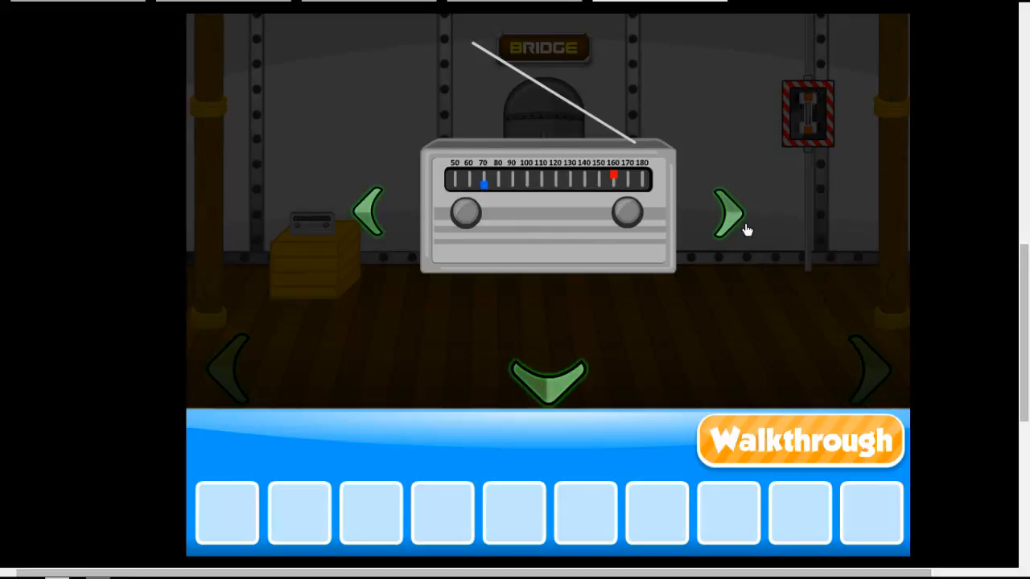
click(728, 212)
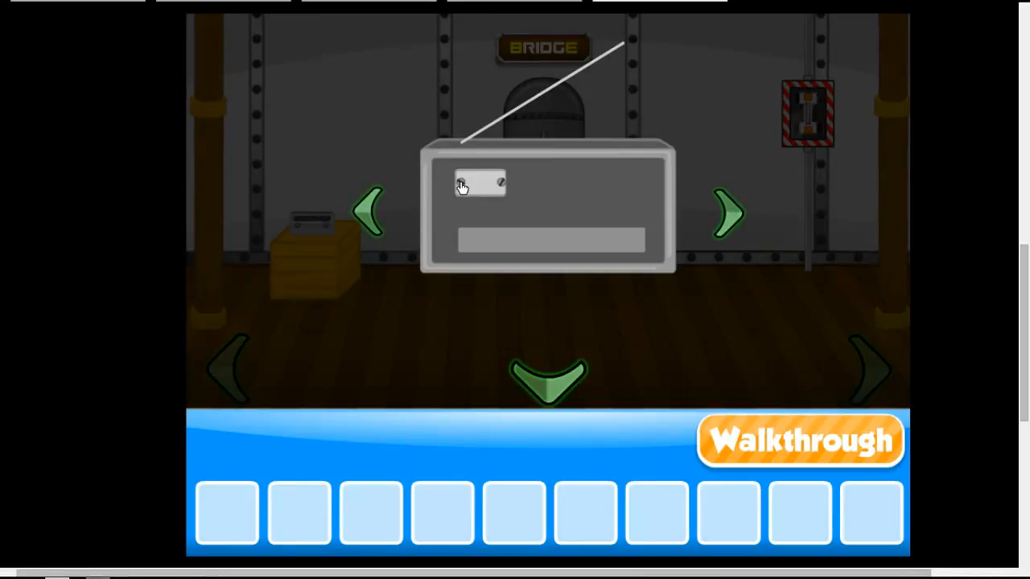
click(550, 240)
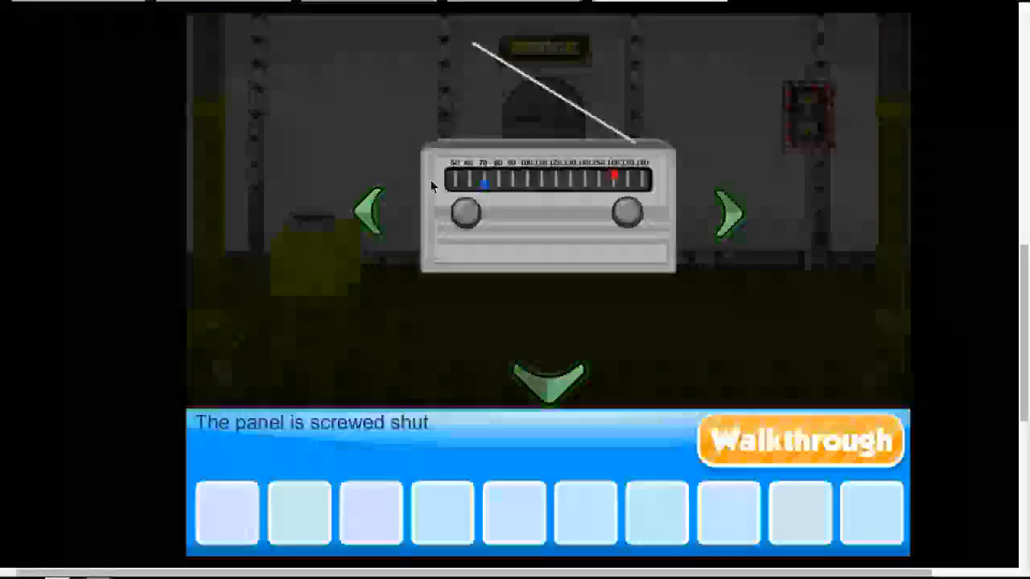
click(551, 379)
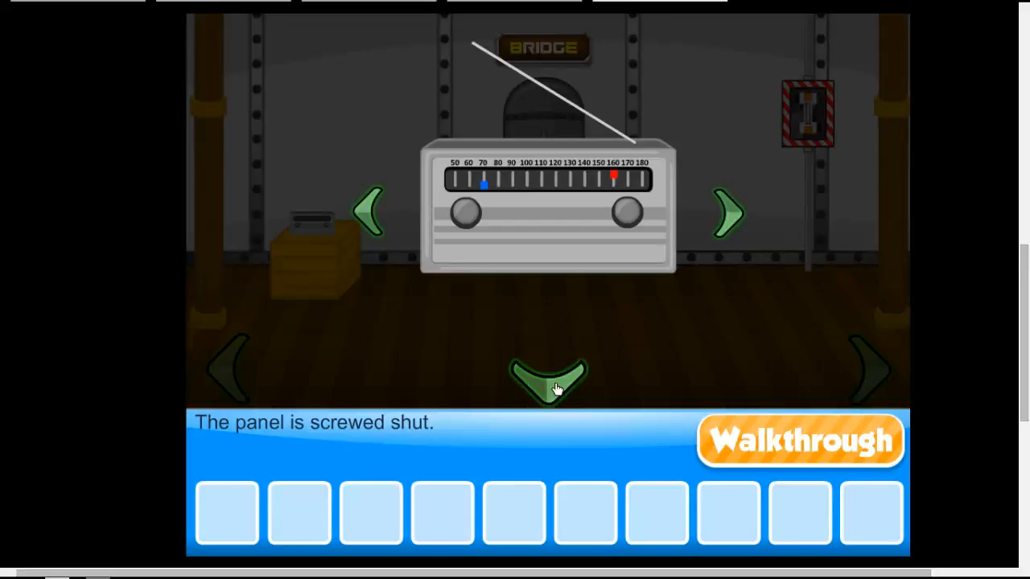
click(550, 373)
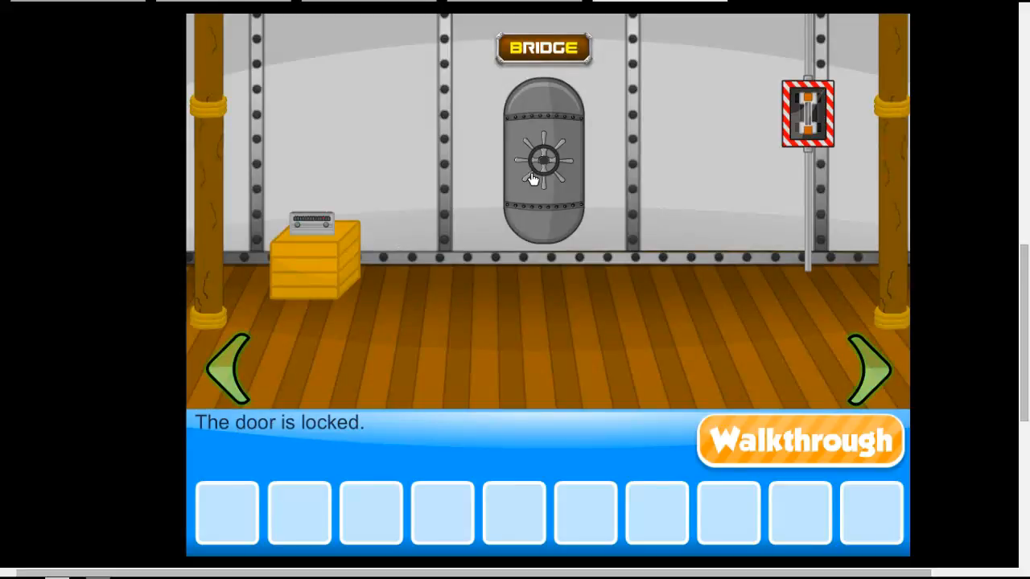
click(866, 370)
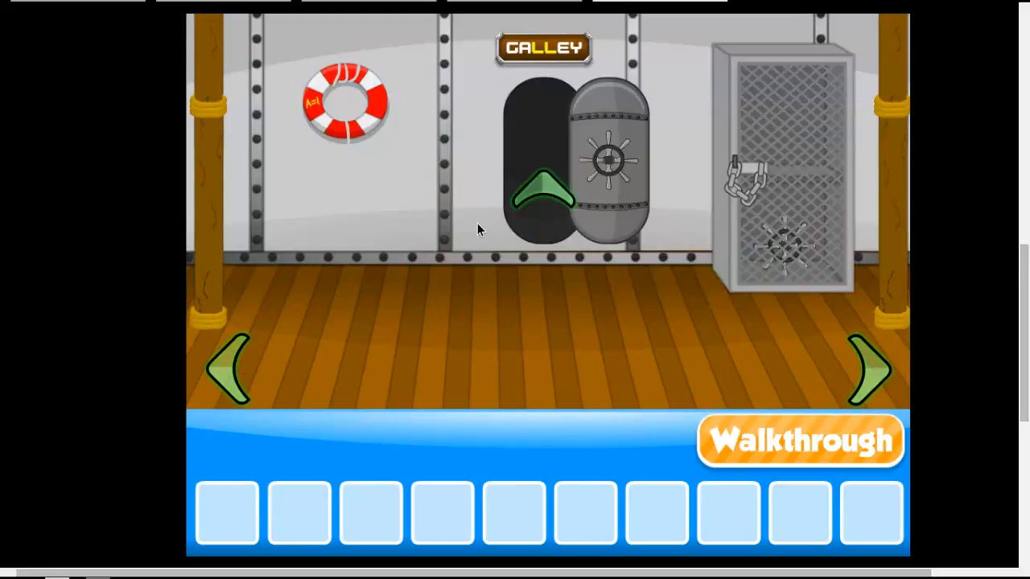
Dial code 2-3-0 on the red suitcase, open it and take the bolt cutters.
click(544, 185)
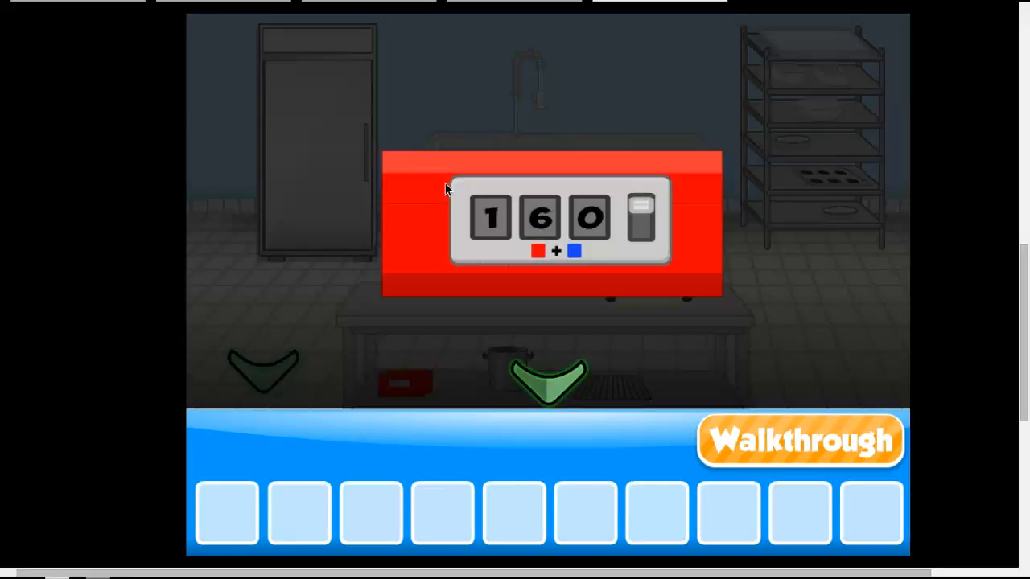
click(489, 217)
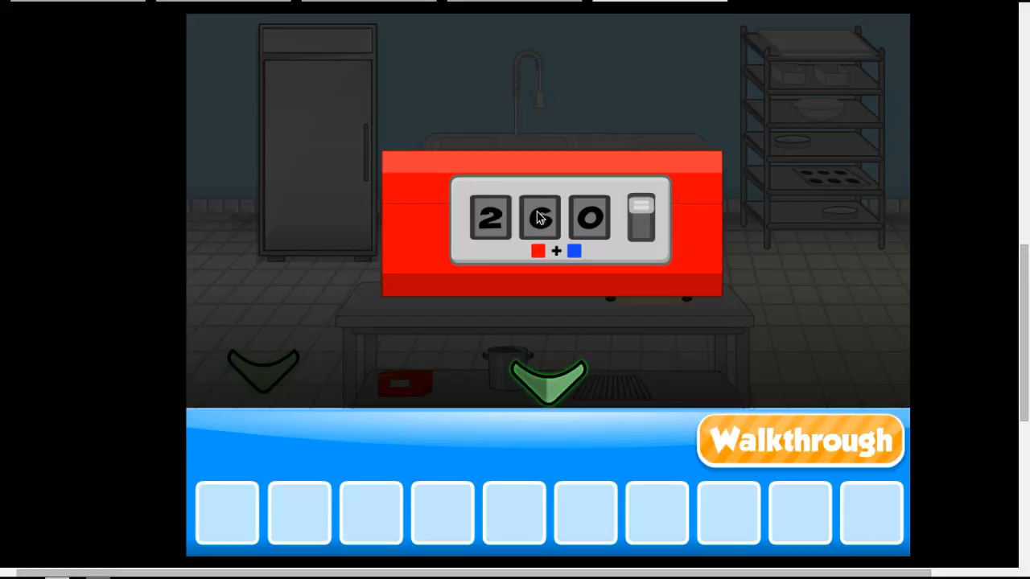
click(540, 217)
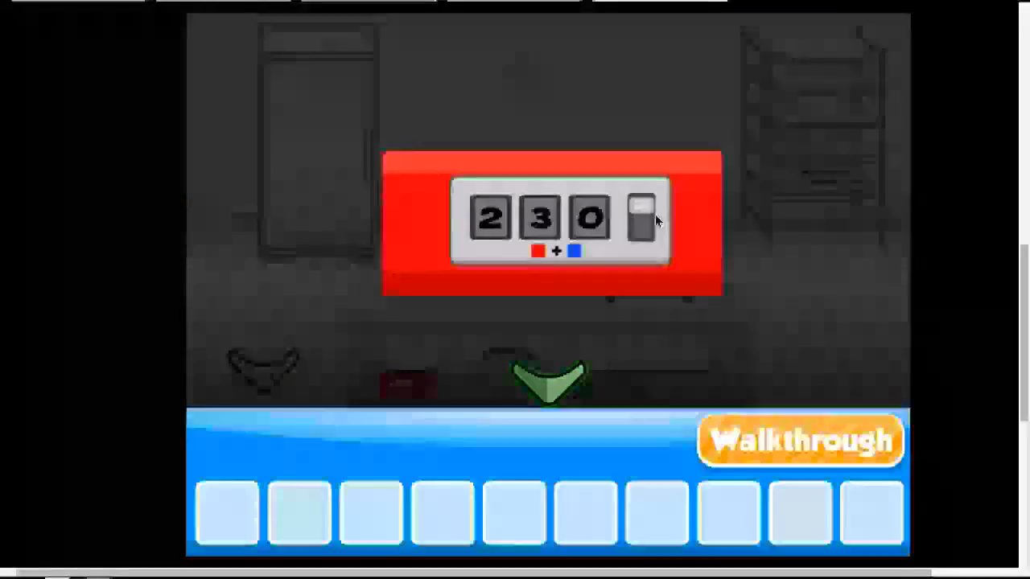
click(405, 383)
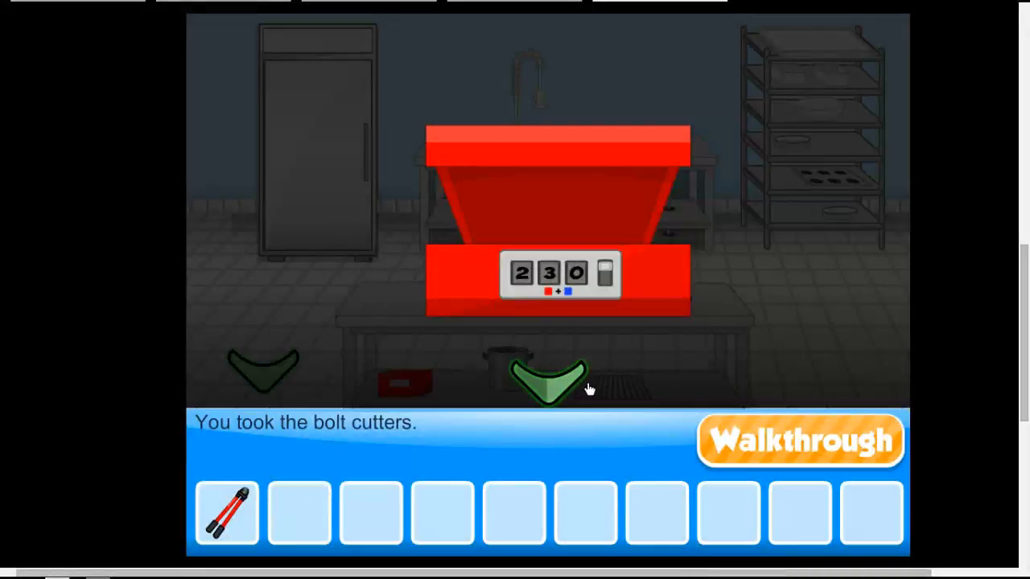
click(550, 373)
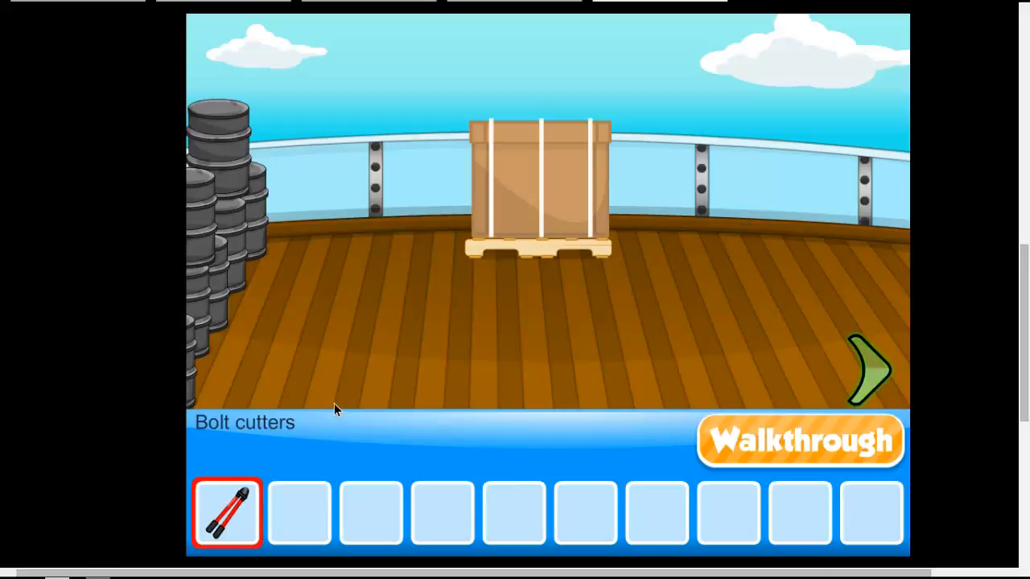
Try the bolt cutters on the crate's bands, then on the radio's screwed-shut back panel.
click(547, 196)
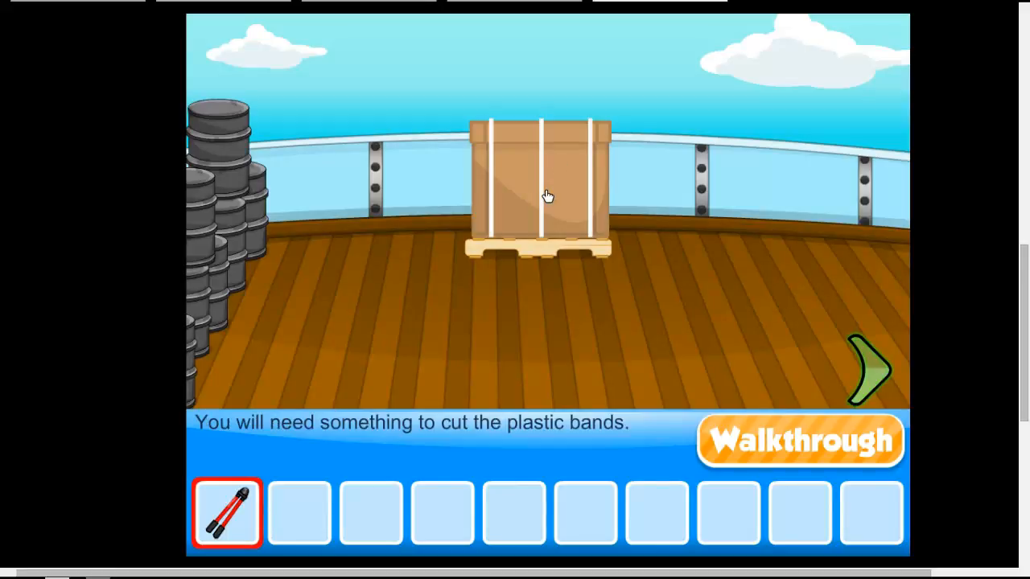
click(227, 511)
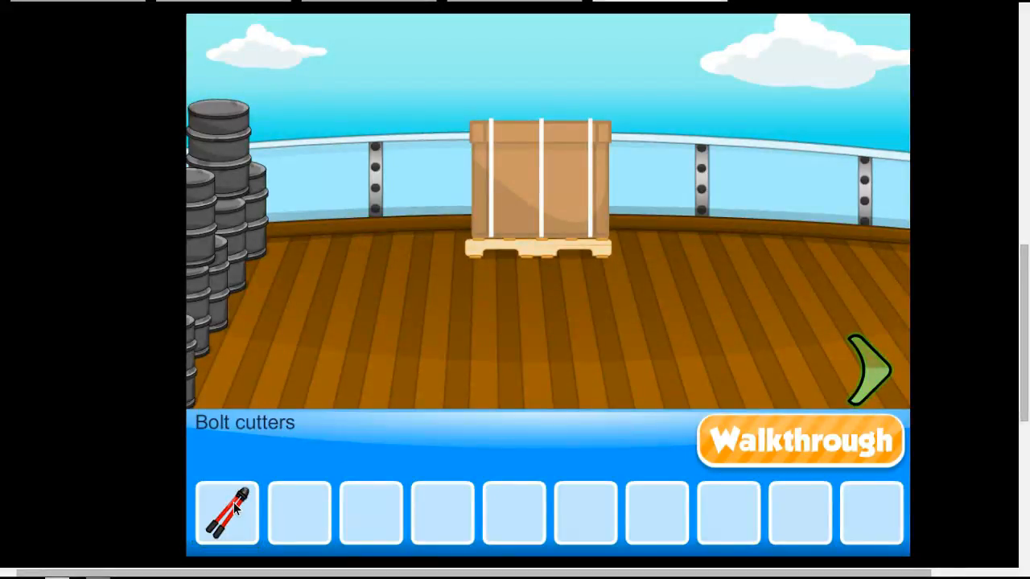
click(869, 370)
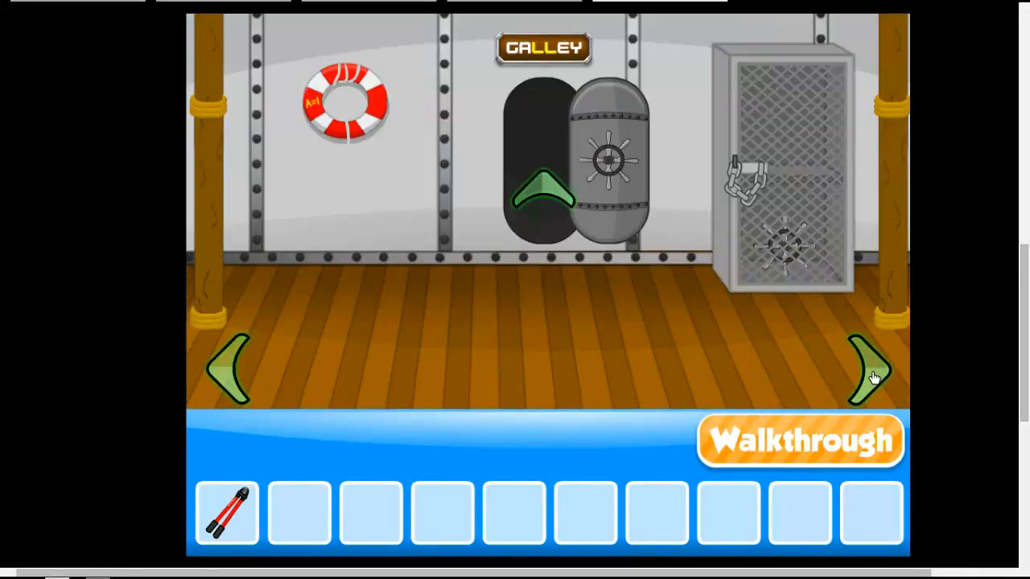
click(869, 370)
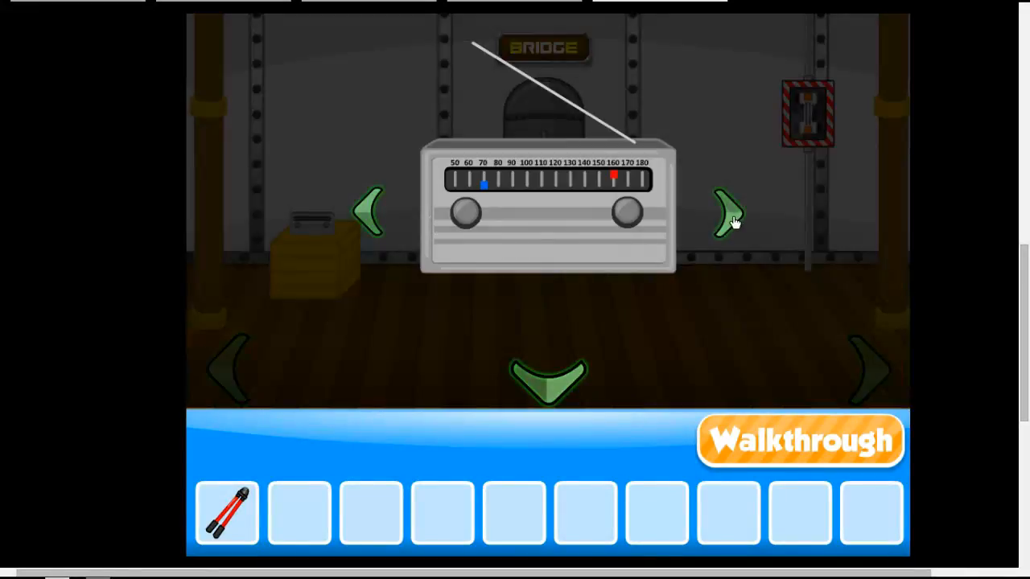
click(547, 210)
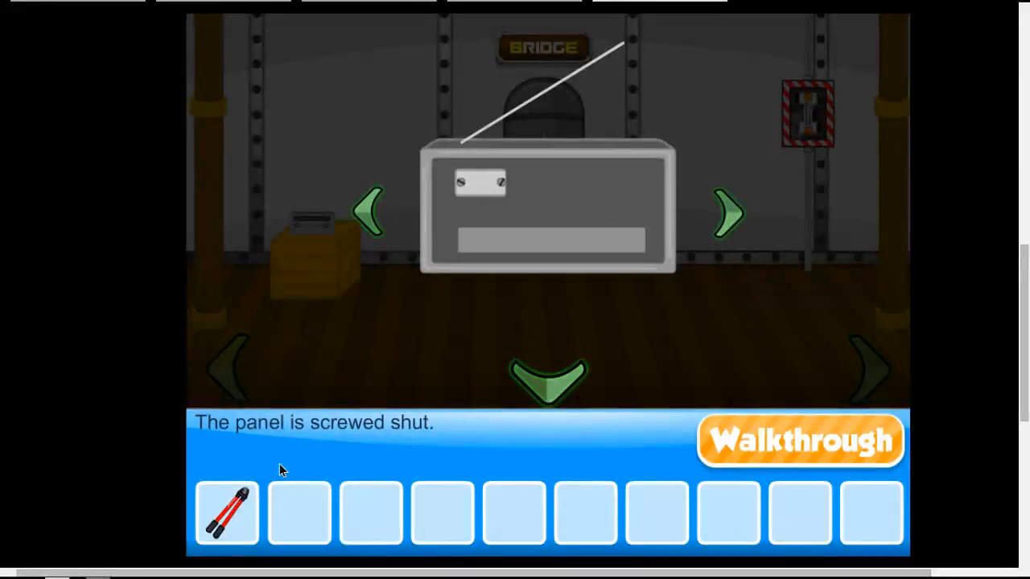
click(226, 513)
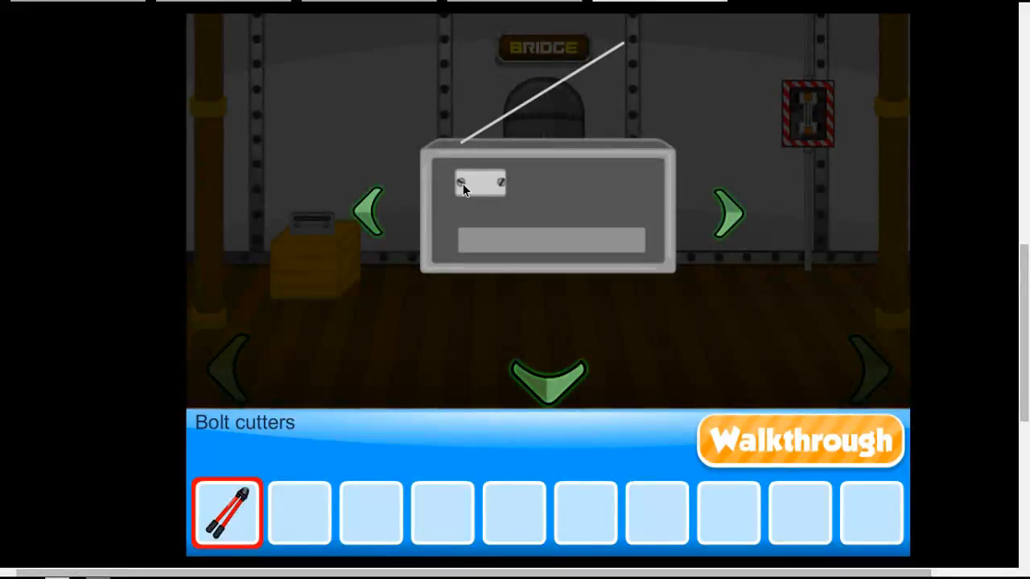
Recheck the colour switch panel and the handle-less door, then return to the bridge corridor.
click(479, 183)
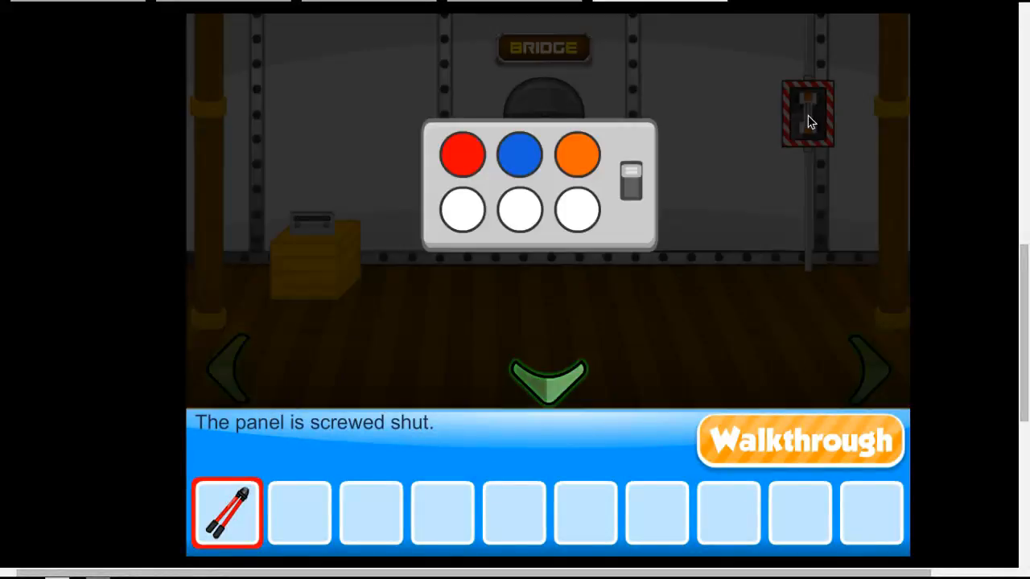
click(547, 370)
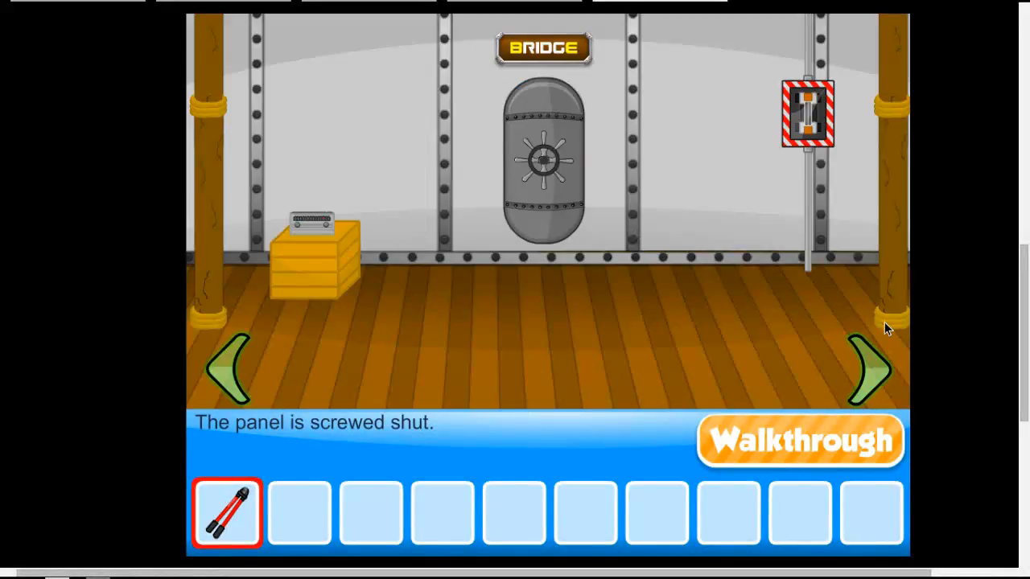
click(869, 370)
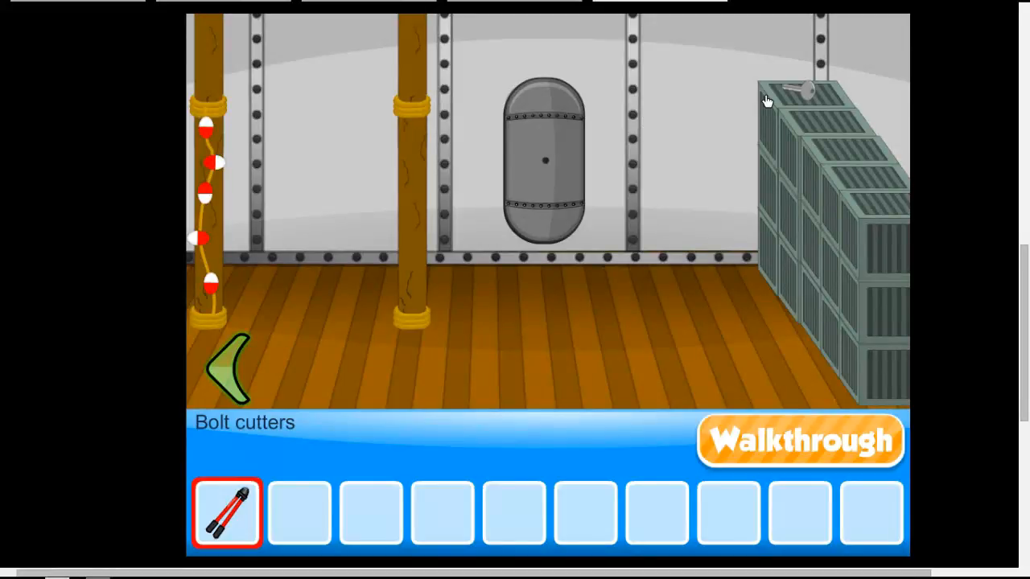
click(544, 161)
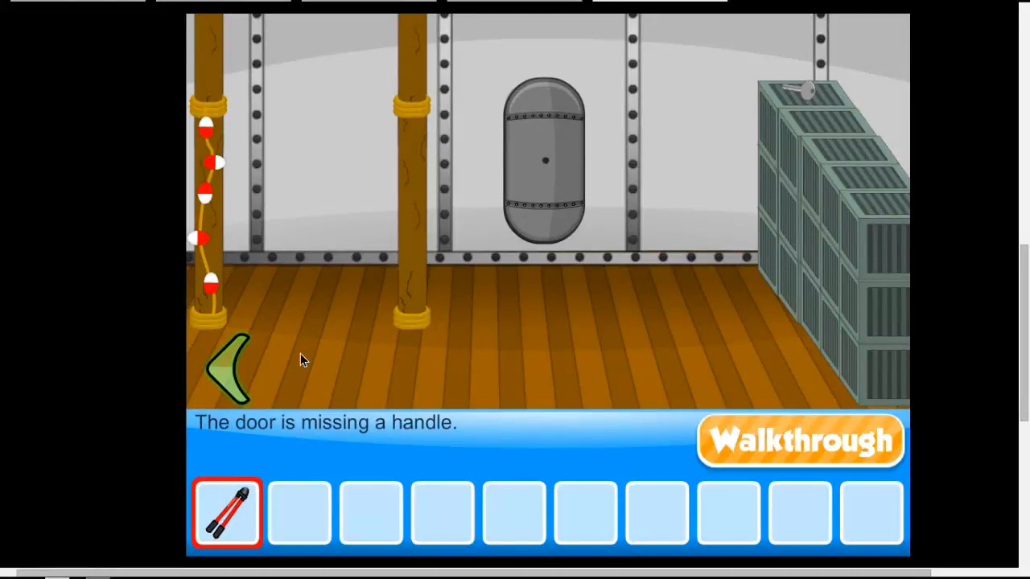
click(229, 367)
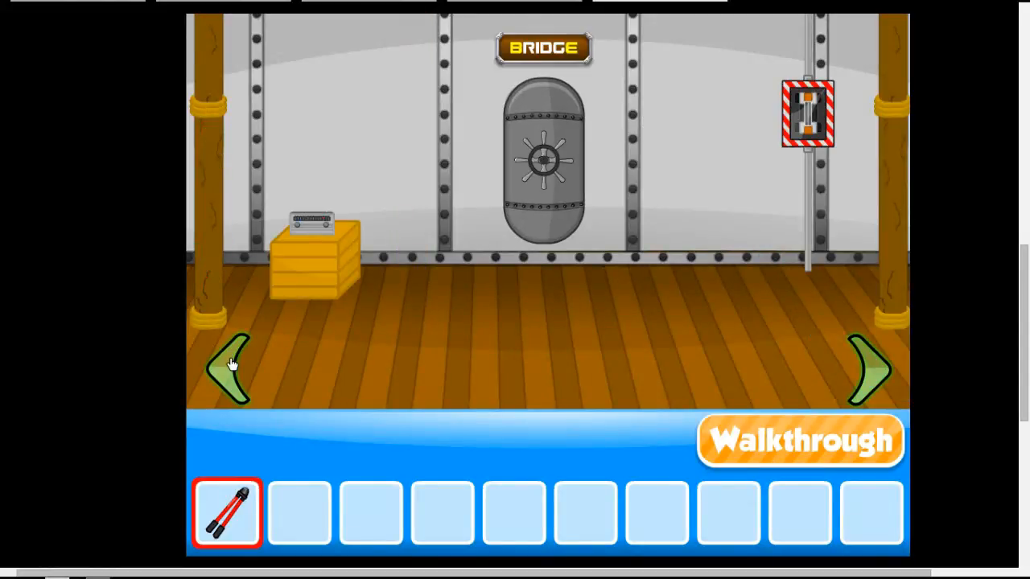
Pick up the handle and use it to open the round porthole door.
click(233, 370)
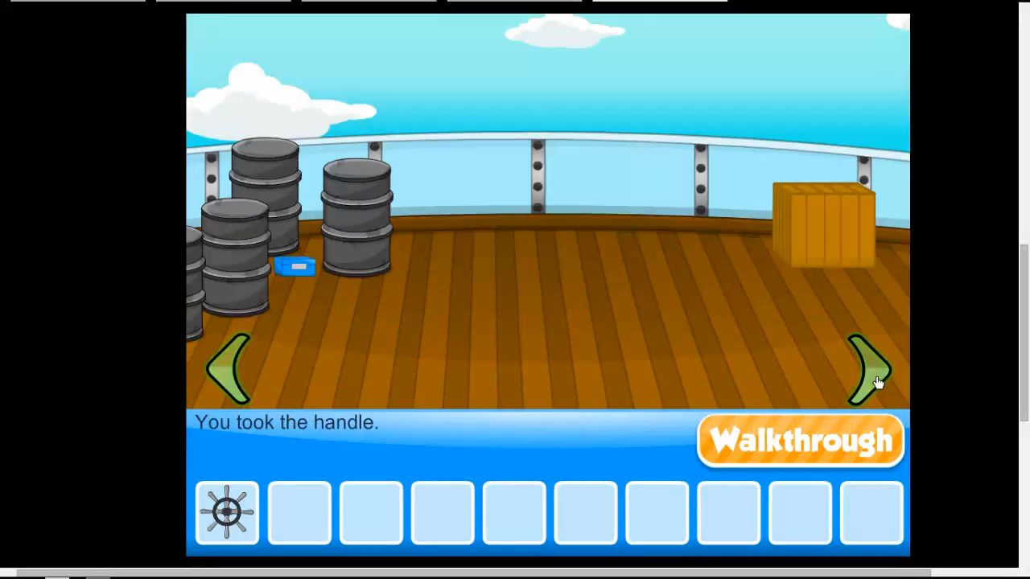
click(868, 367)
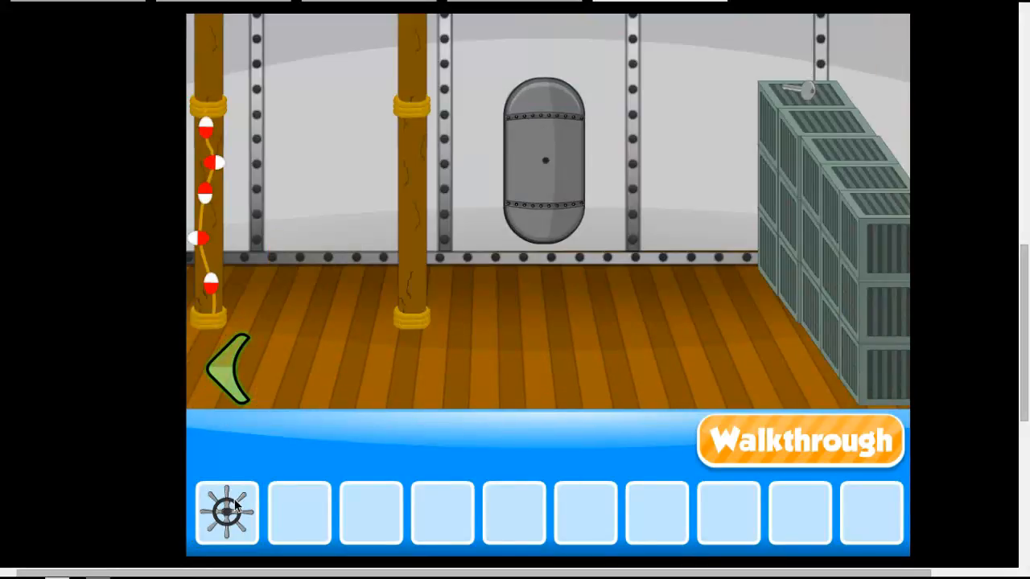
click(544, 158)
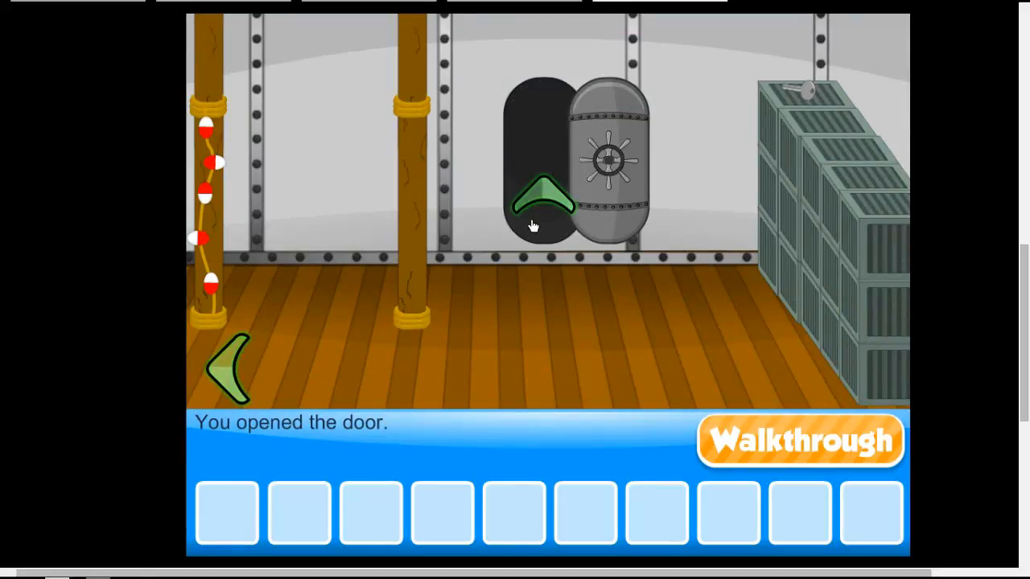
click(539, 196)
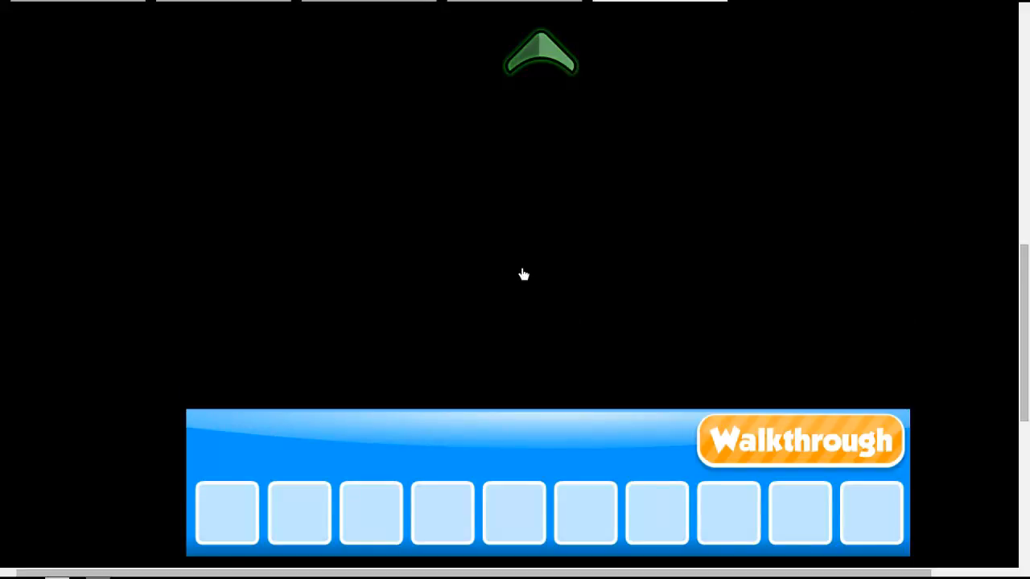
Look around the pitch-dark room beyond, leave it and move to the Bridge door room.
click(540, 56)
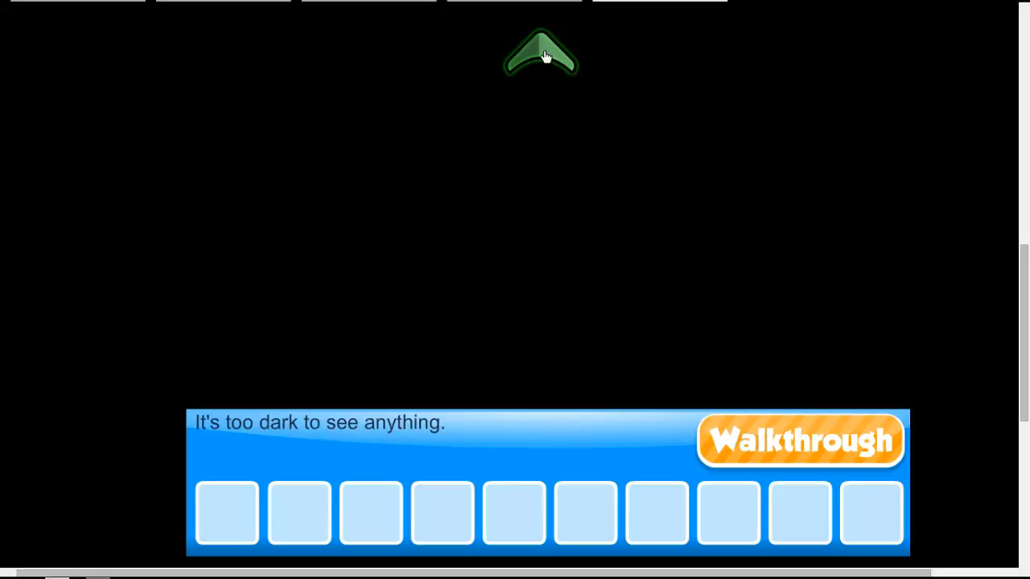
click(540, 55)
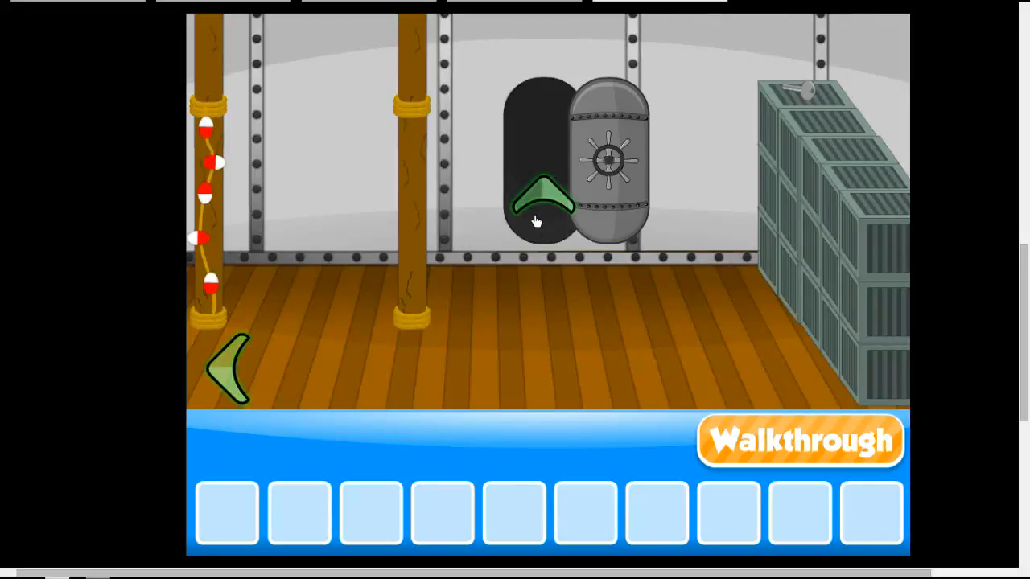
click(544, 197)
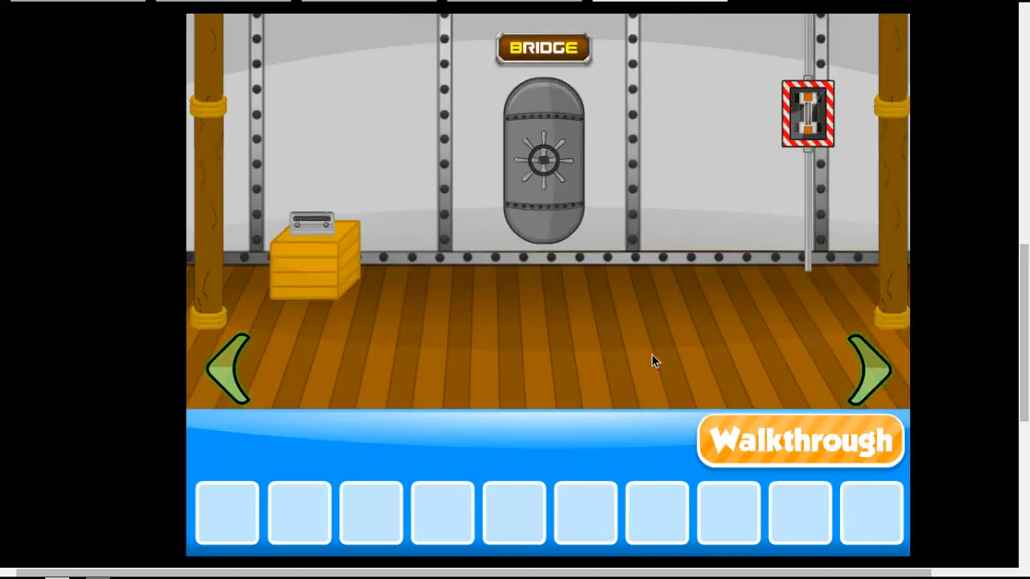
Visit the stair room with the MAX WEIGHT sign, then examine the Bridge door's coloured-circle lock, which is locked.
click(869, 370)
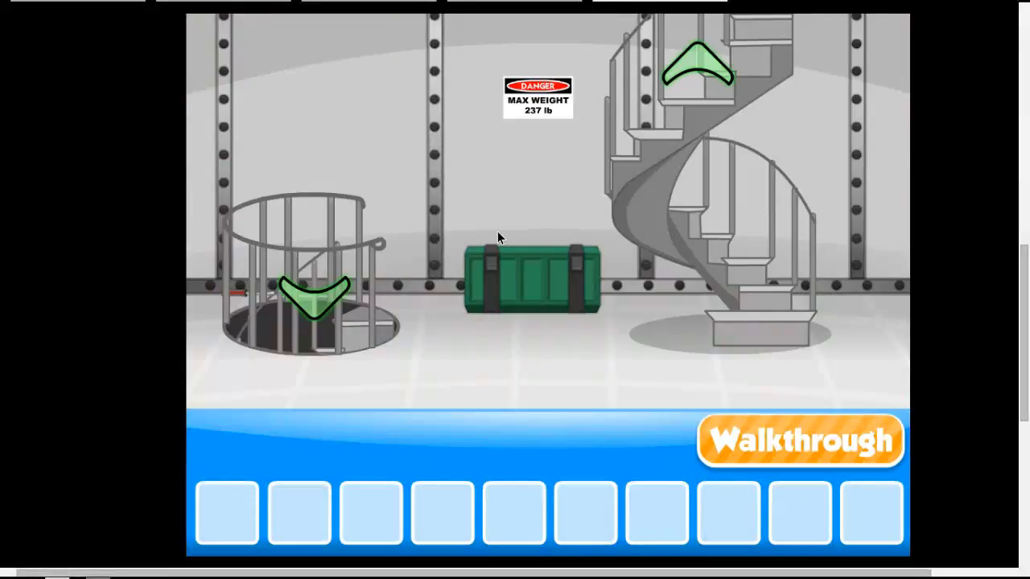
click(529, 277)
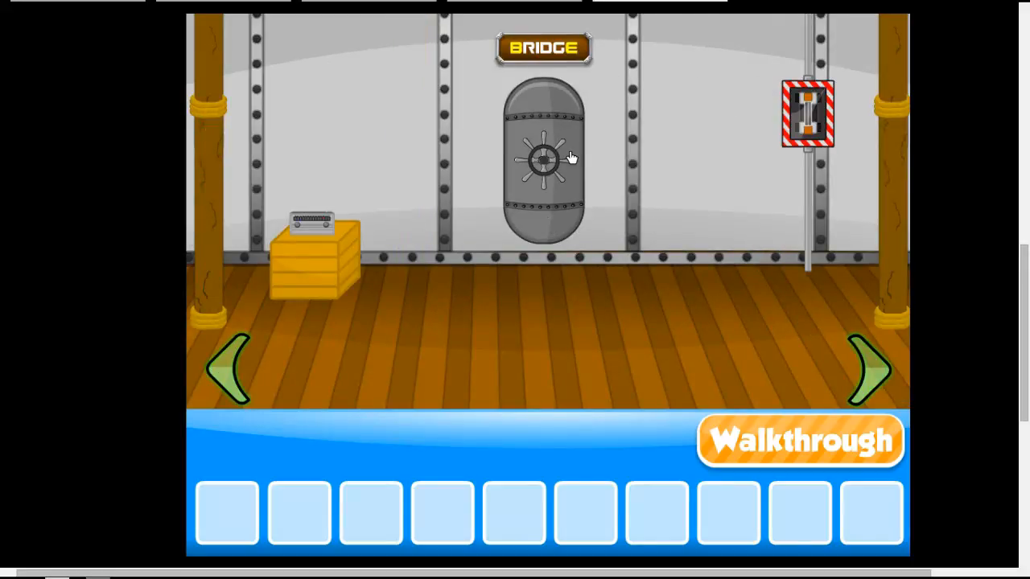
click(544, 160)
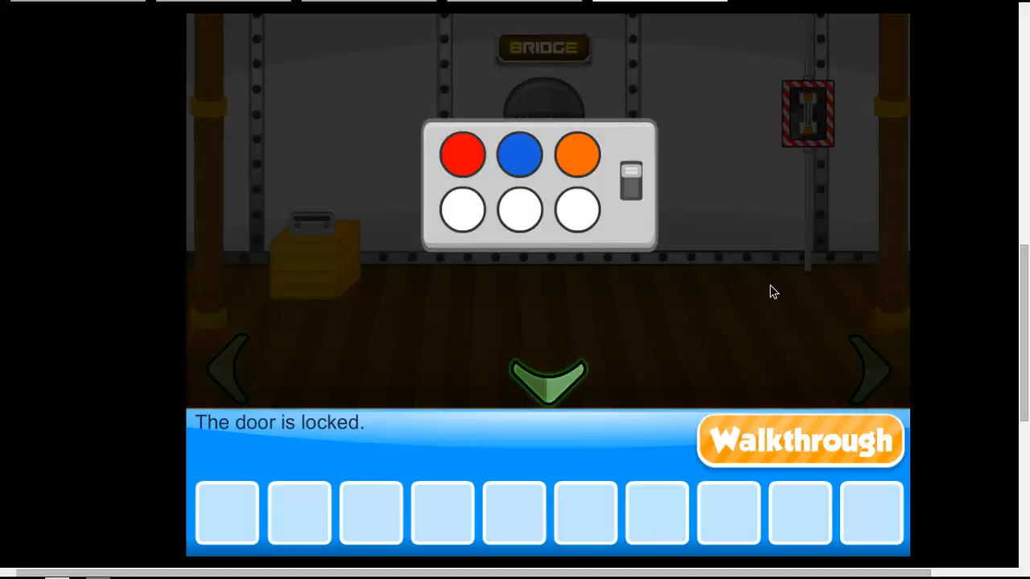
click(869, 369)
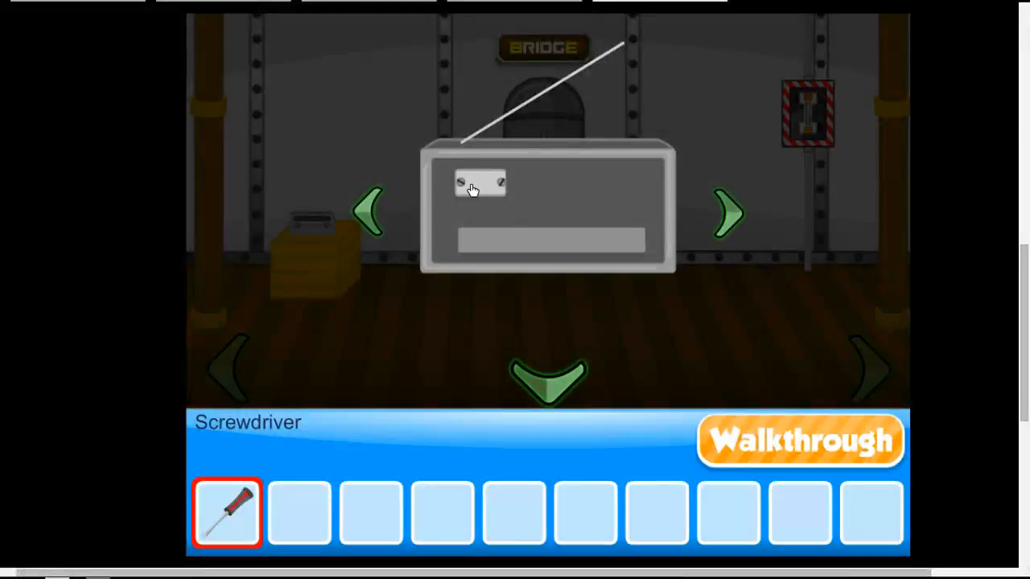
Unscrew the wall panel with the screwdriver, take the fuse behind it and step back toward the galley.
click(480, 185)
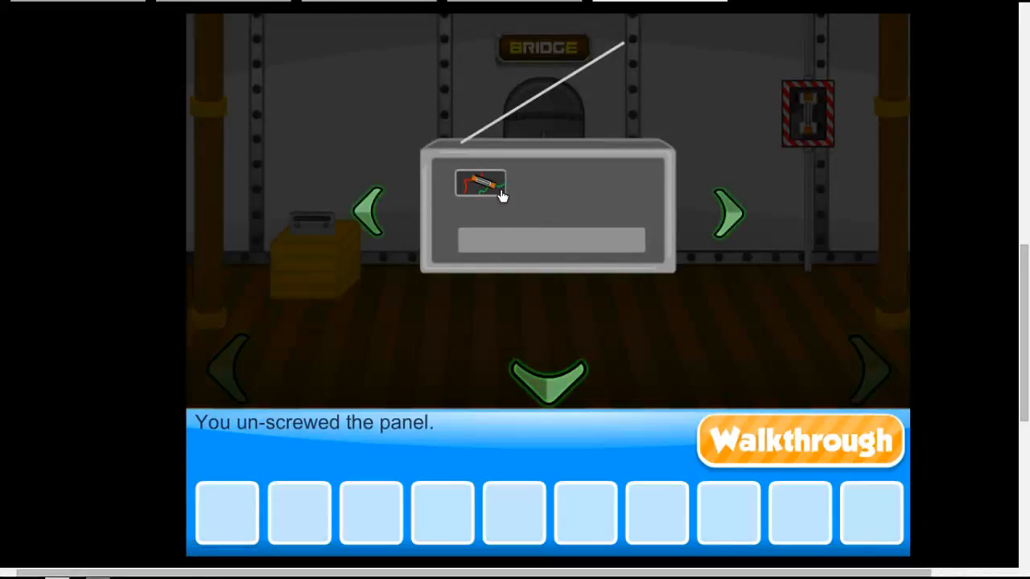
click(480, 183)
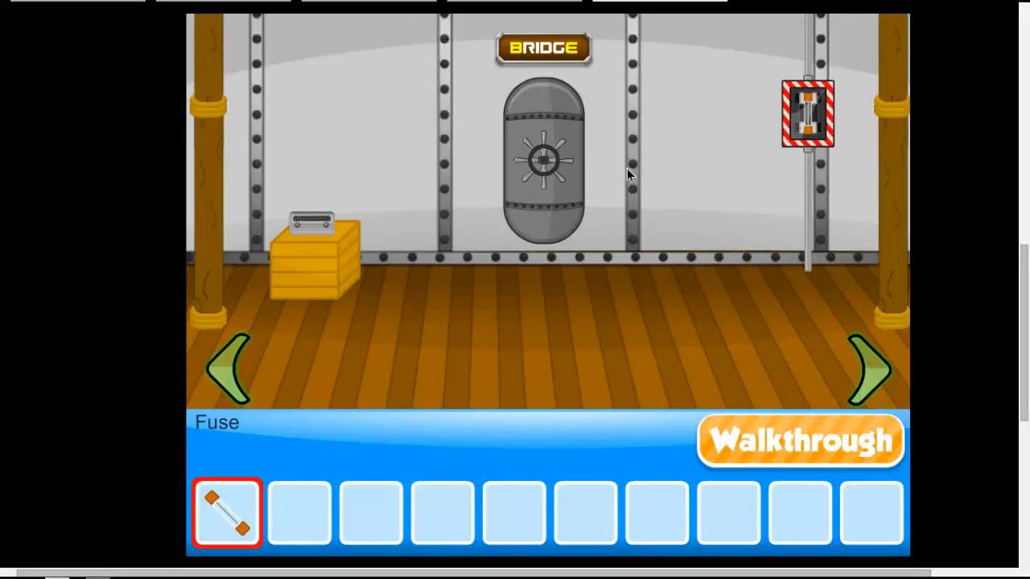
click(233, 362)
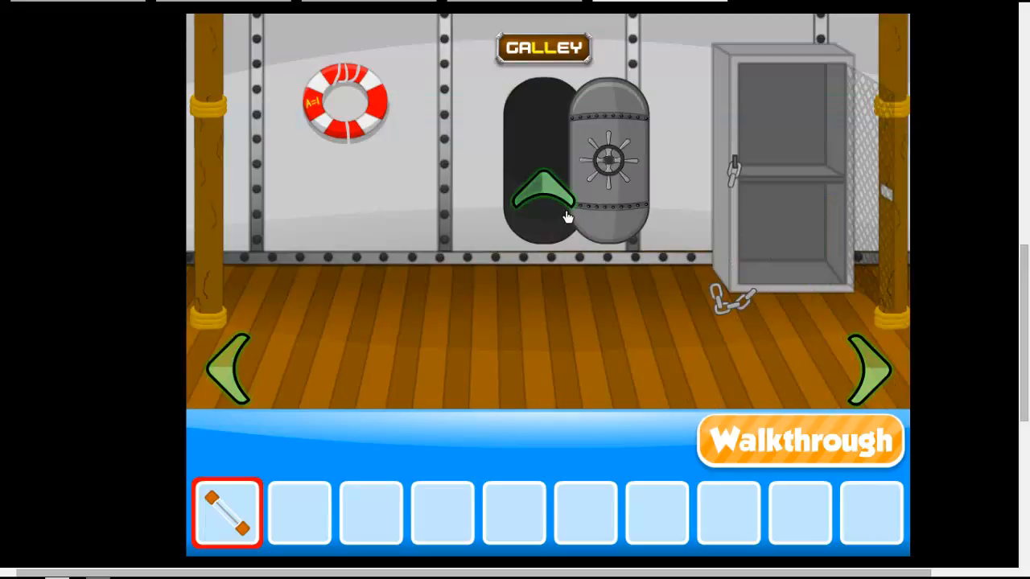
mouse_move(273, 378)
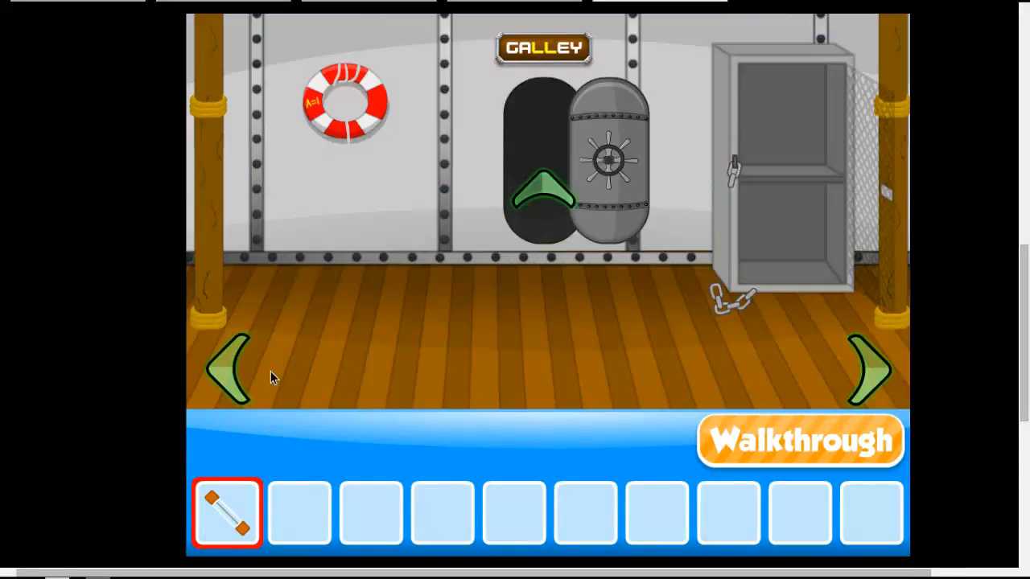
Walk back through the deck, recheck the unscrewed panel and the still-locked Bridge colour lock.
click(869, 370)
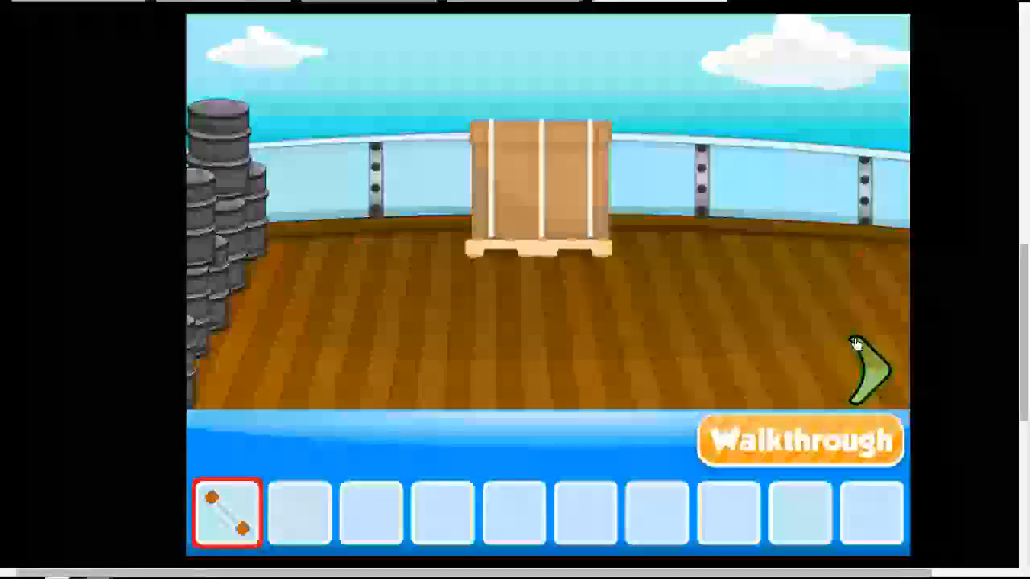
click(866, 370)
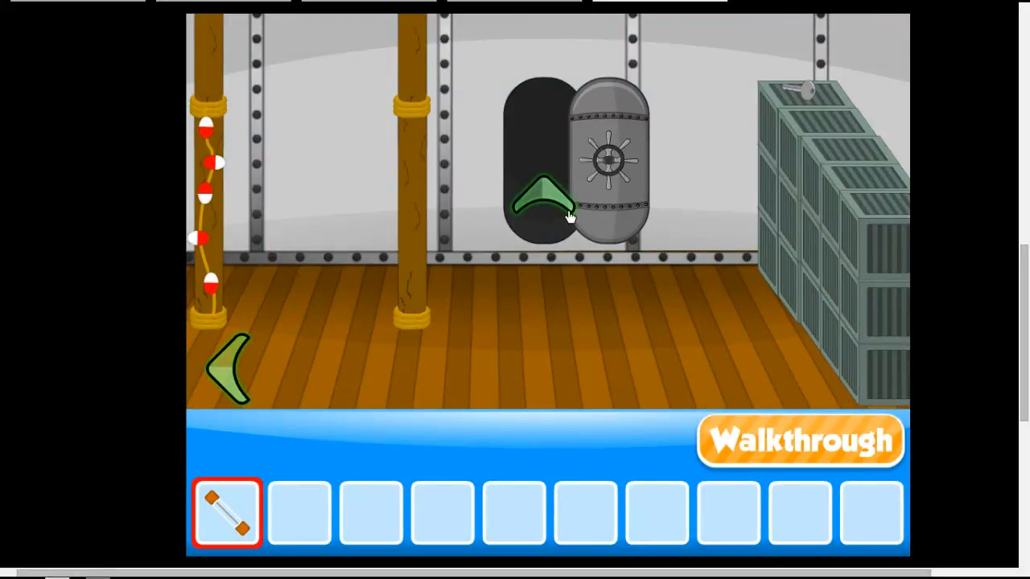
click(544, 196)
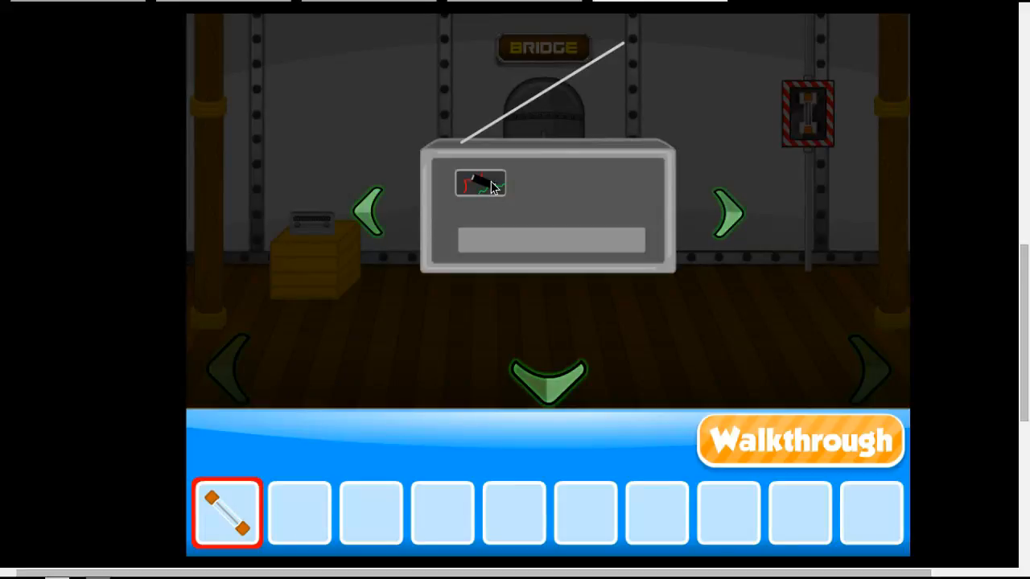
click(547, 378)
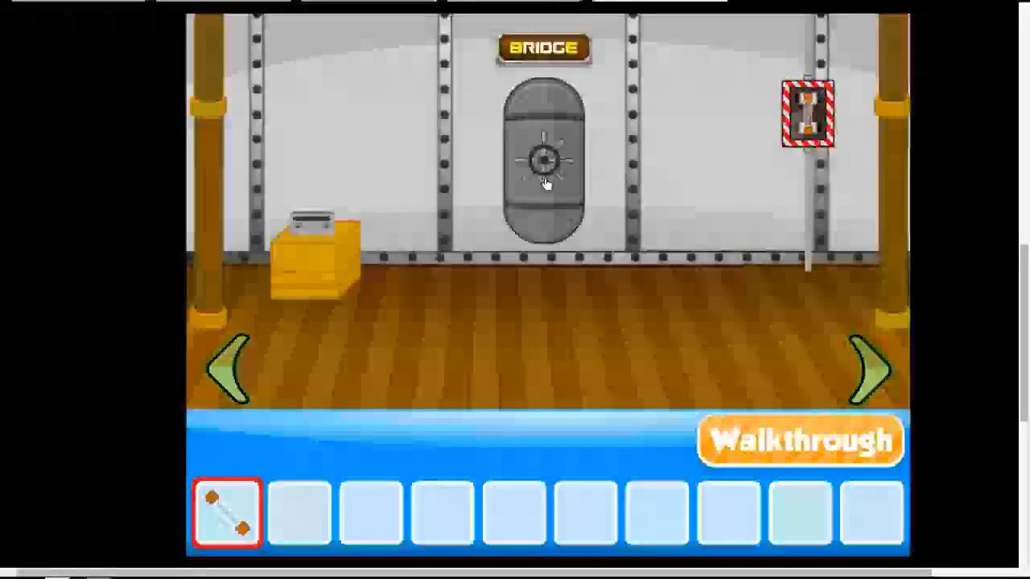
click(544, 160)
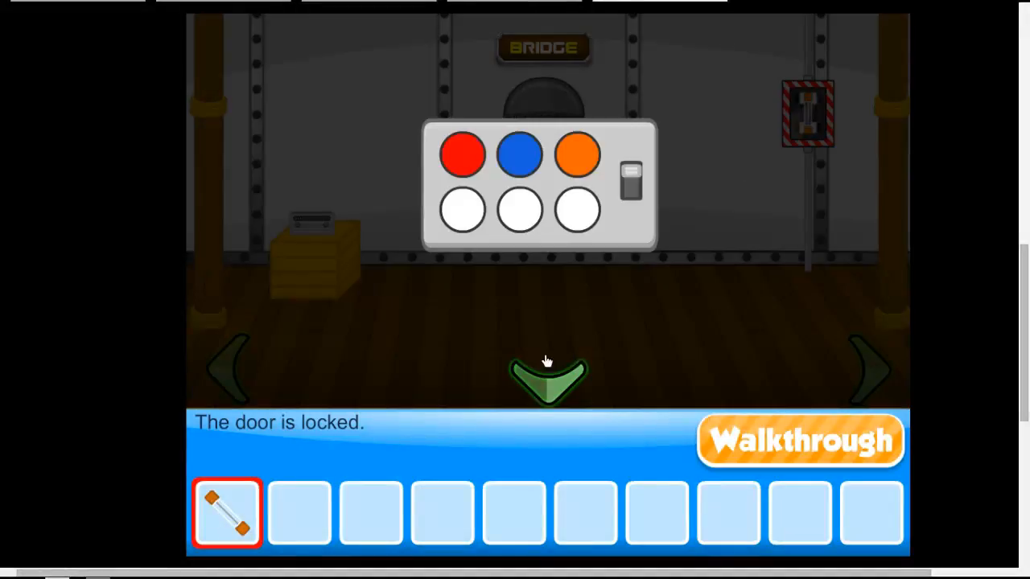
click(547, 373)
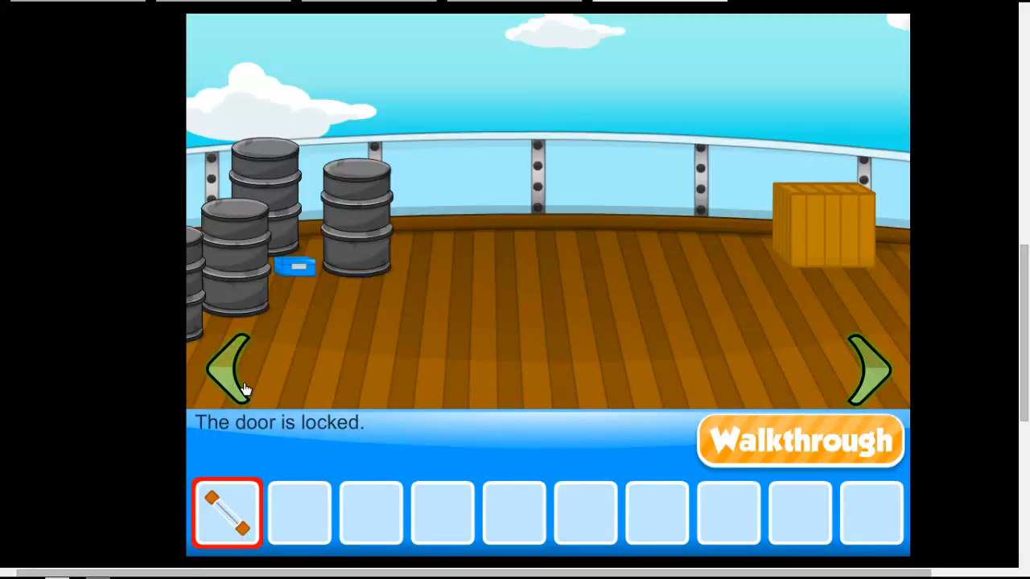
mouse_move(368, 228)
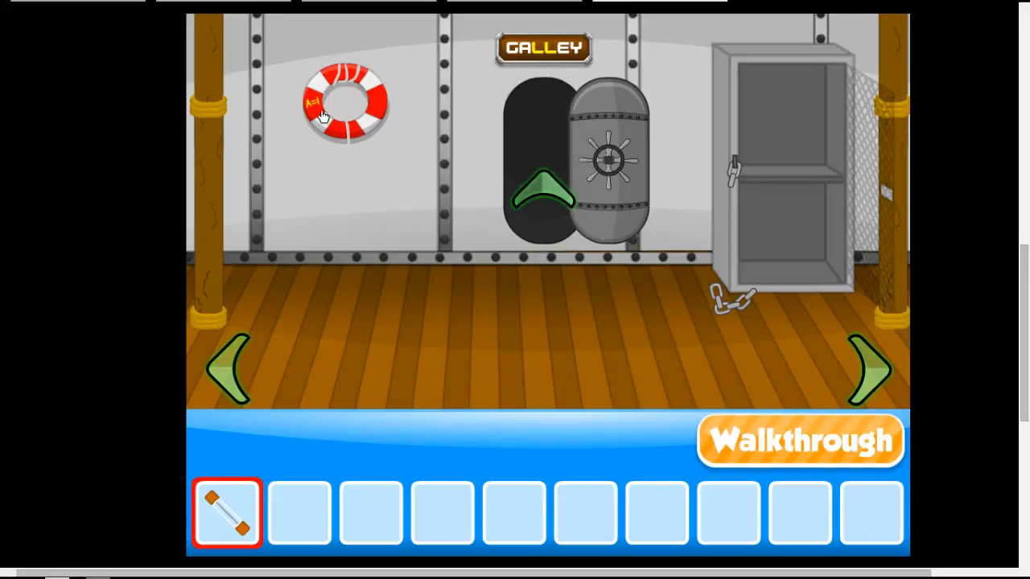
Read the A=1 clue on the life ring, check the banded crate on deck, then enter the Galley.
click(346, 100)
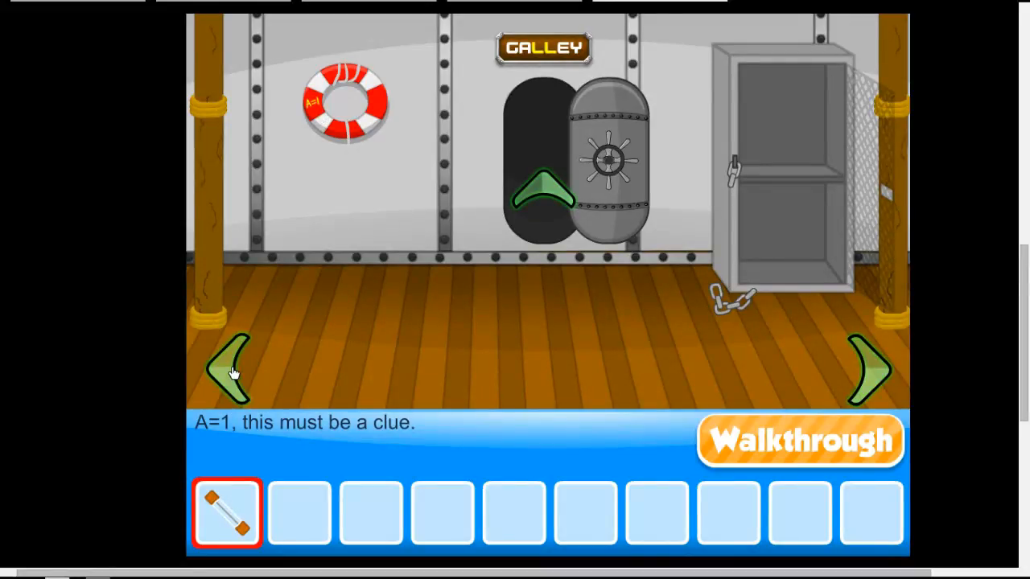
click(229, 367)
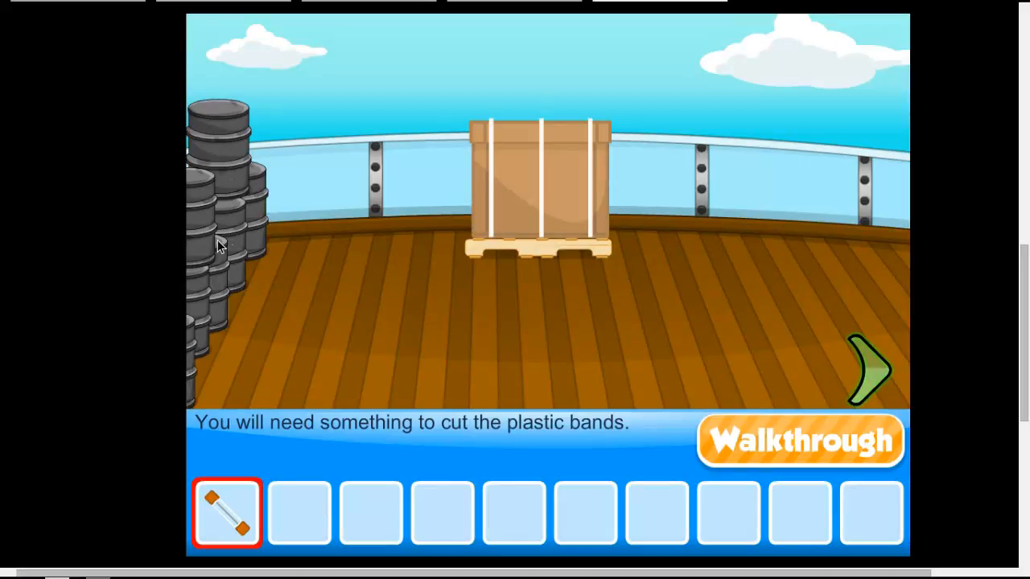
click(869, 370)
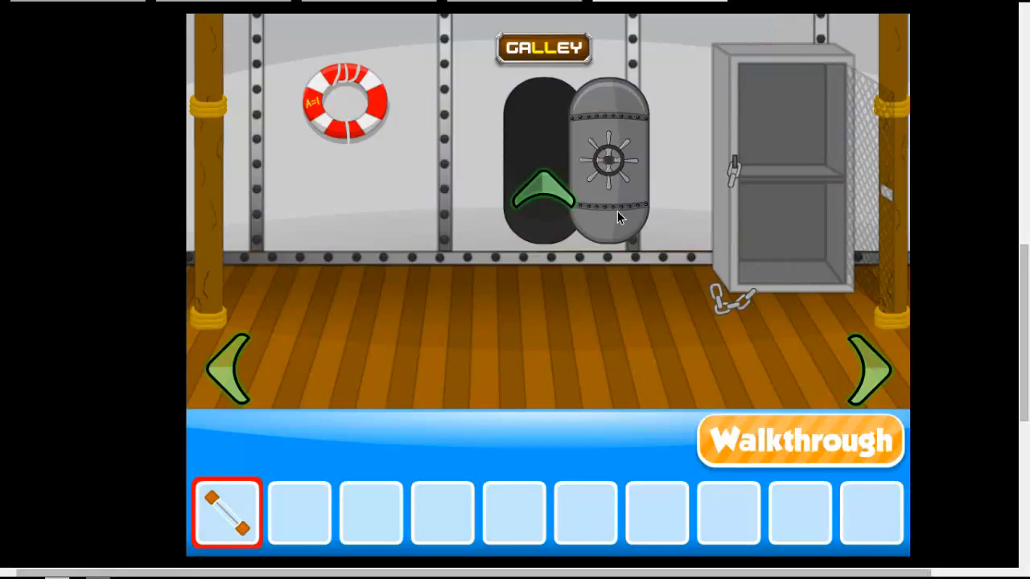
click(868, 370)
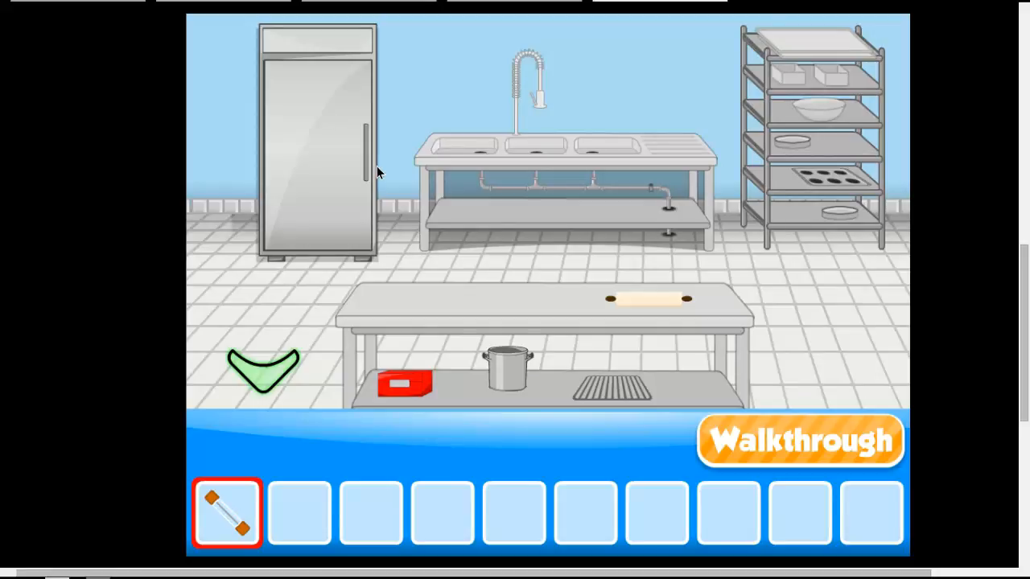
Look inside the kitchen fridge, leave the kitchen and load the game's walkthrough page.
click(314, 145)
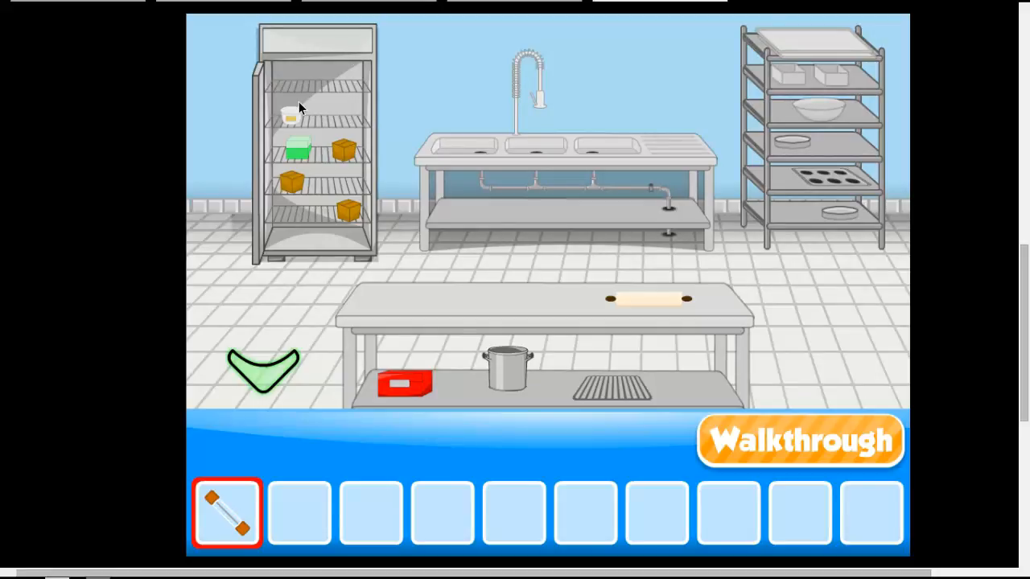
click(840, 213)
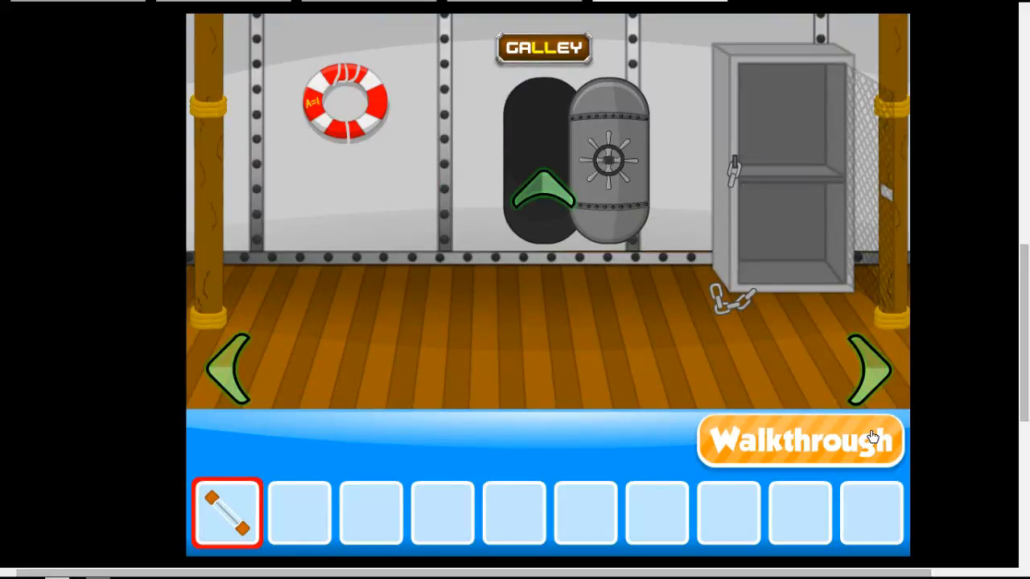
click(800, 441)
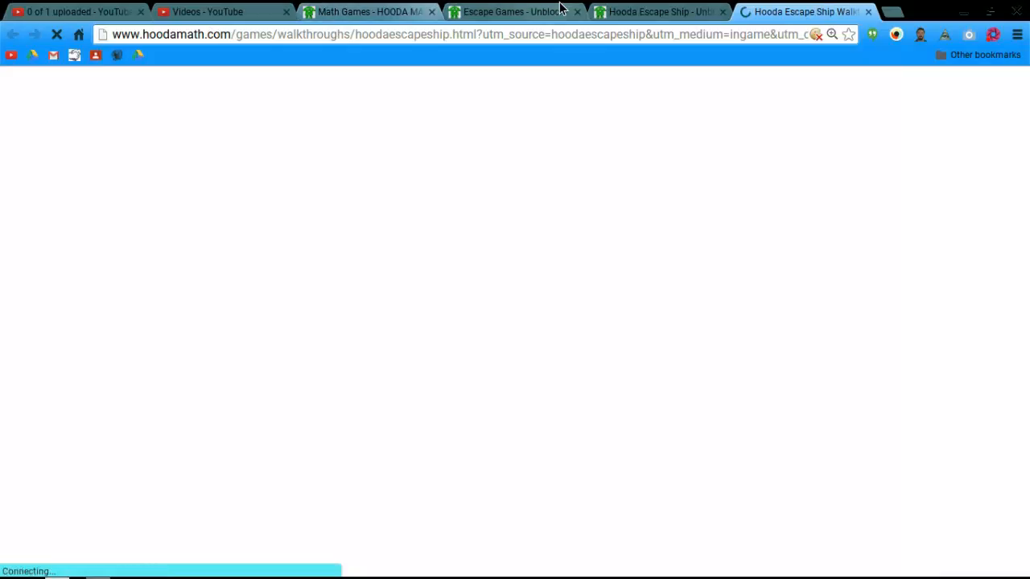
Close the walkthrough tab and return to the game at the Galley door room.
click(222, 11)
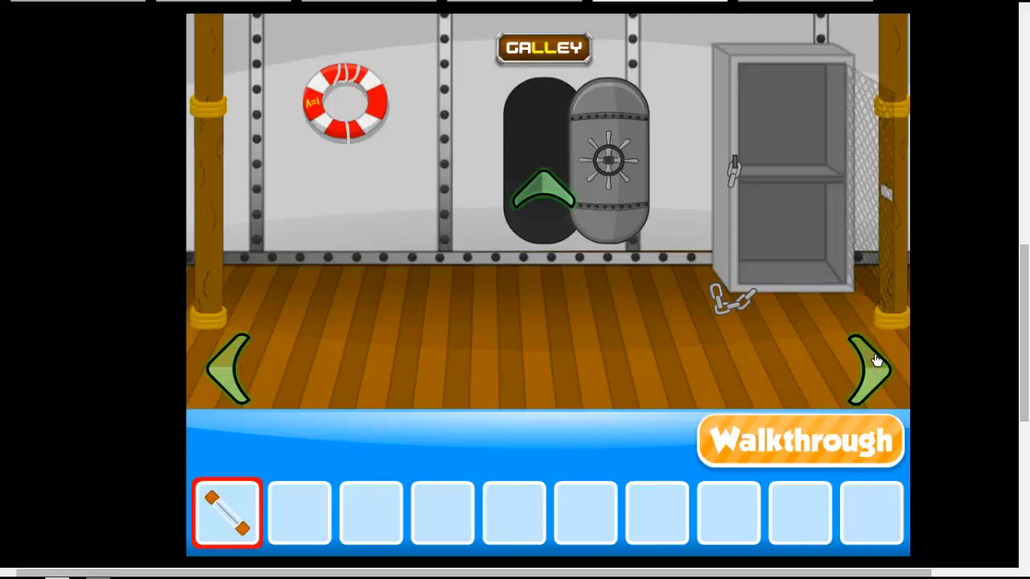
Wander through the galley hallway, kitchen, deck and spiral-stair room.
click(869, 370)
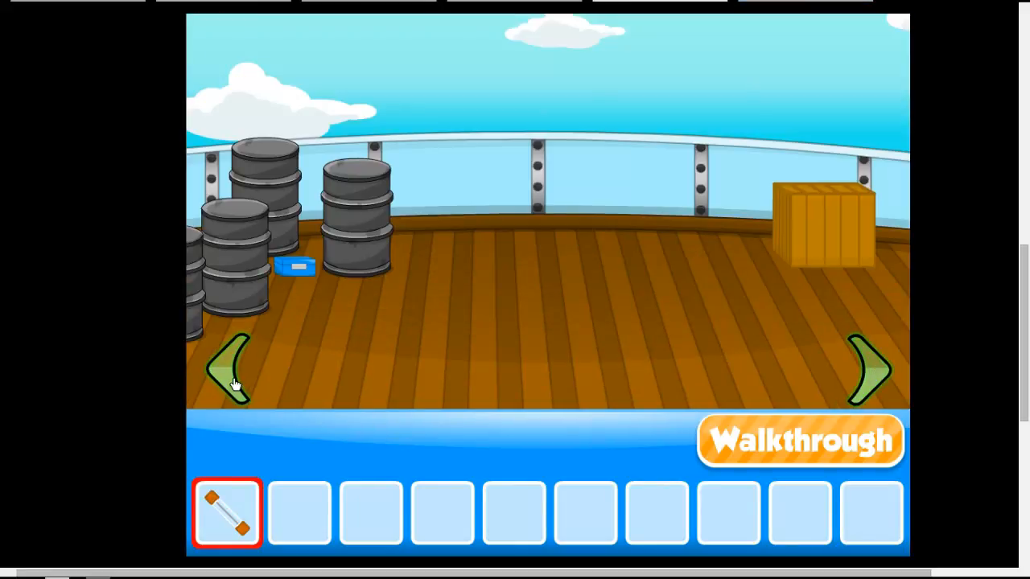
click(233, 370)
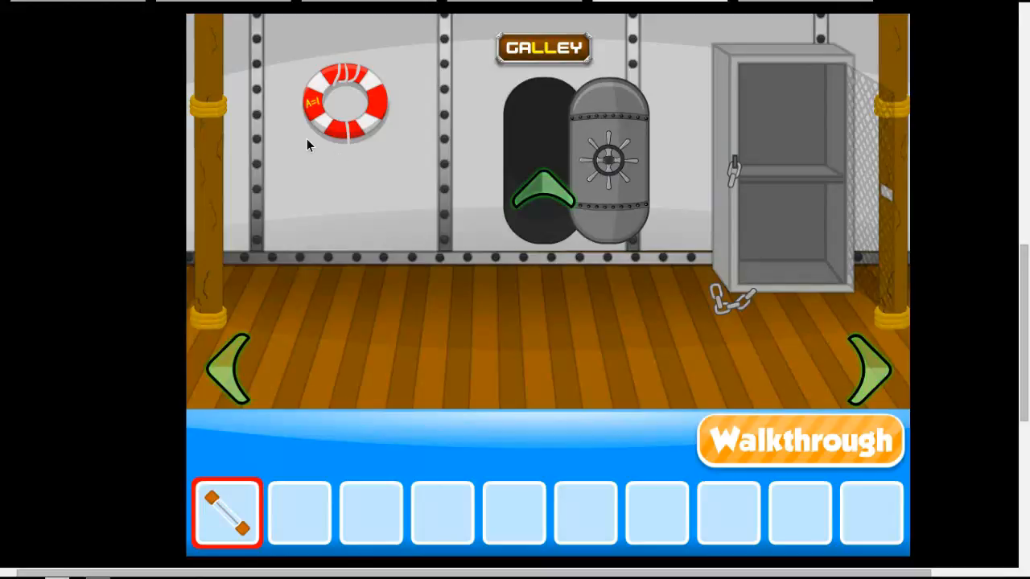
click(866, 370)
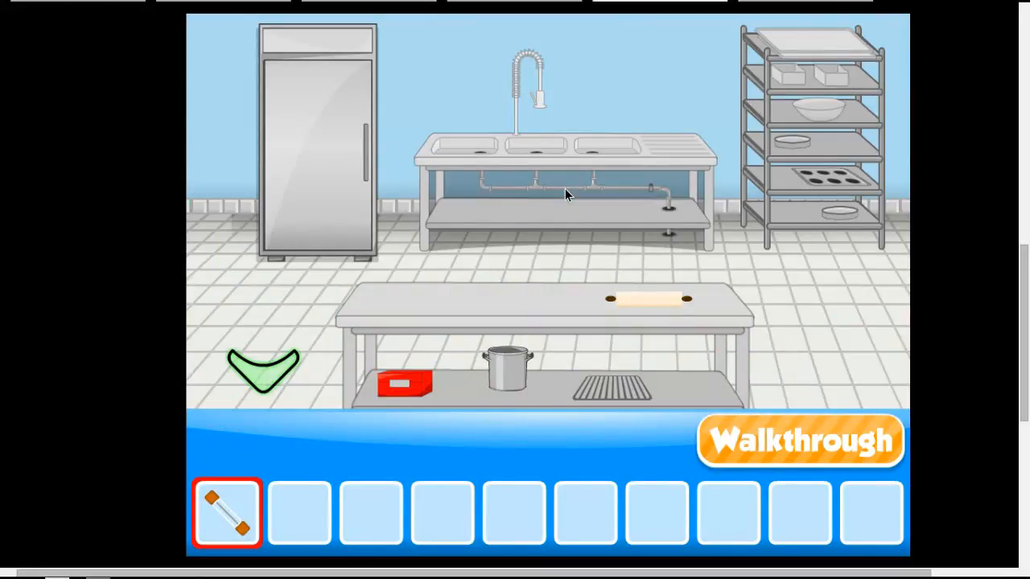
click(264, 370)
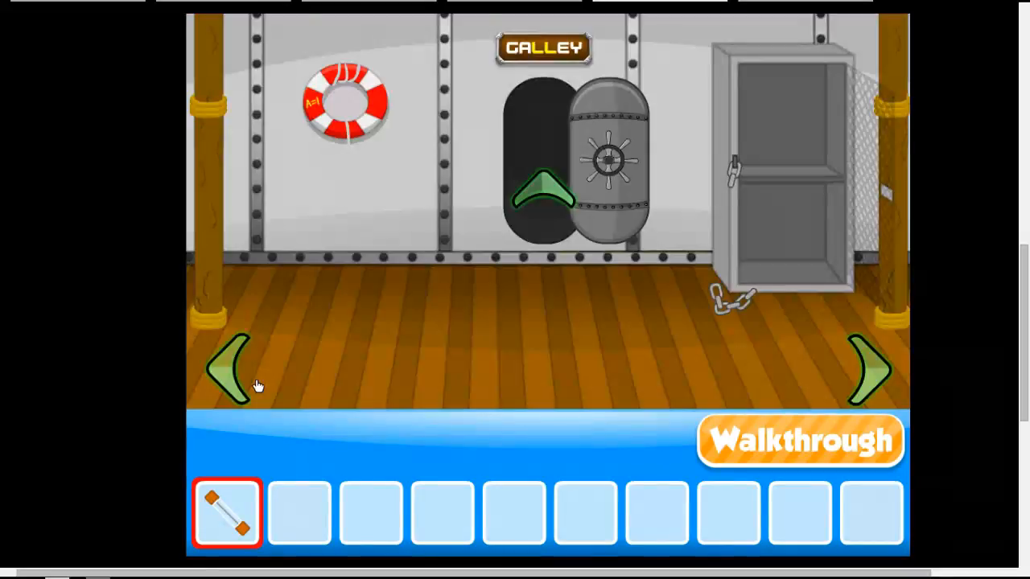
click(869, 370)
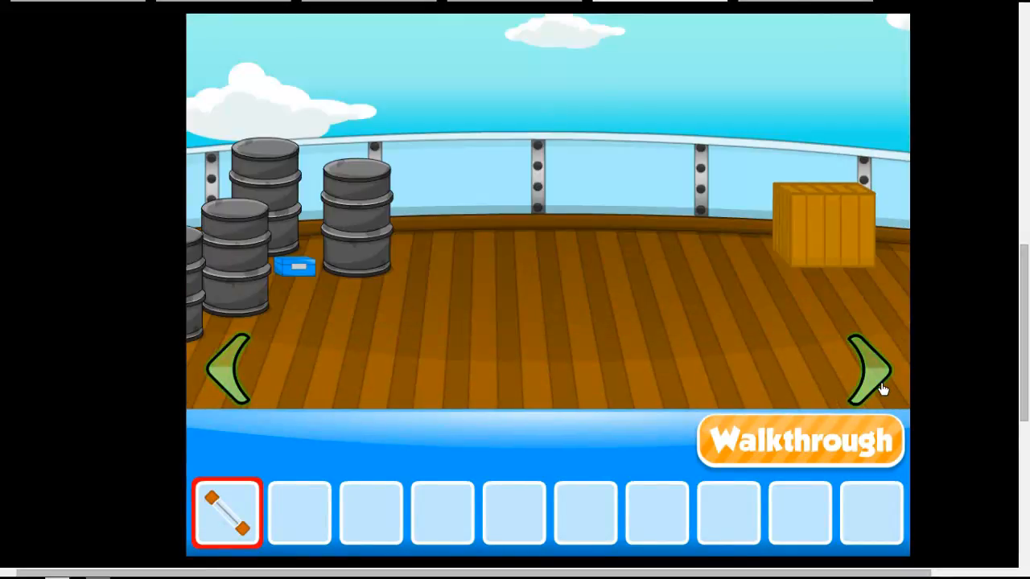
click(869, 370)
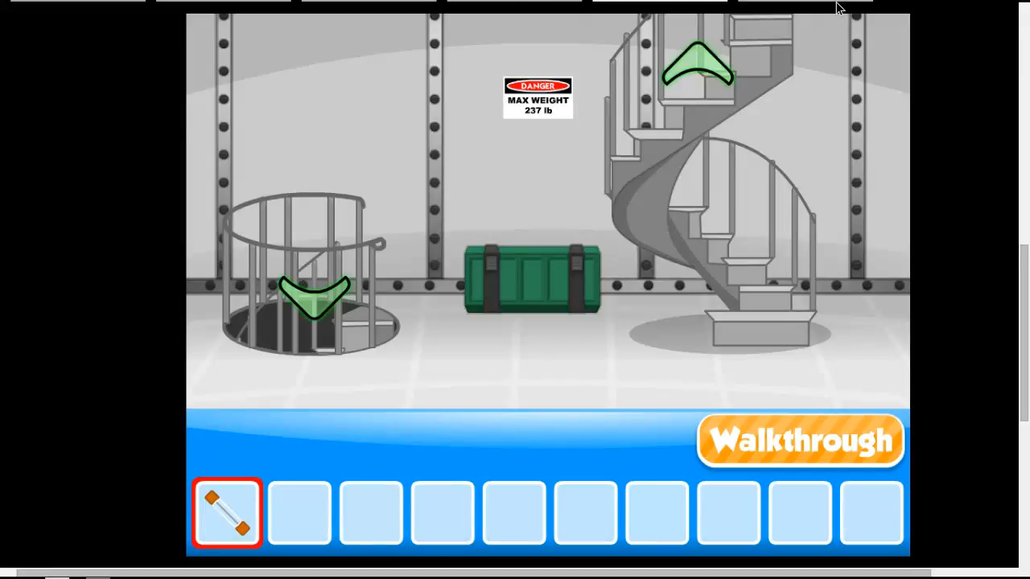
Reach the hallway with the stacked crates and inspect the bridge door's colour lock.
click(798, 440)
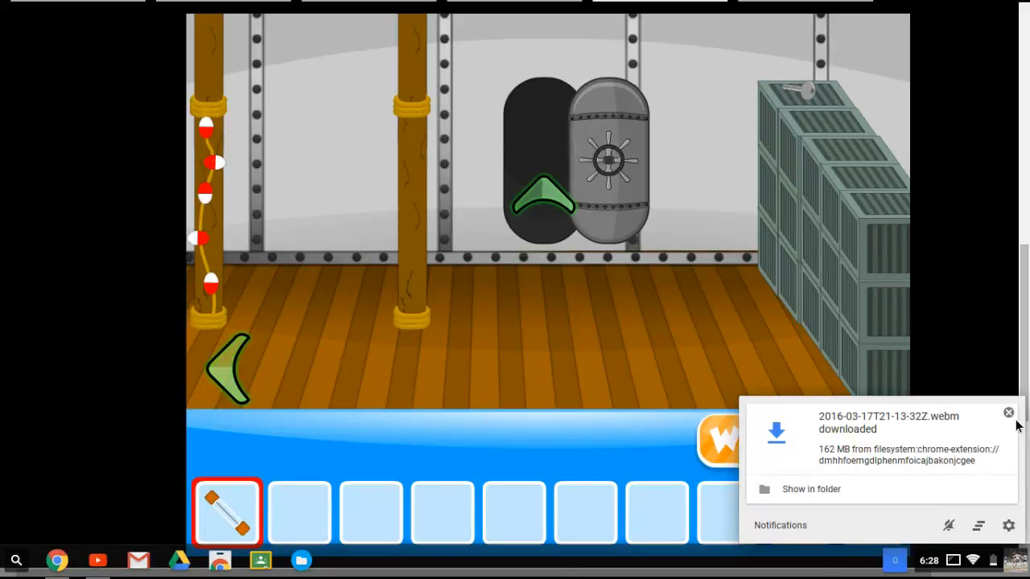
click(1007, 412)
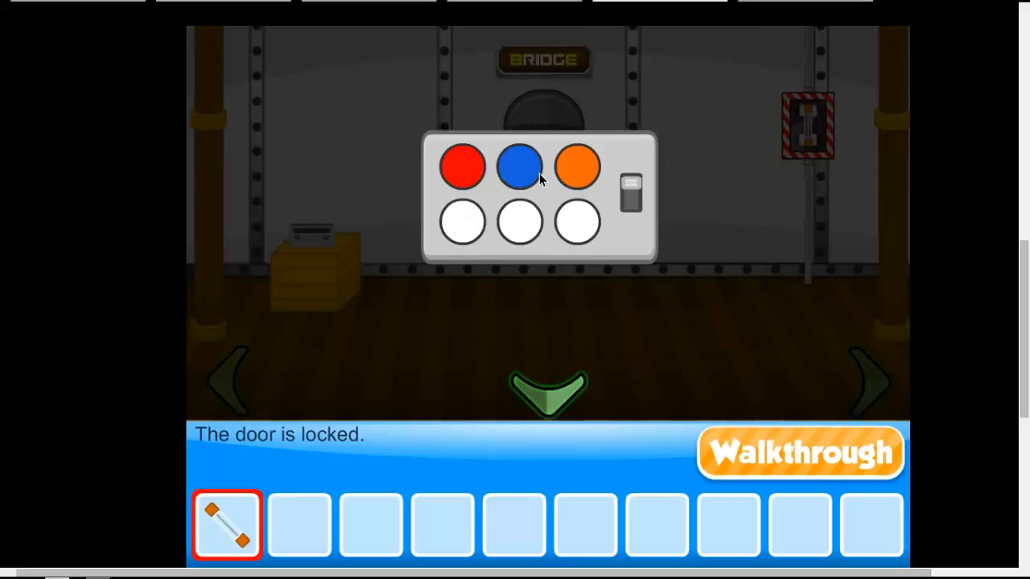
Leave the colour lock and note the coloured letters of the GALLEY sign.
click(464, 165)
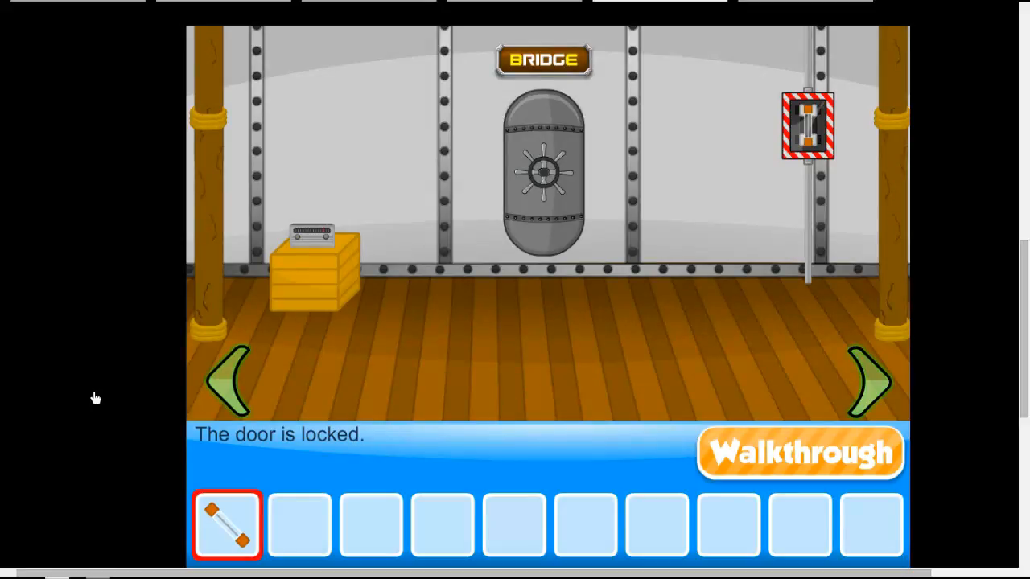
click(544, 174)
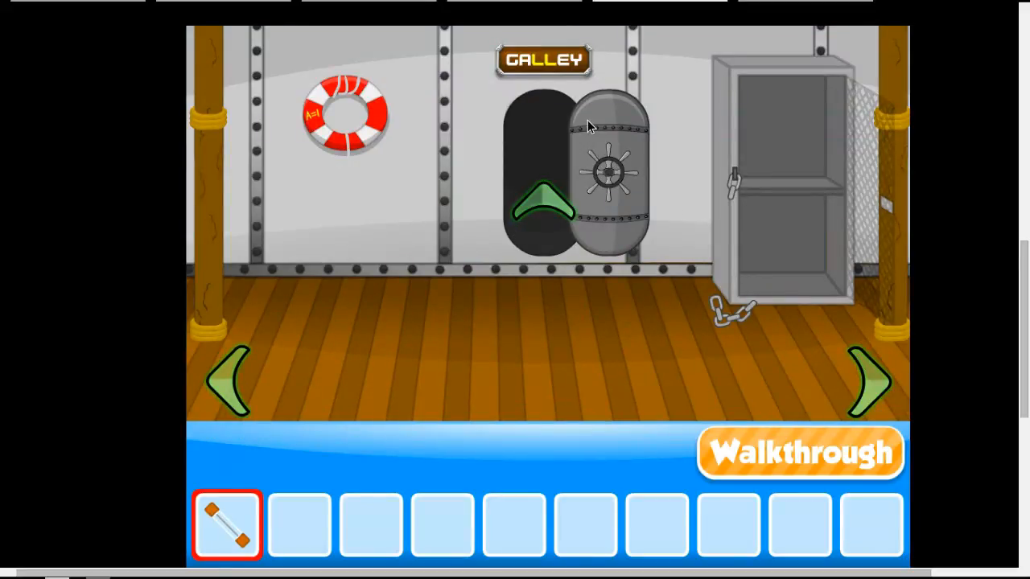
click(544, 61)
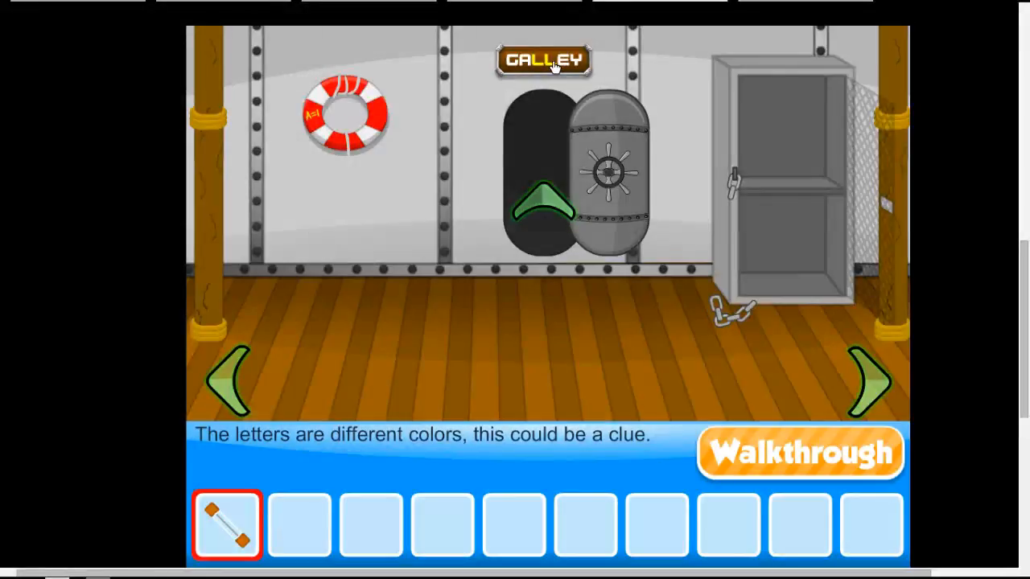
mouse_move(540, 89)
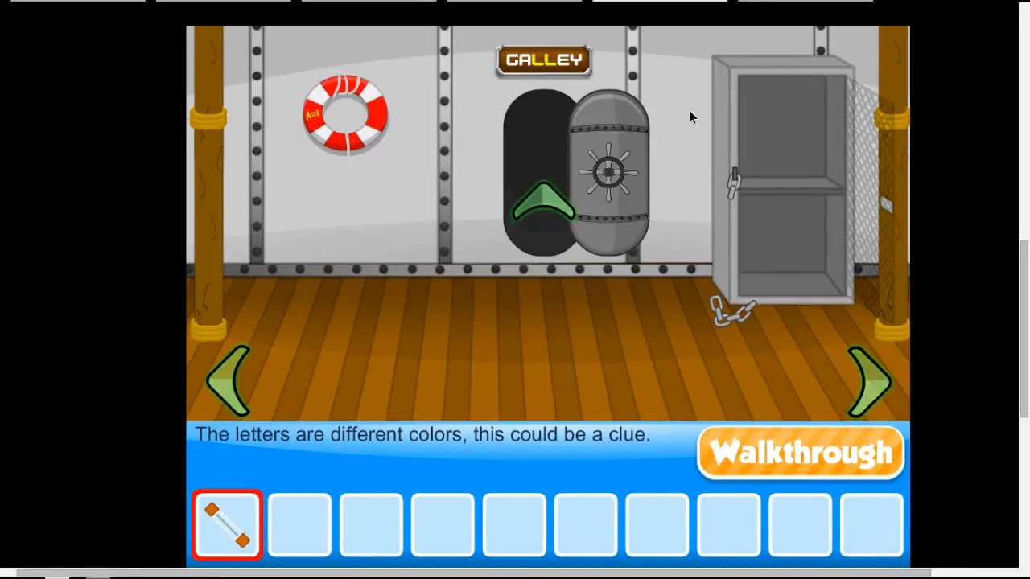
mouse_move(739, 296)
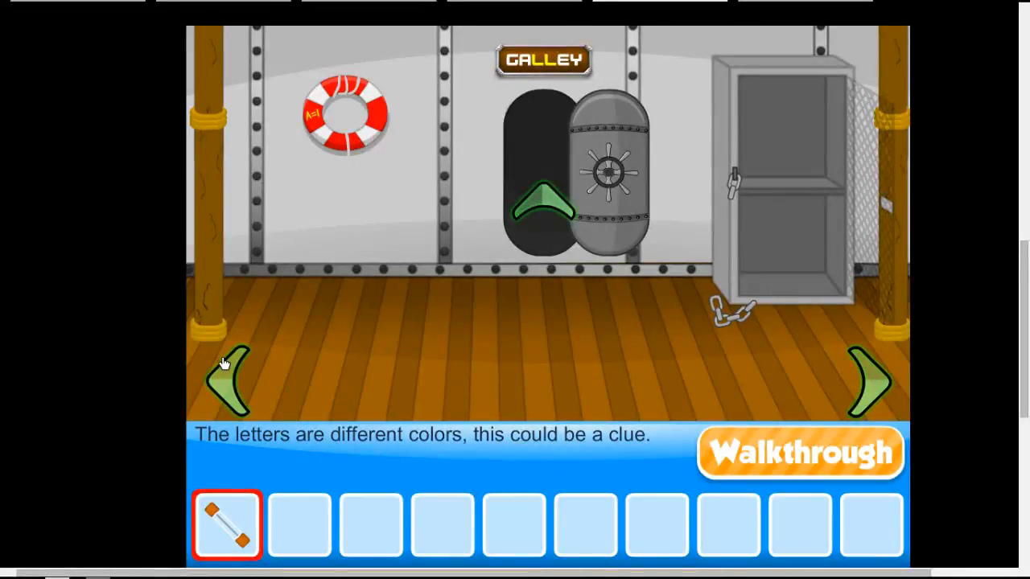
Go around to the deck and examine the crate's plastic bands.
click(228, 383)
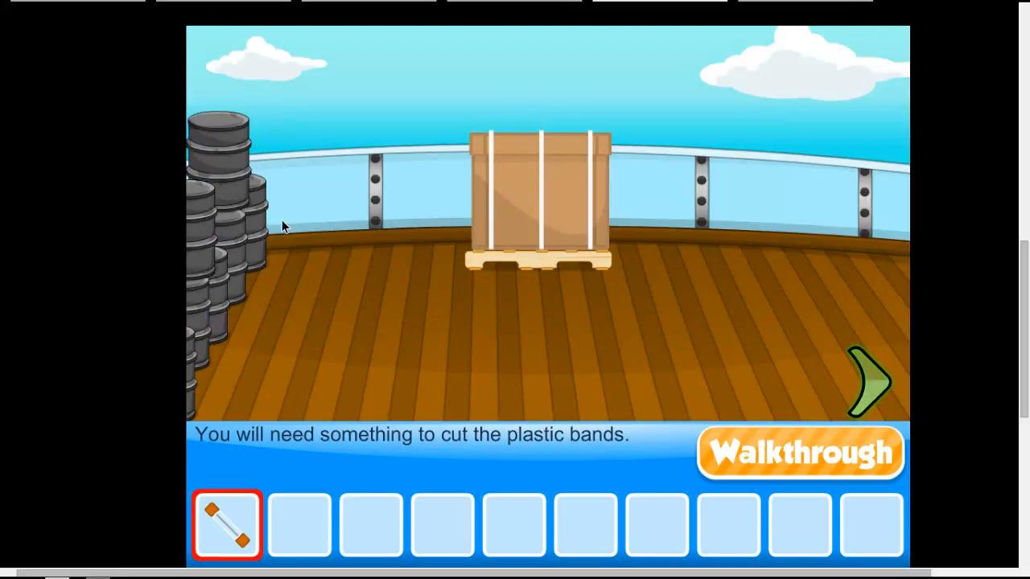
click(869, 378)
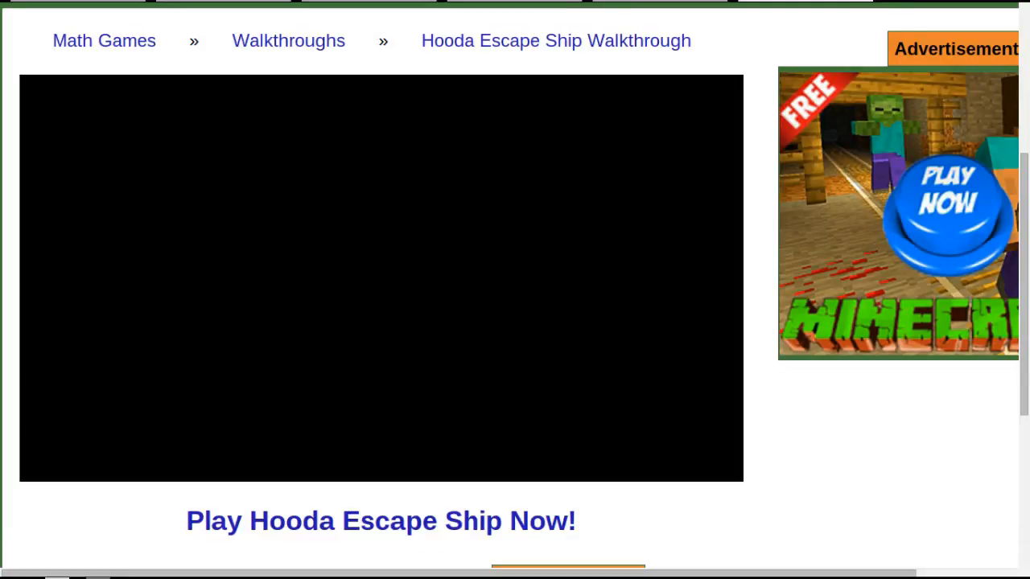
mouse_move(416, 6)
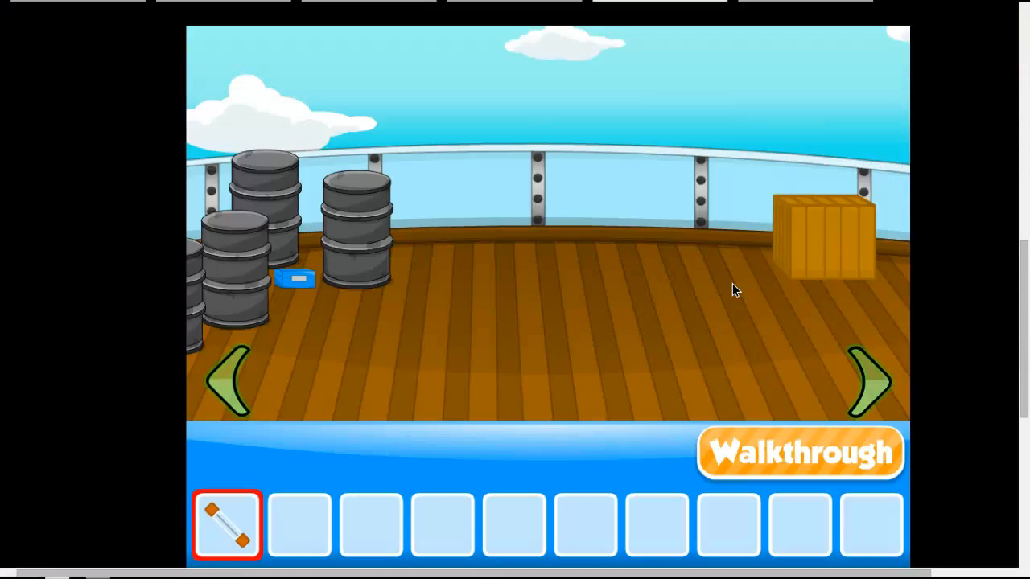
mouse_move(794, 185)
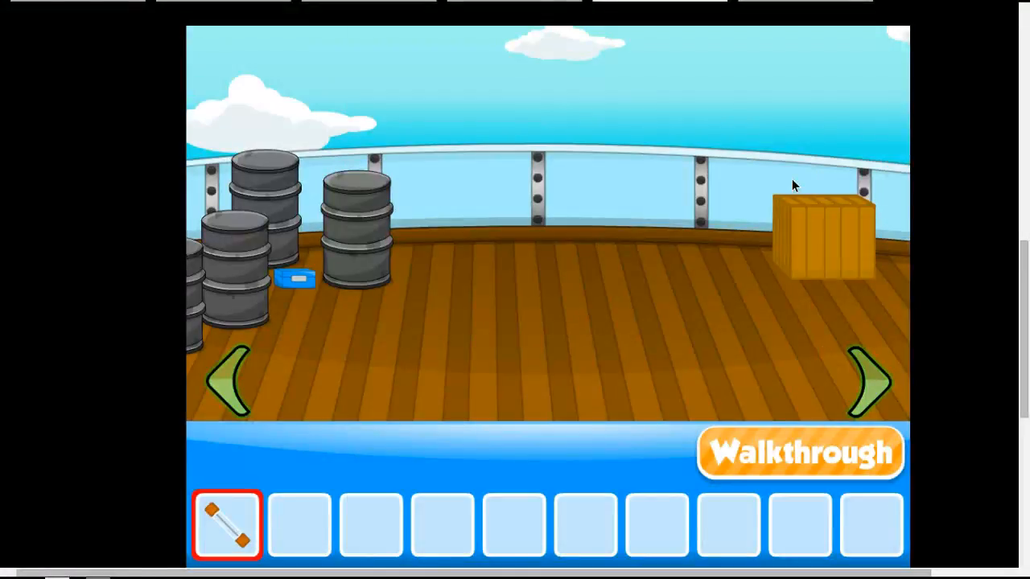
Walk to the crate hallway and try to reach the key on top of the tall crates.
click(869, 382)
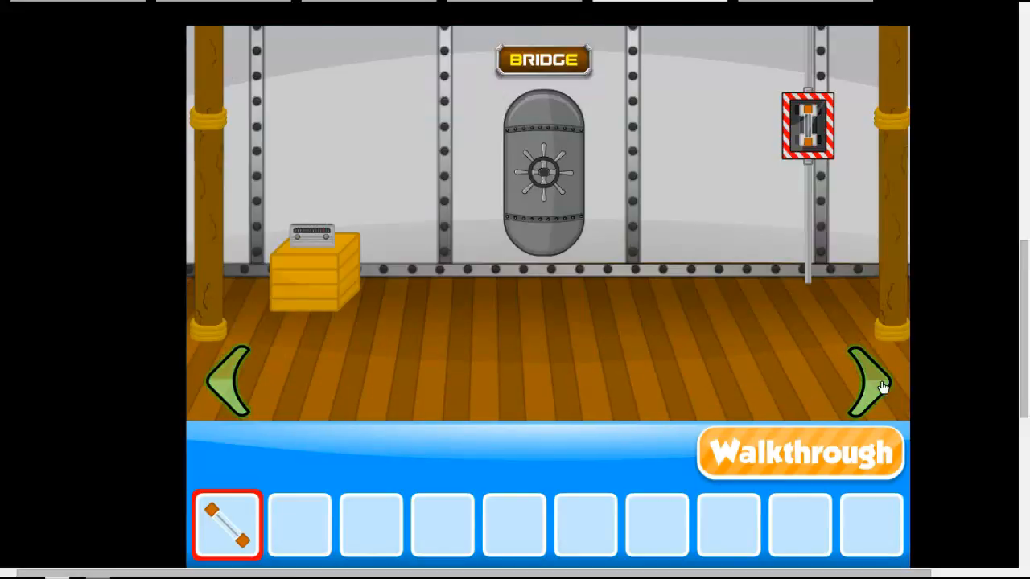
click(865, 378)
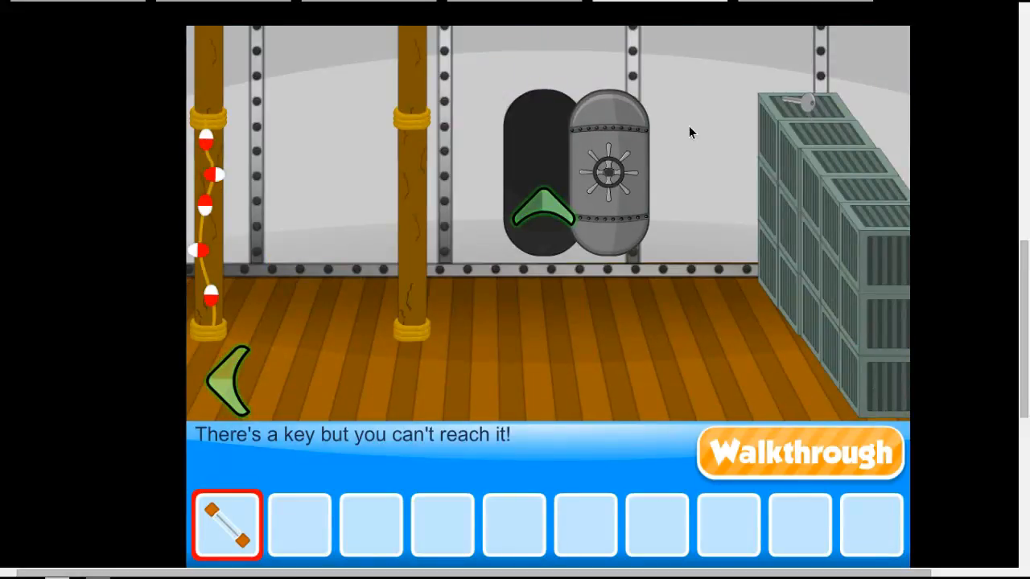
mouse_move(937, 8)
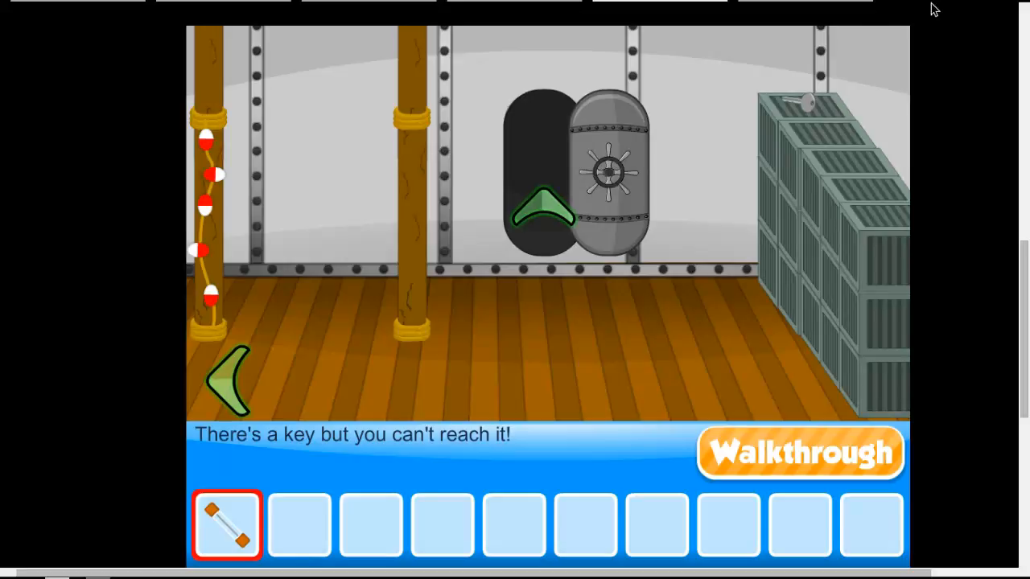
mouse_move(967, 9)
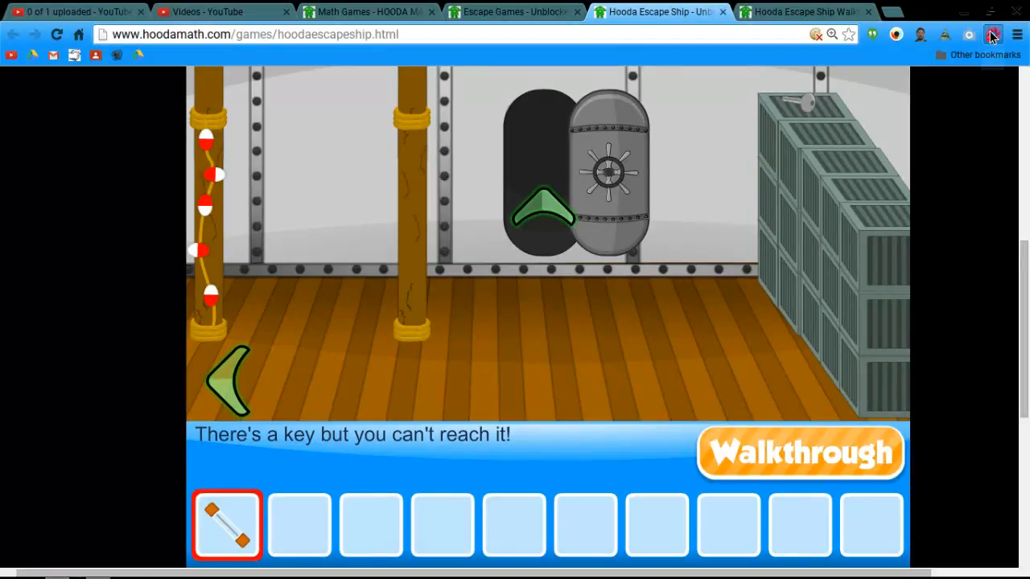
Open the case with code 251212 and cut the crate's bands with the box cutter.
click(993, 34)
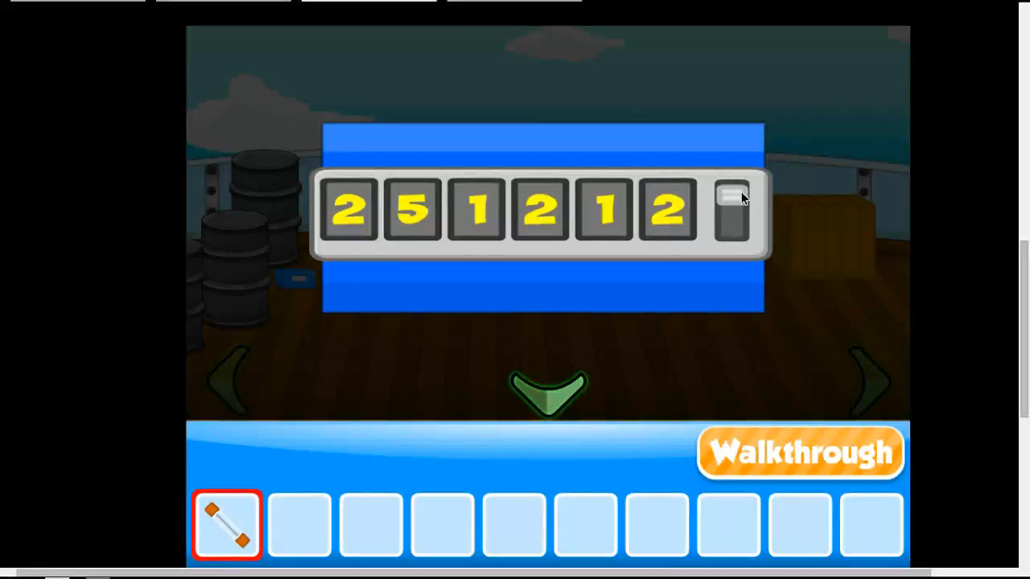
click(727, 209)
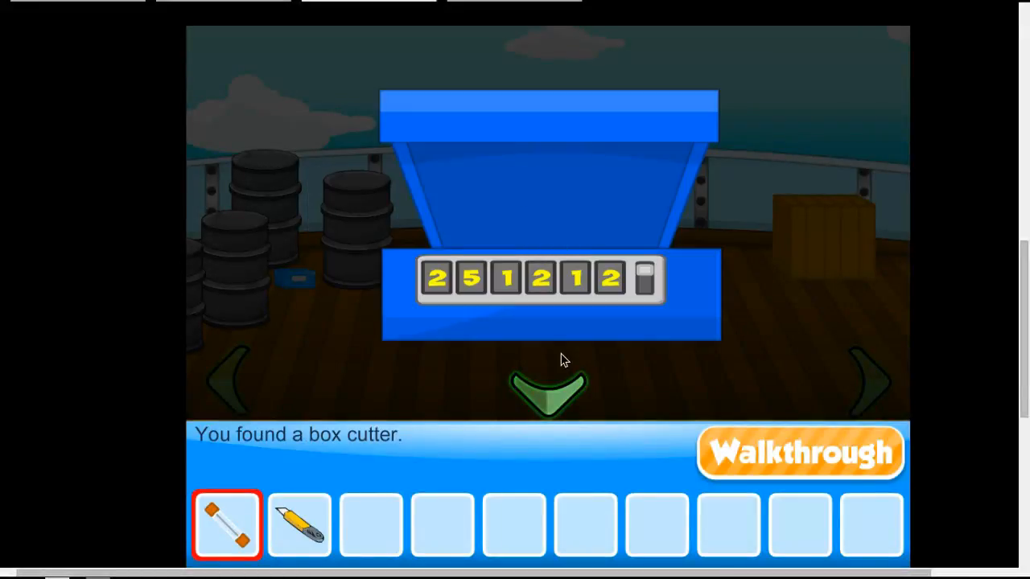
click(550, 391)
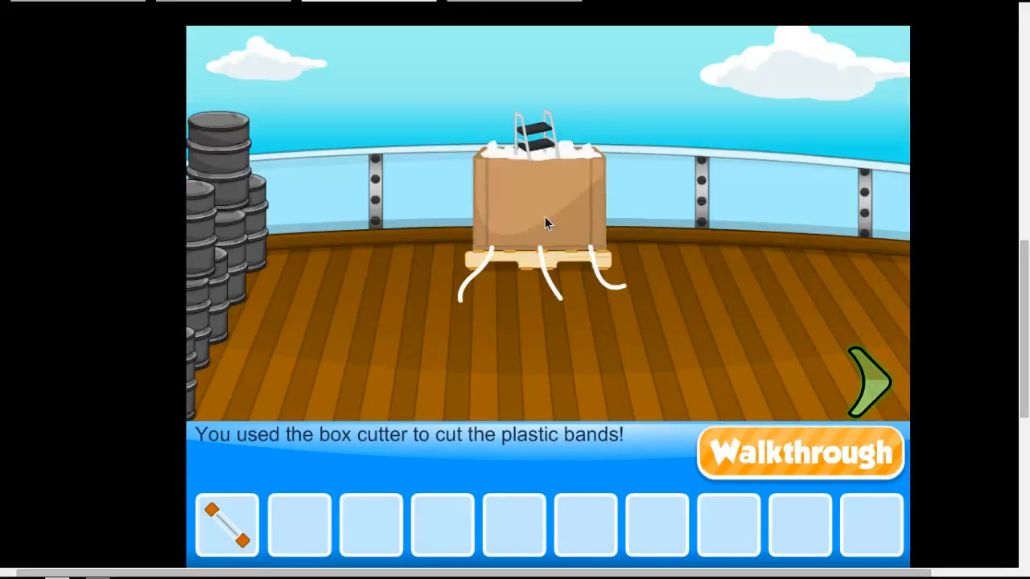
Take the step ladder, carry it to the crate hallway and select it in the inventory.
click(532, 126)
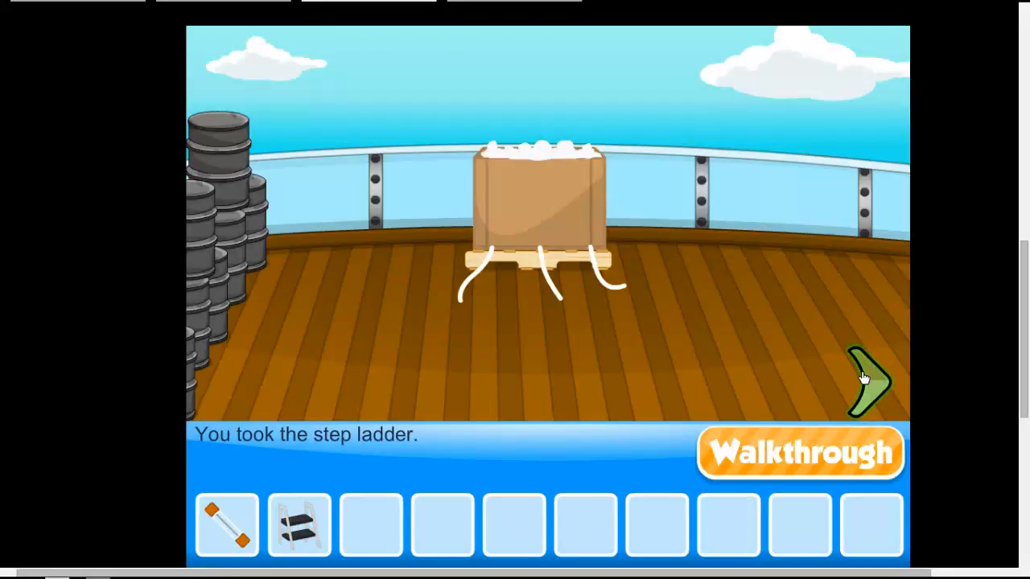
click(869, 378)
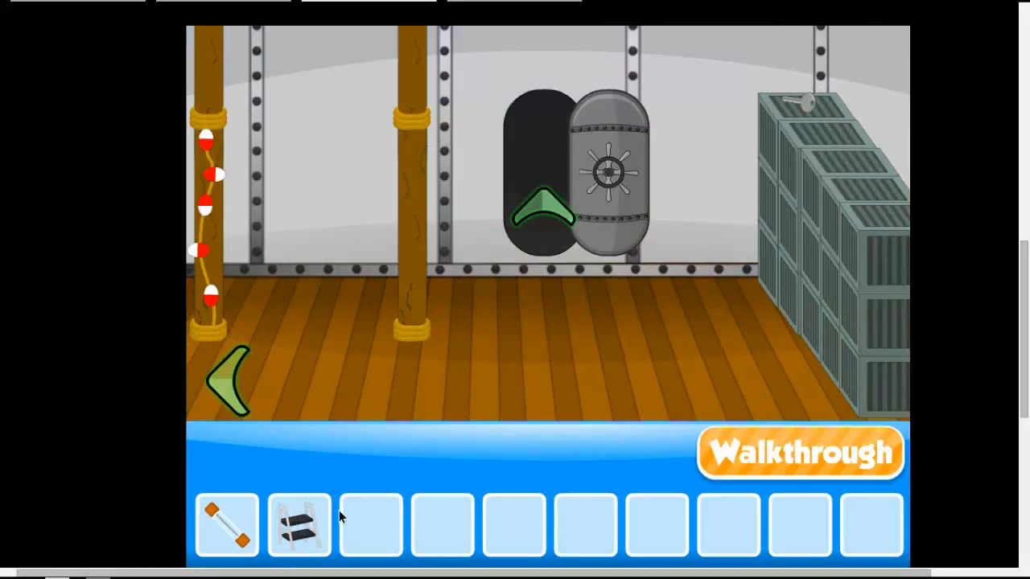
click(299, 524)
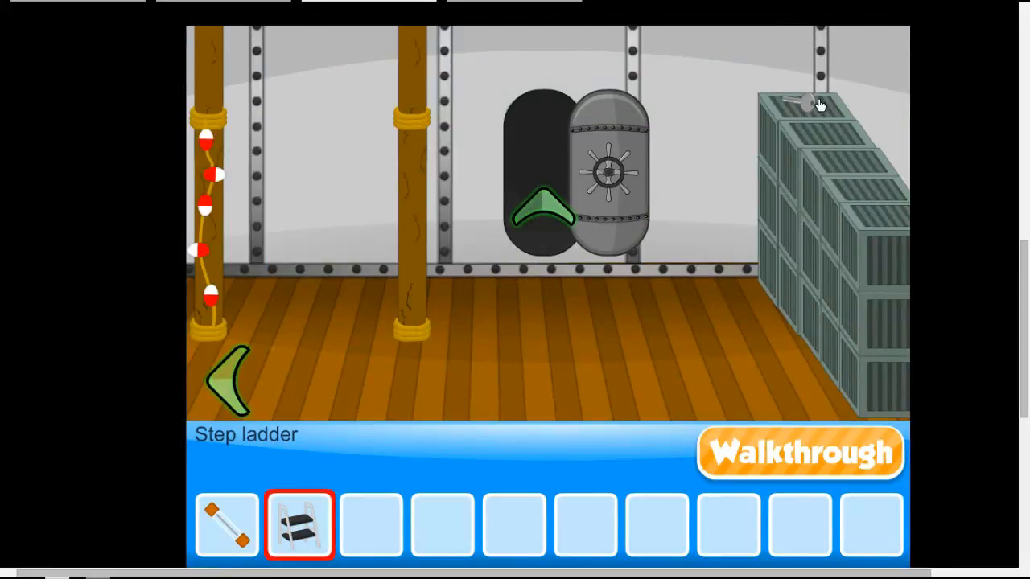
Use the step ladder at the crates, then study the bridge's weight-code panel and its oz marking.
click(805, 103)
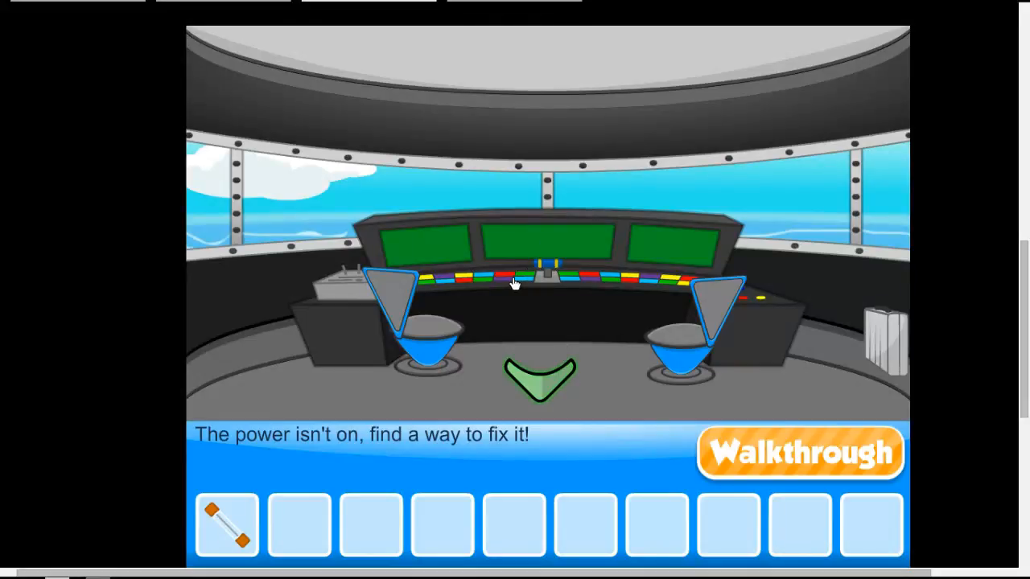
click(531, 277)
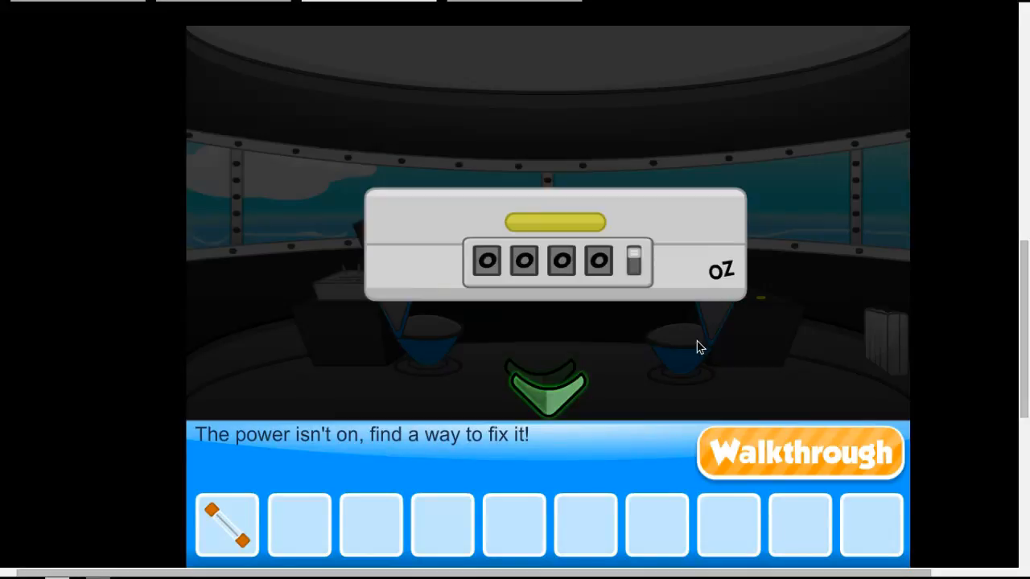
click(721, 270)
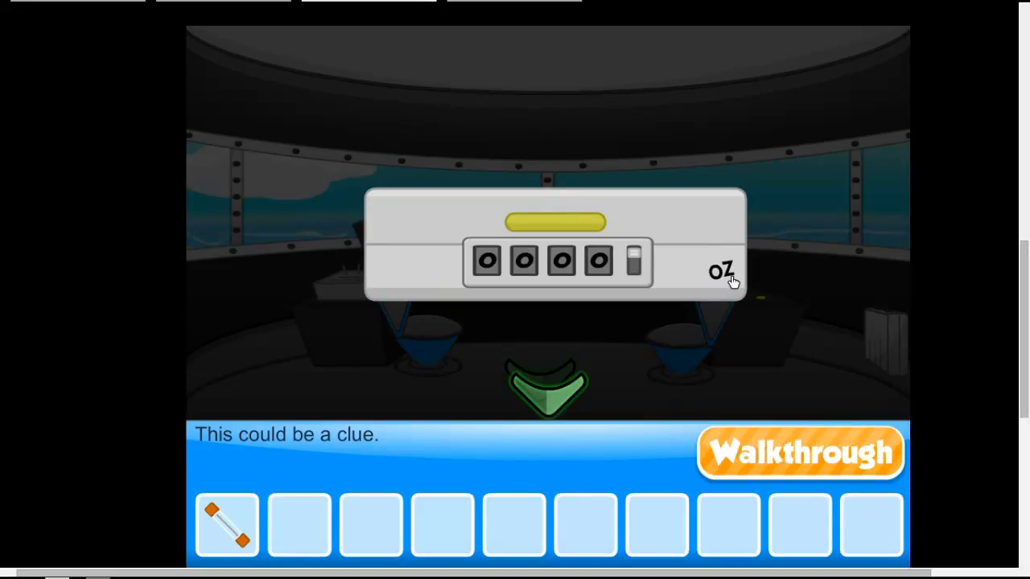
mouse_move(532, 356)
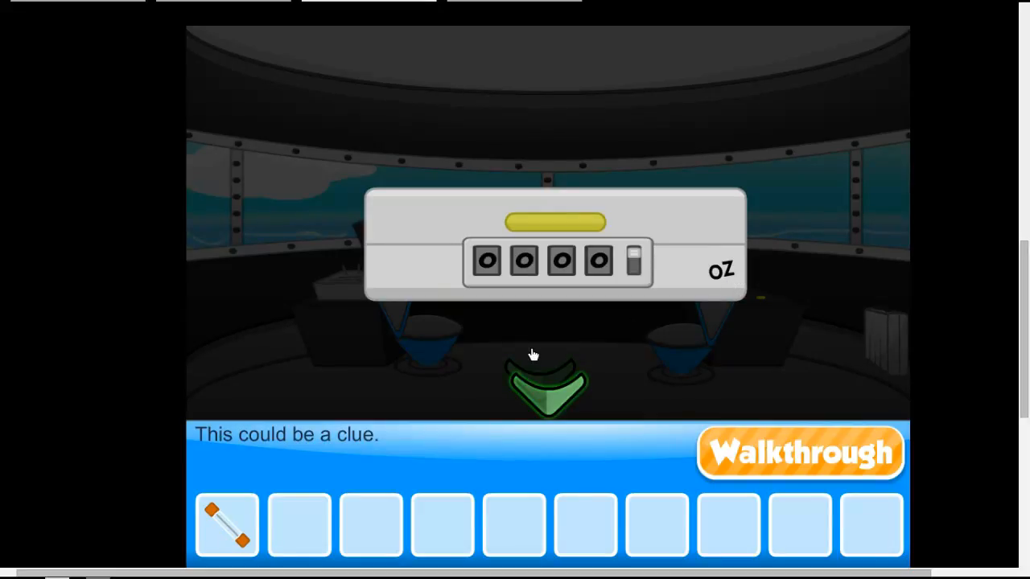
click(486, 261)
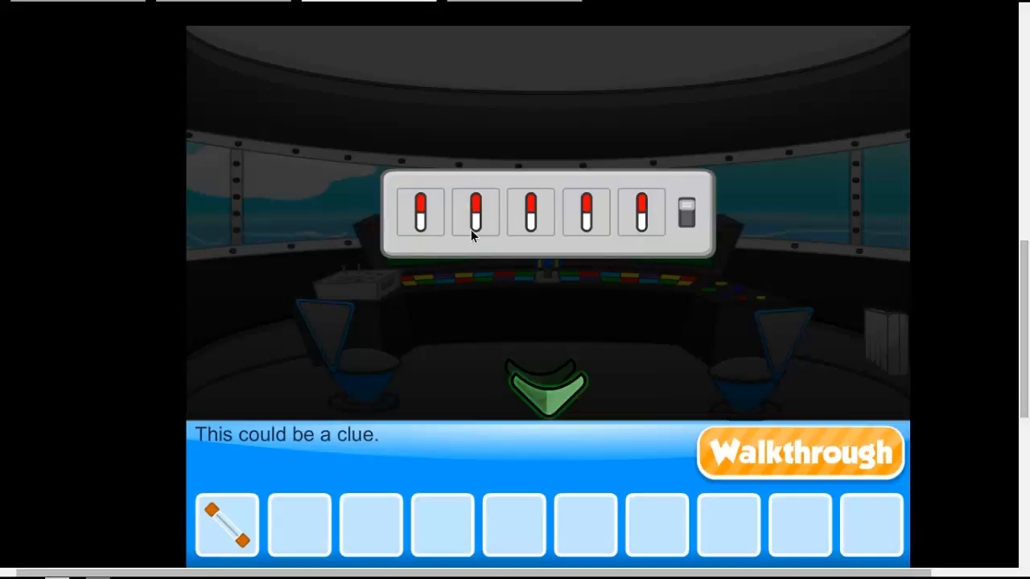
mouse_move(861, 206)
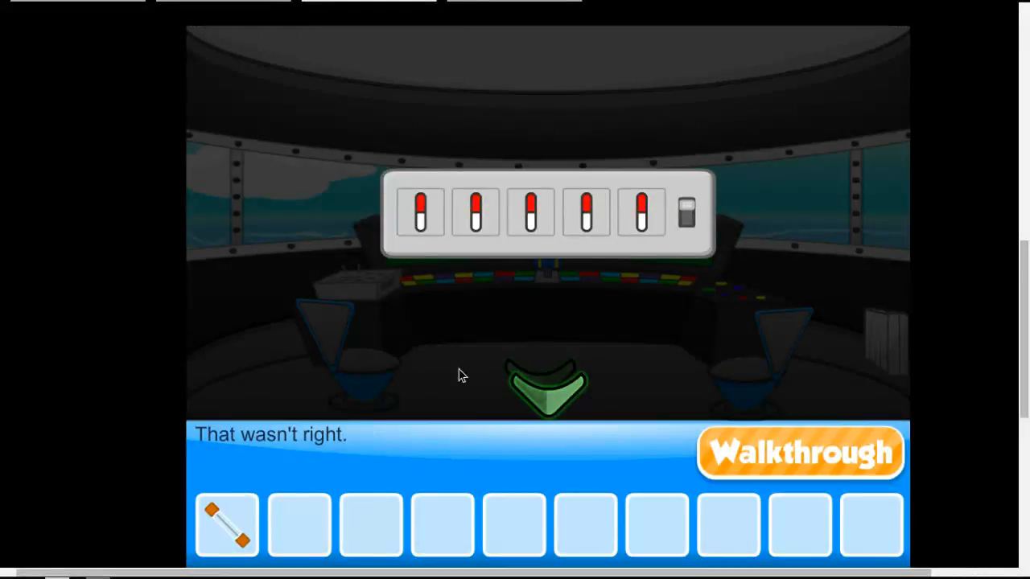
Step back off the bridge and turn around to face the bridge door again.
click(551, 388)
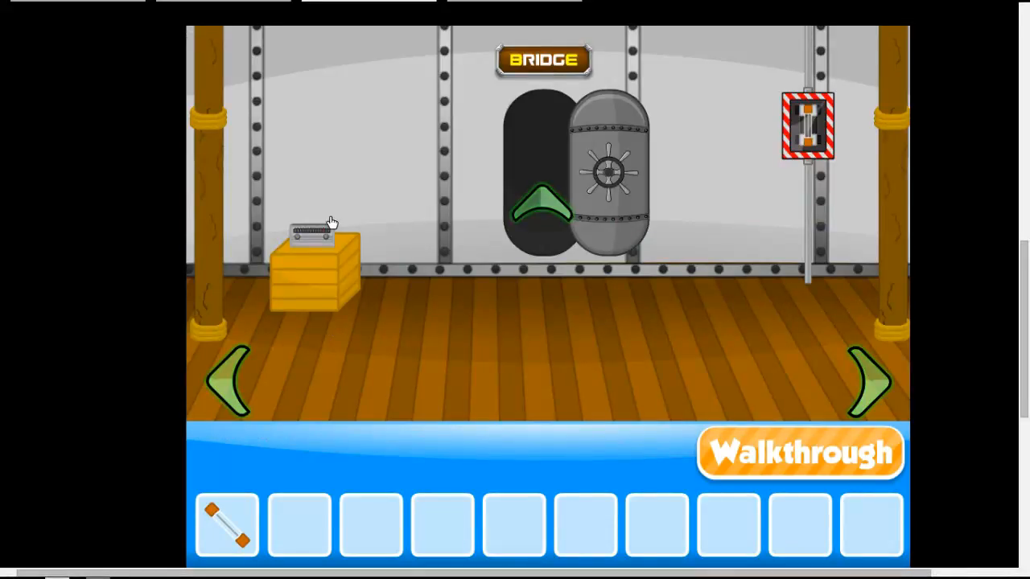
click(869, 383)
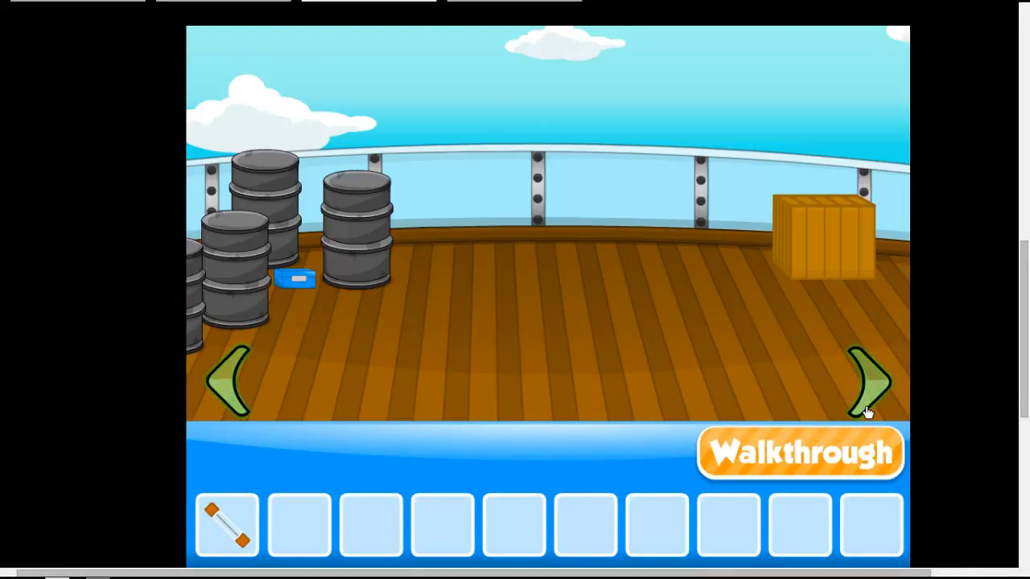
click(869, 383)
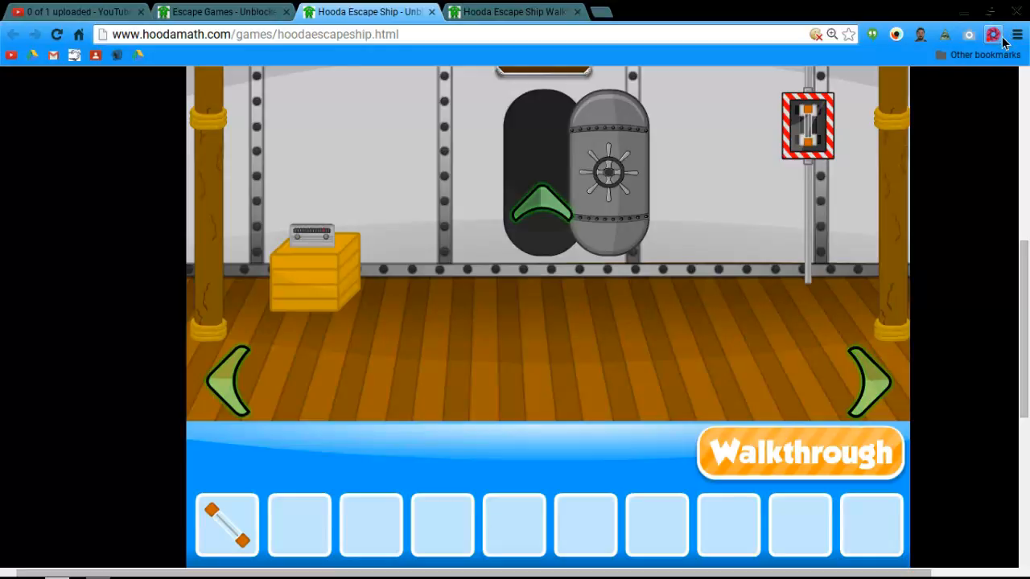
Set the bridge switches and take the second fuse from the wire compartment.
click(993, 35)
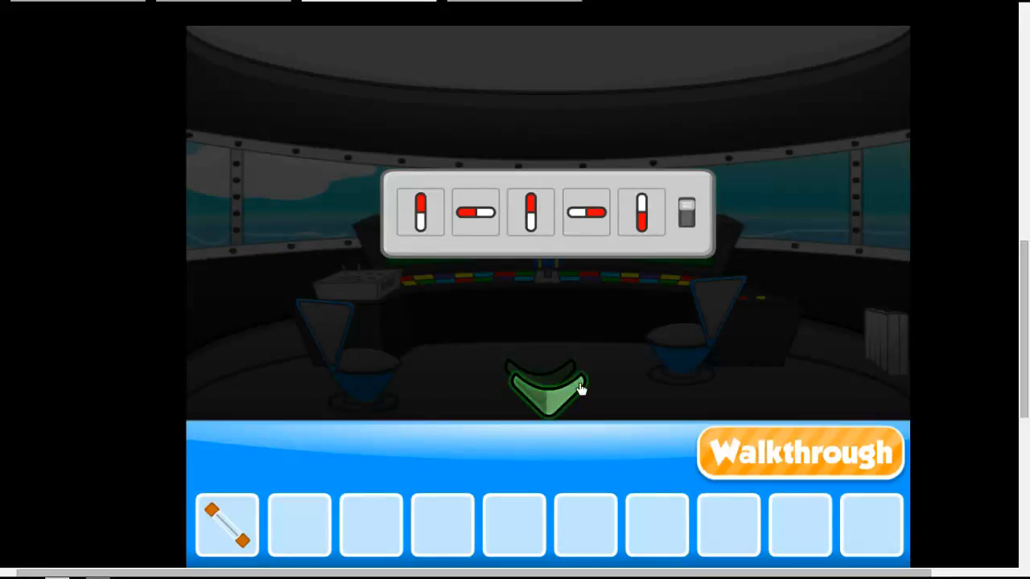
click(685, 213)
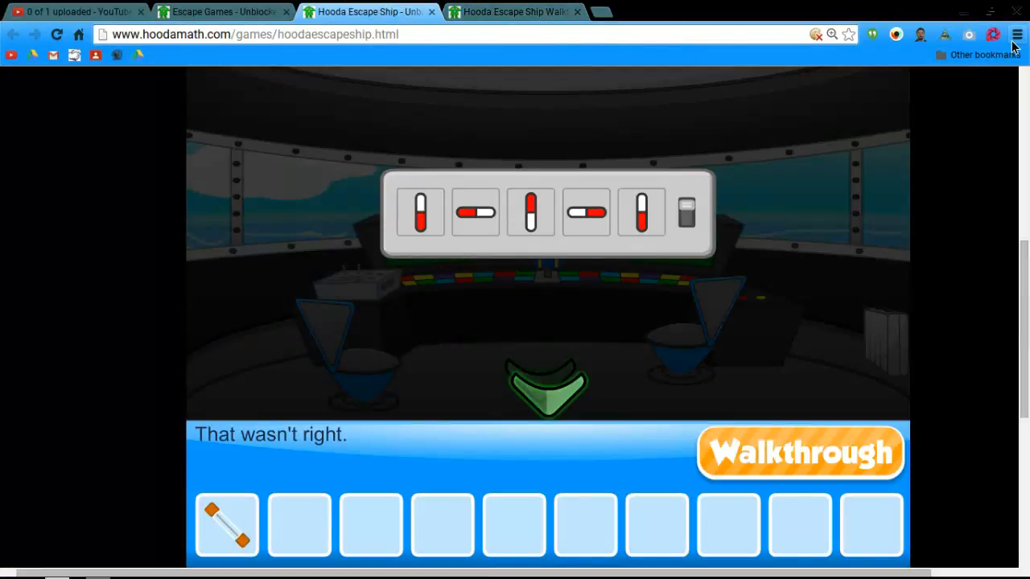
click(991, 36)
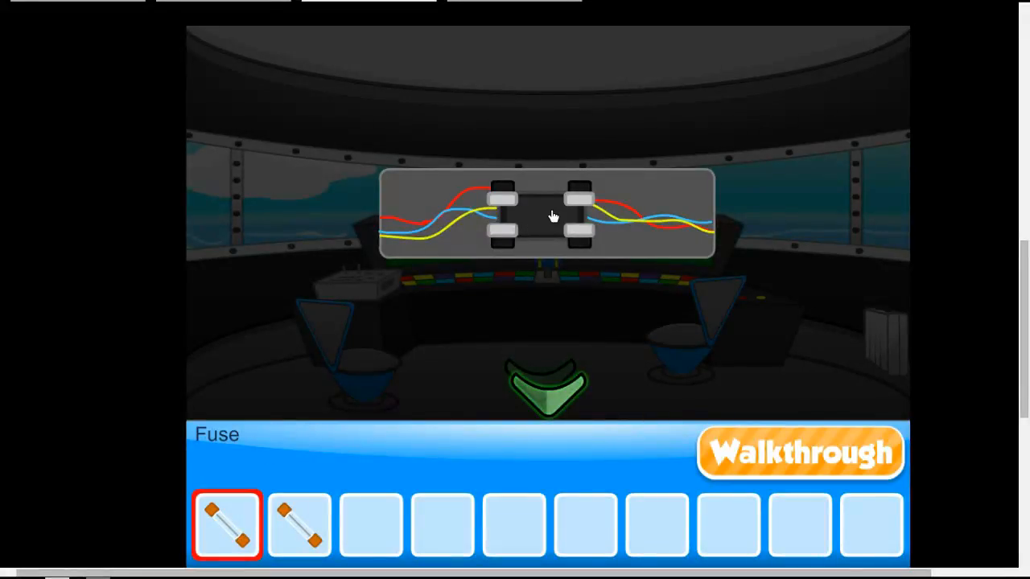
click(543, 386)
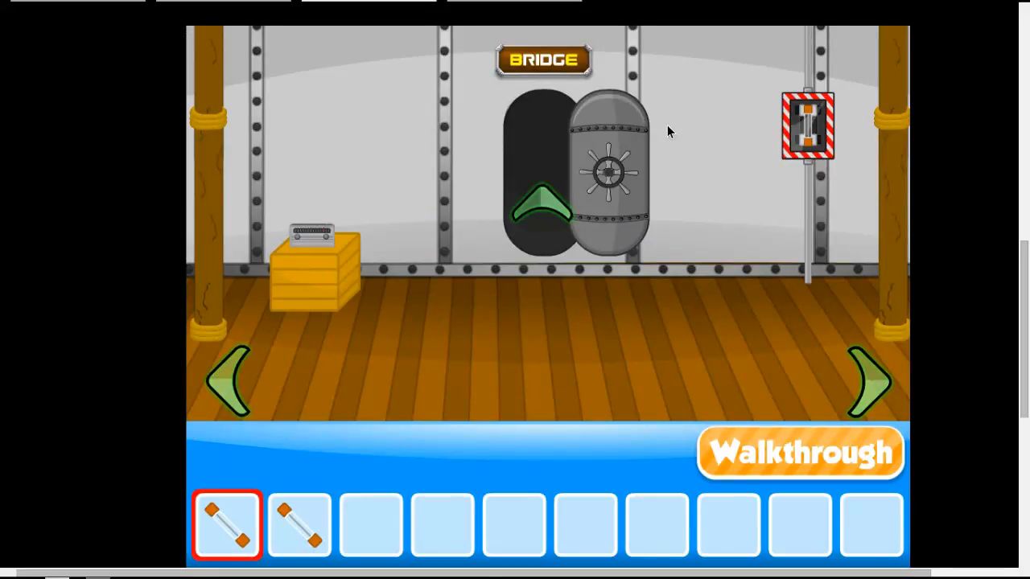
Re-enter and leave the bridge, turning toward the next deck view.
click(544, 201)
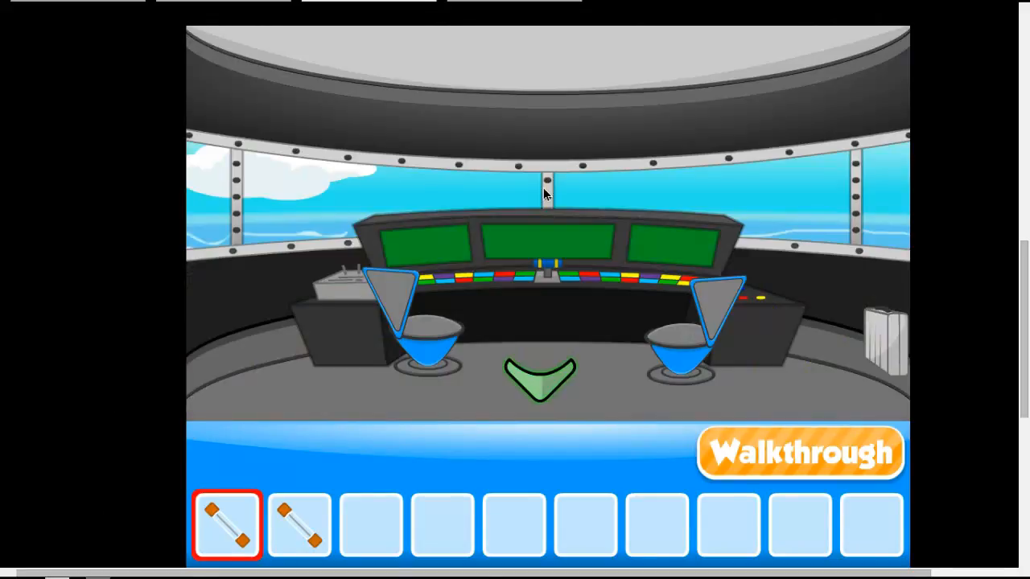
click(541, 378)
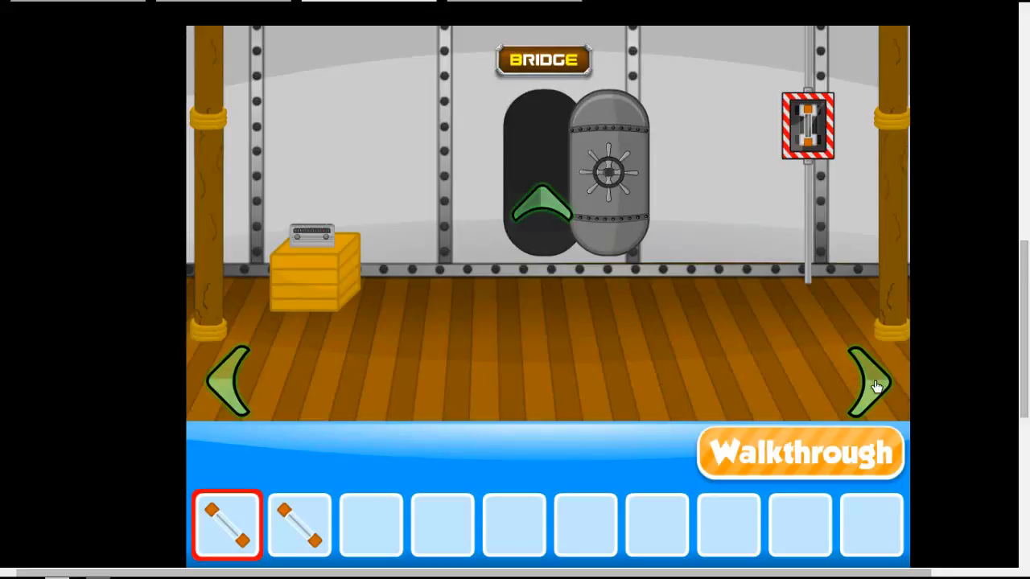
click(866, 383)
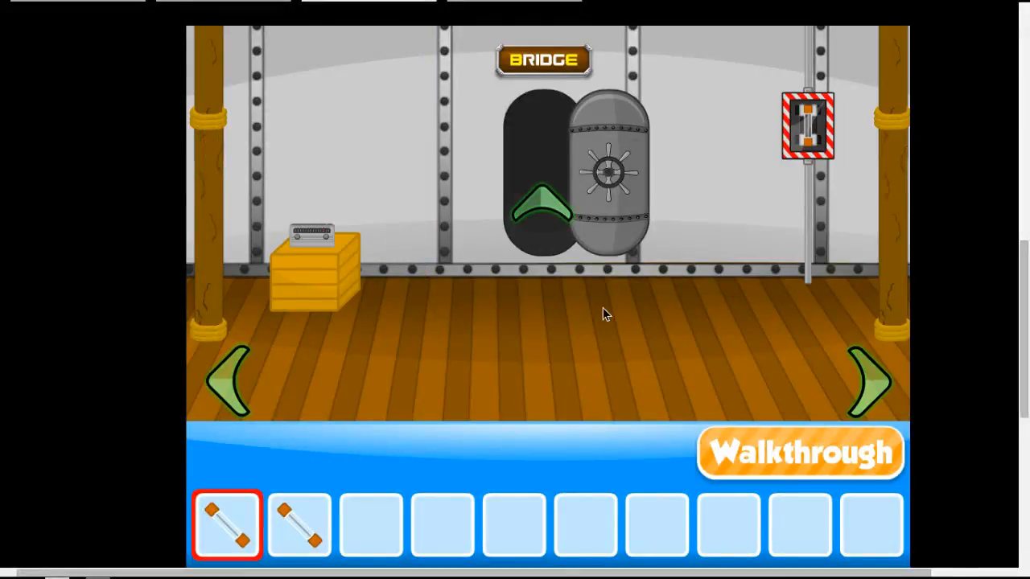
click(872, 380)
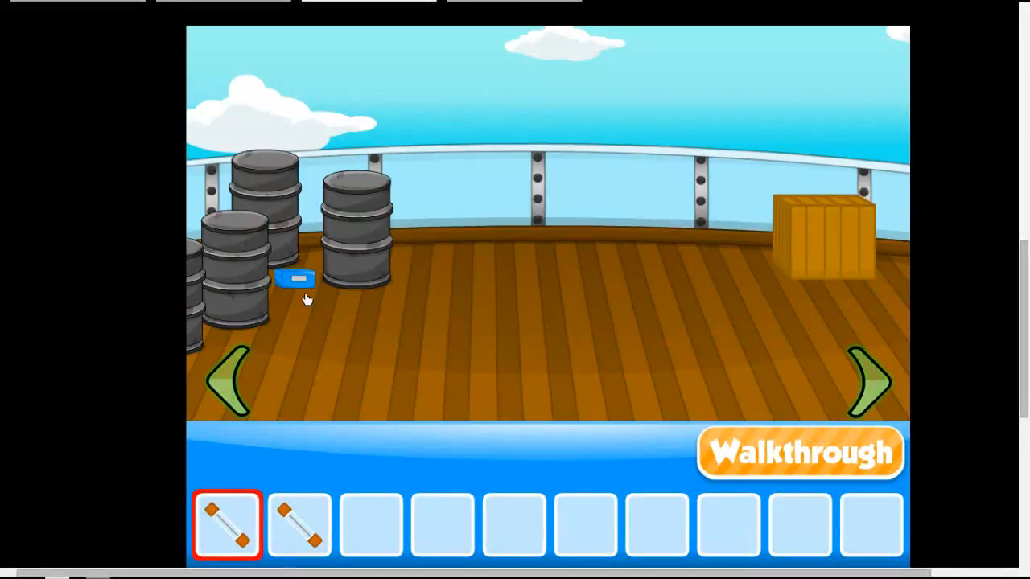
mouse_move(740, 249)
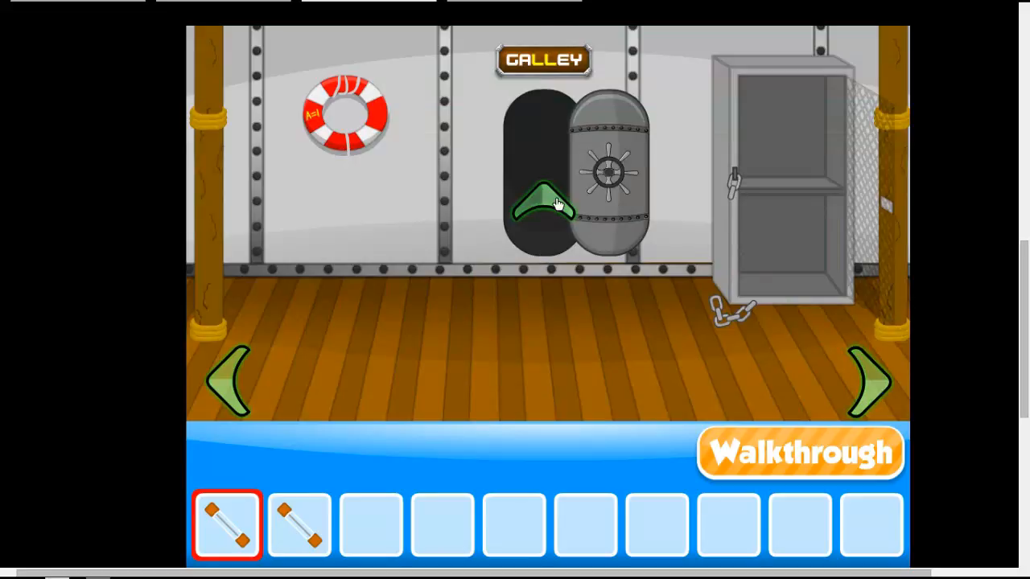
mouse_move(708, 277)
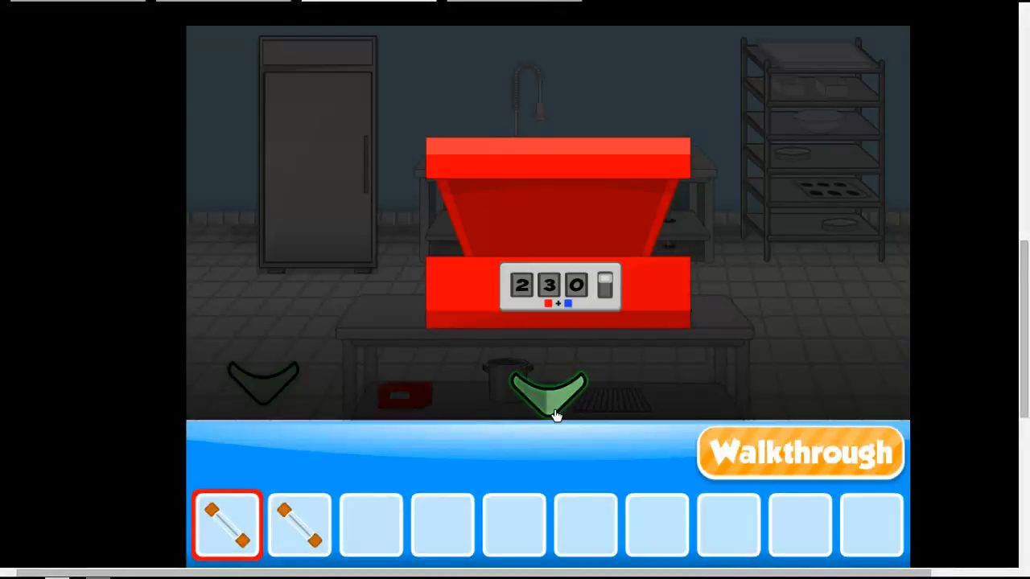
click(547, 394)
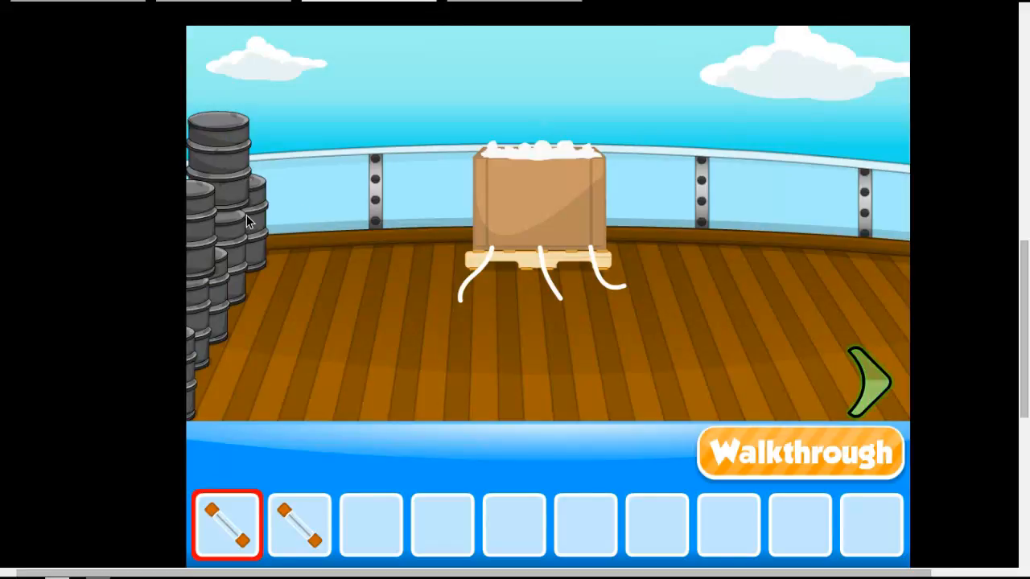
click(869, 378)
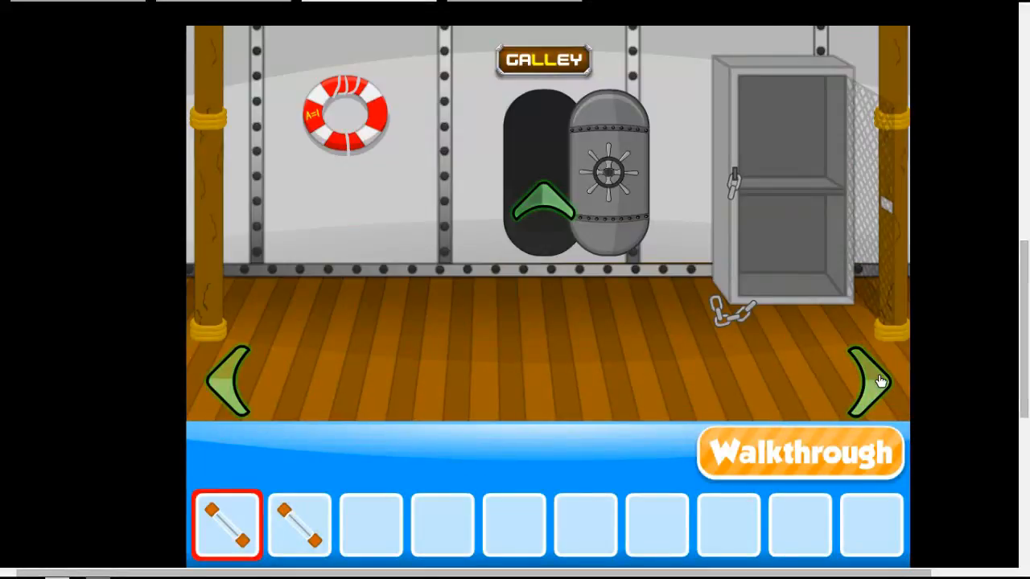
click(865, 378)
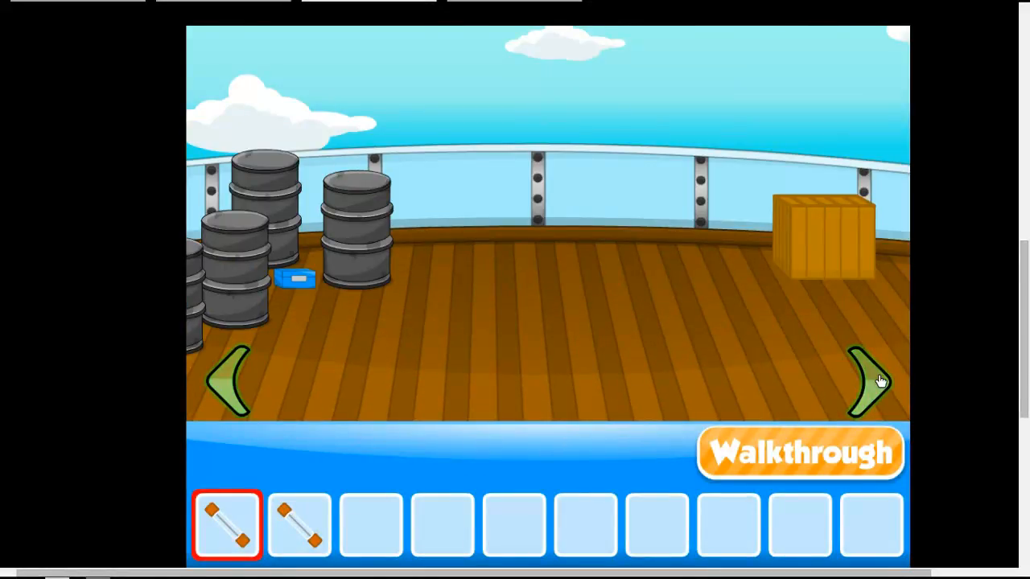
click(865, 378)
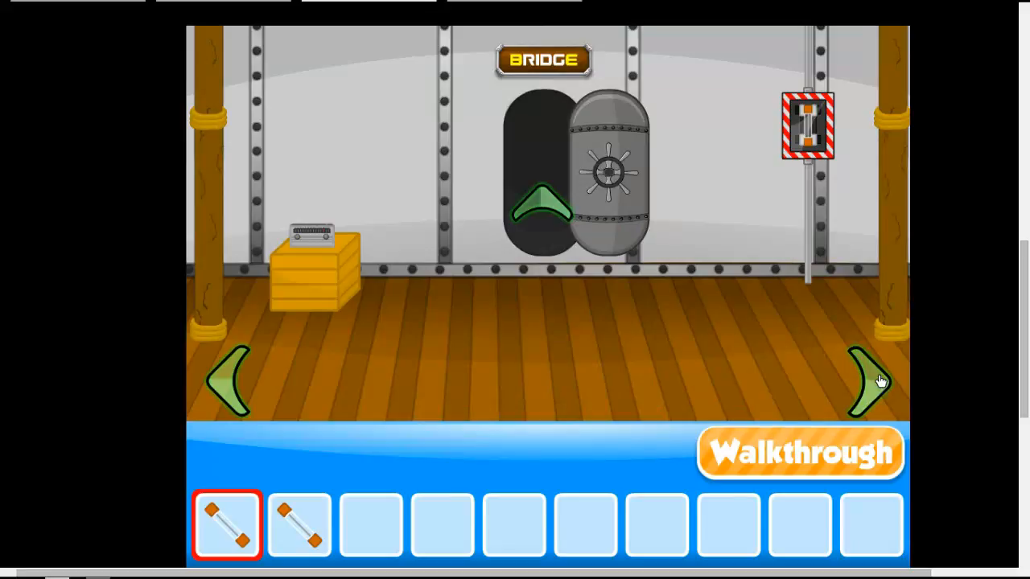
click(865, 383)
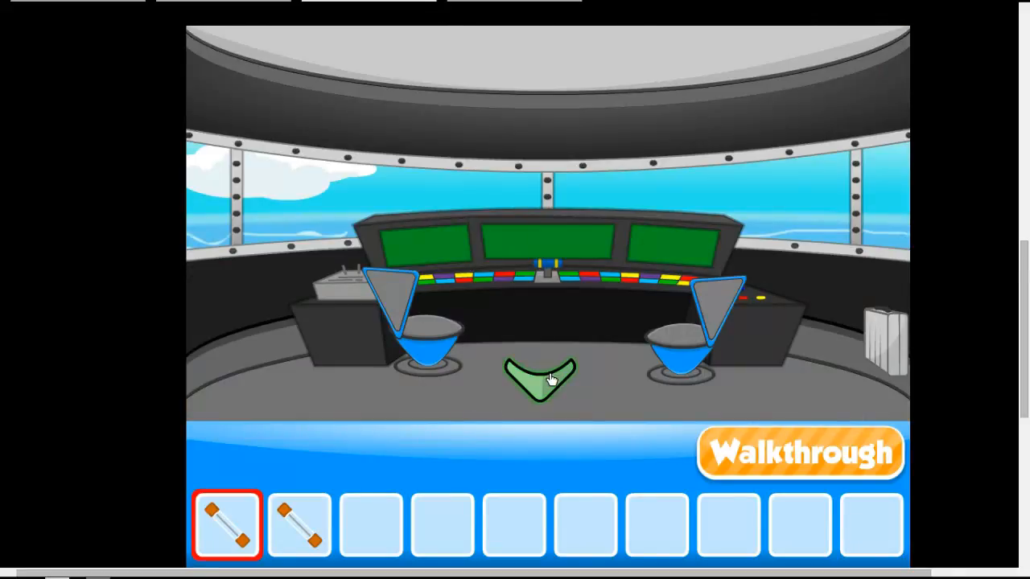
click(541, 378)
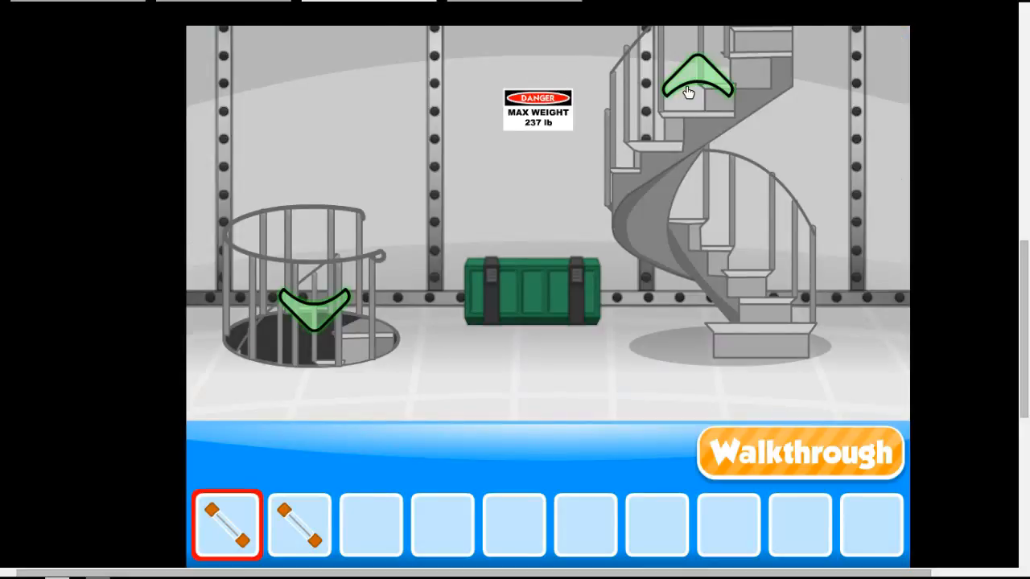
click(699, 77)
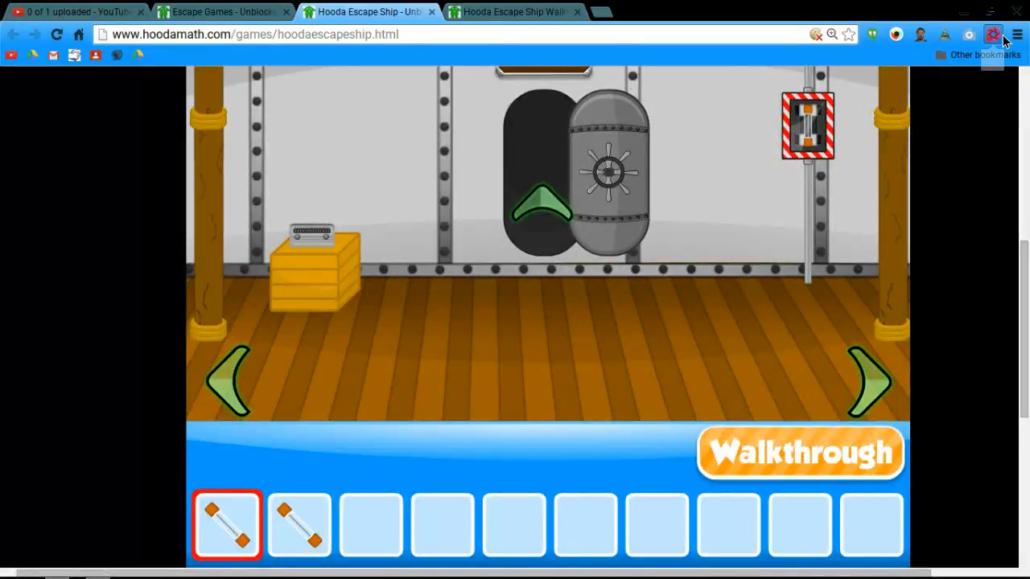
click(991, 34)
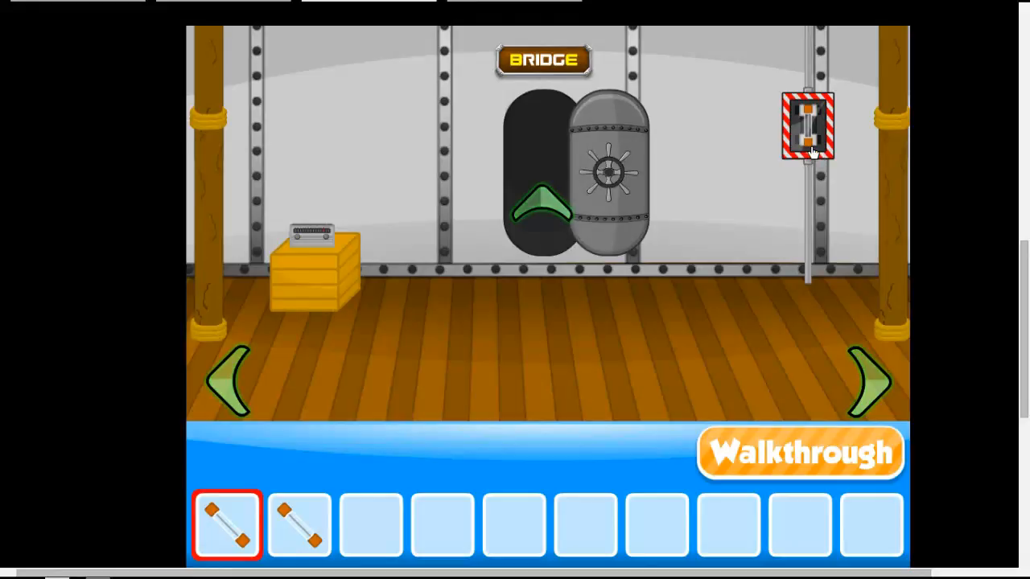
Solve the coloured-circle puzzle by the bridge door and collect the third fuse.
click(611, 174)
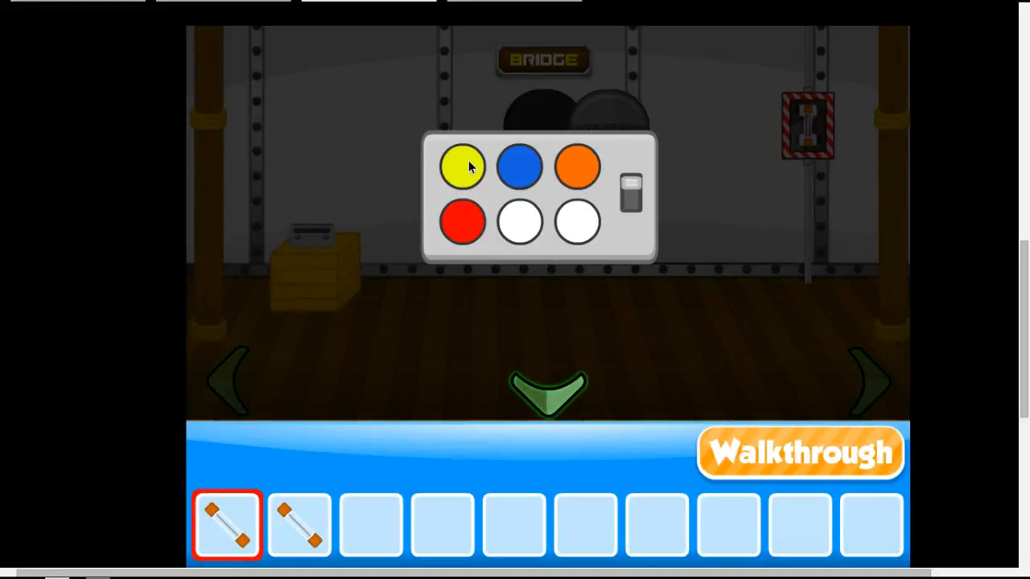
click(576, 166)
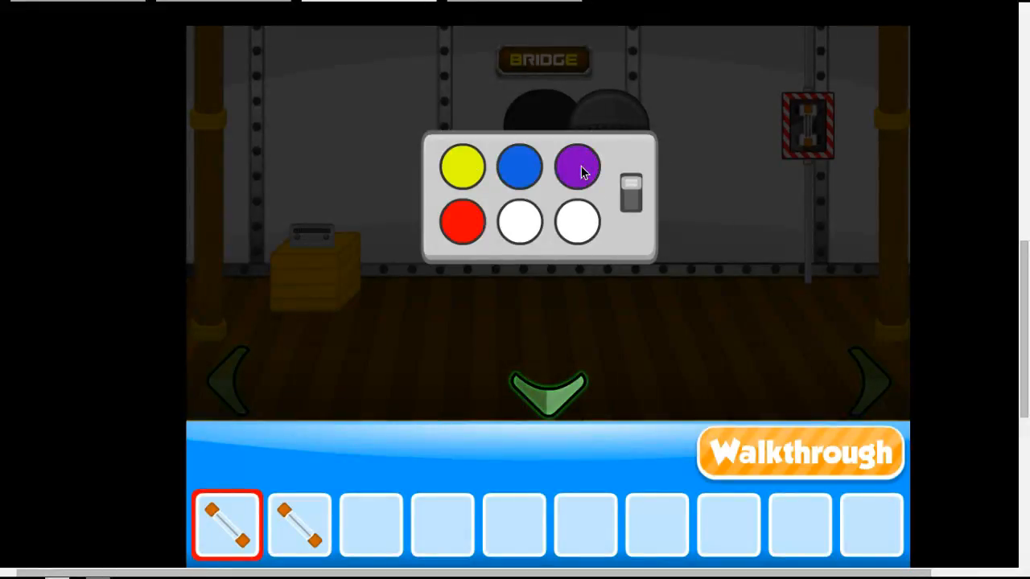
click(576, 166)
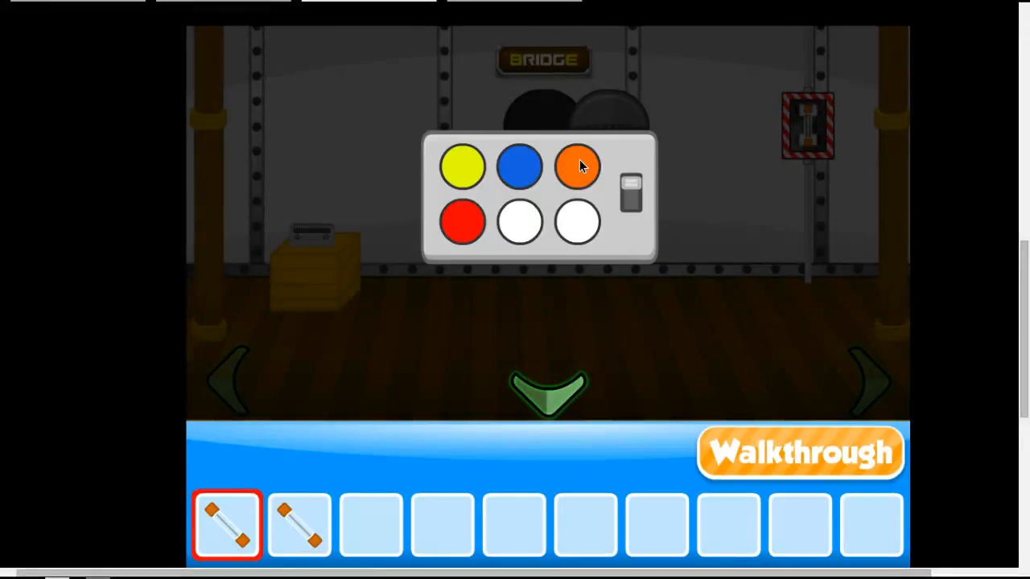
click(578, 165)
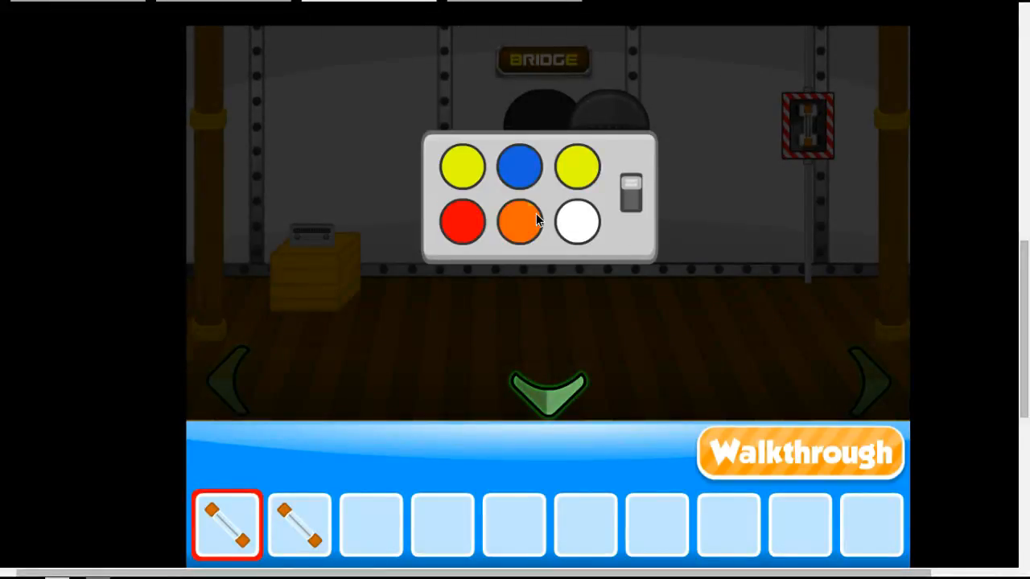
click(518, 222)
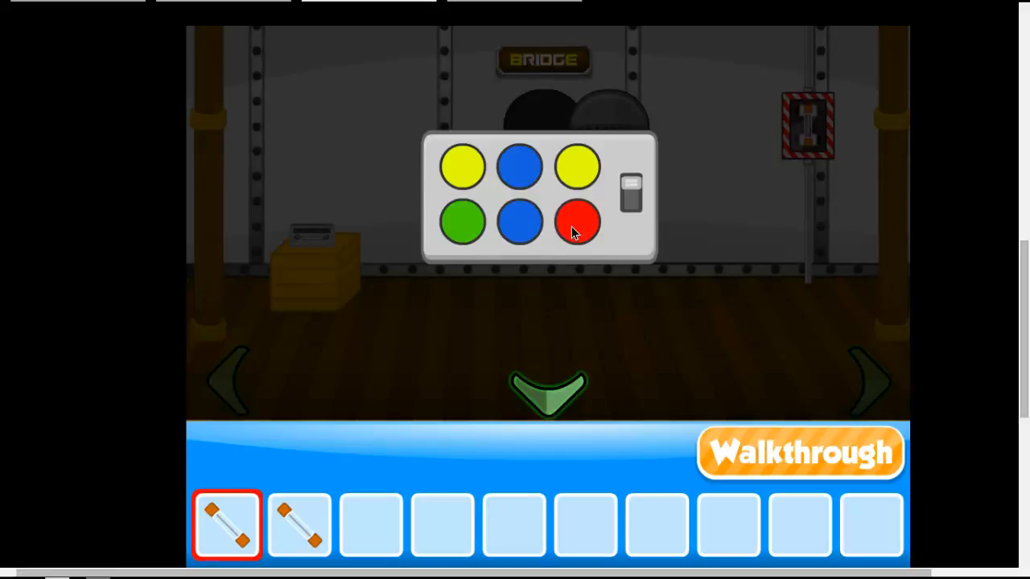
click(576, 221)
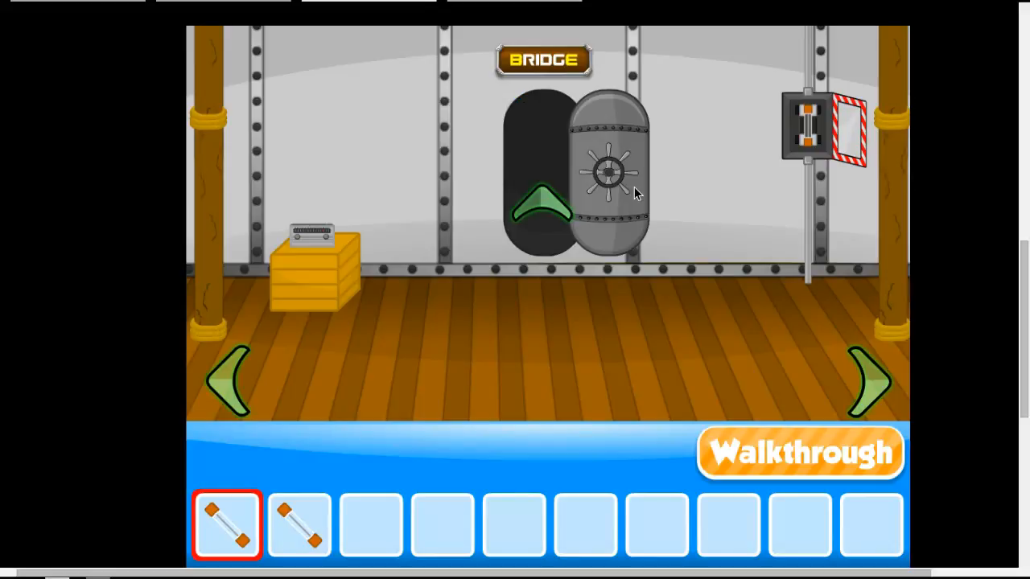
click(808, 129)
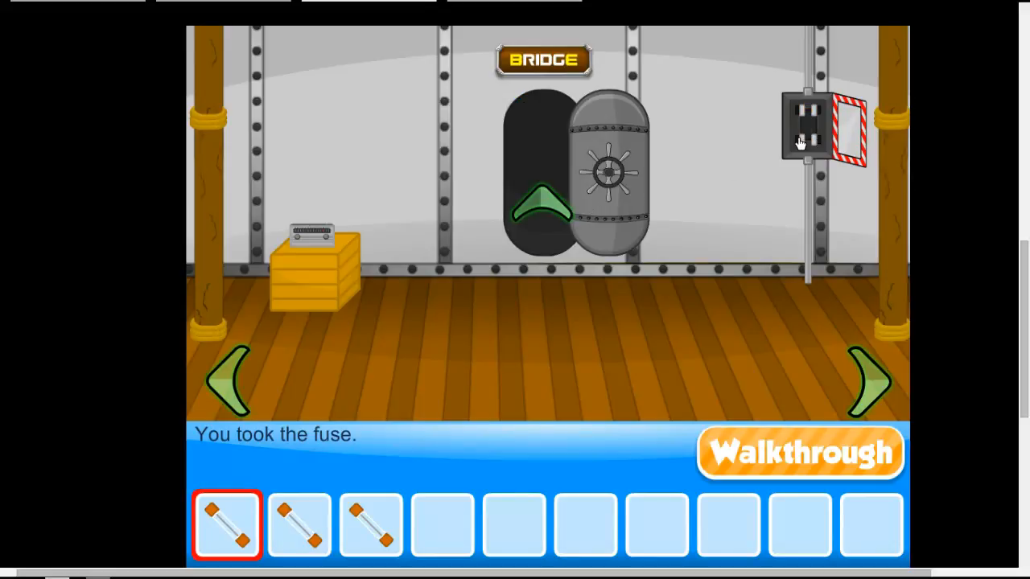
mouse_move(650, 127)
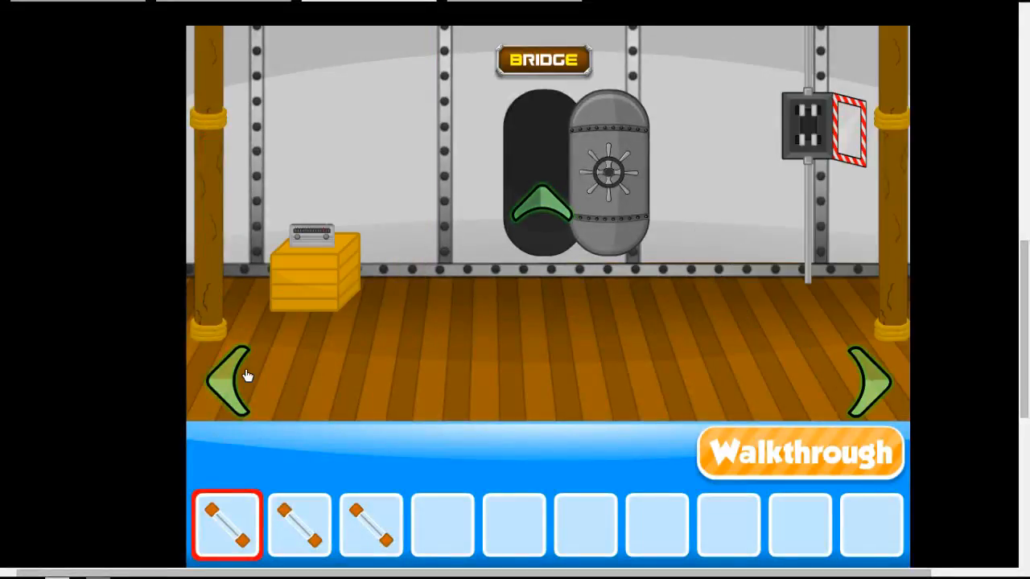
Tour the open deck, galley kitchen and the stepladder storage room using the navigation arrows.
click(869, 378)
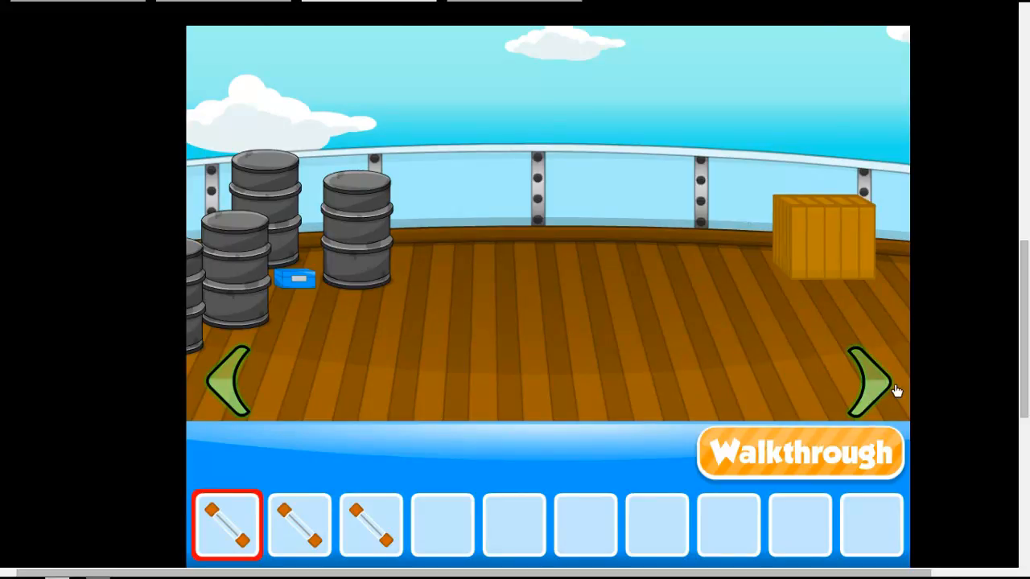
click(866, 378)
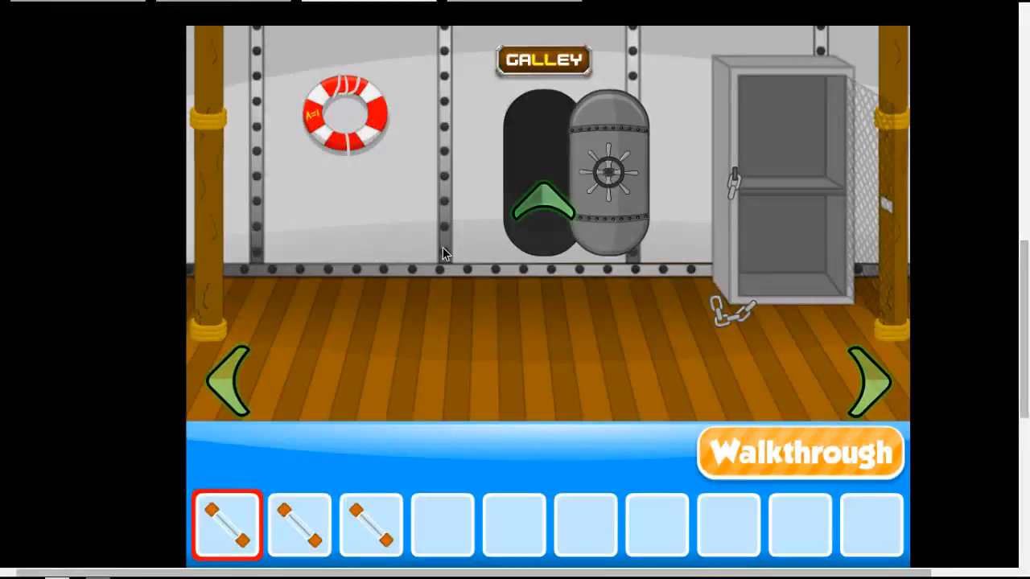
click(869, 383)
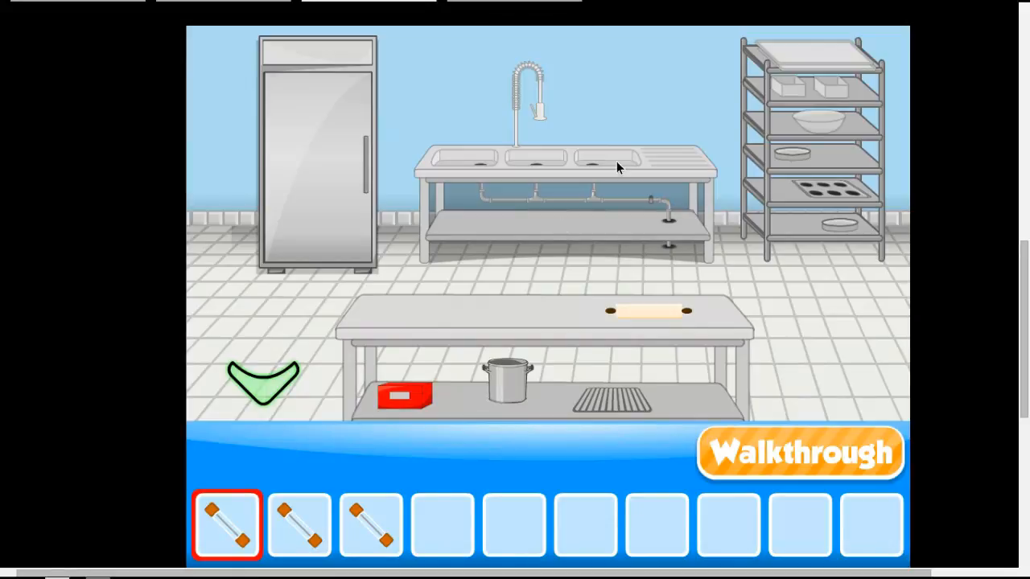
mouse_move(409, 101)
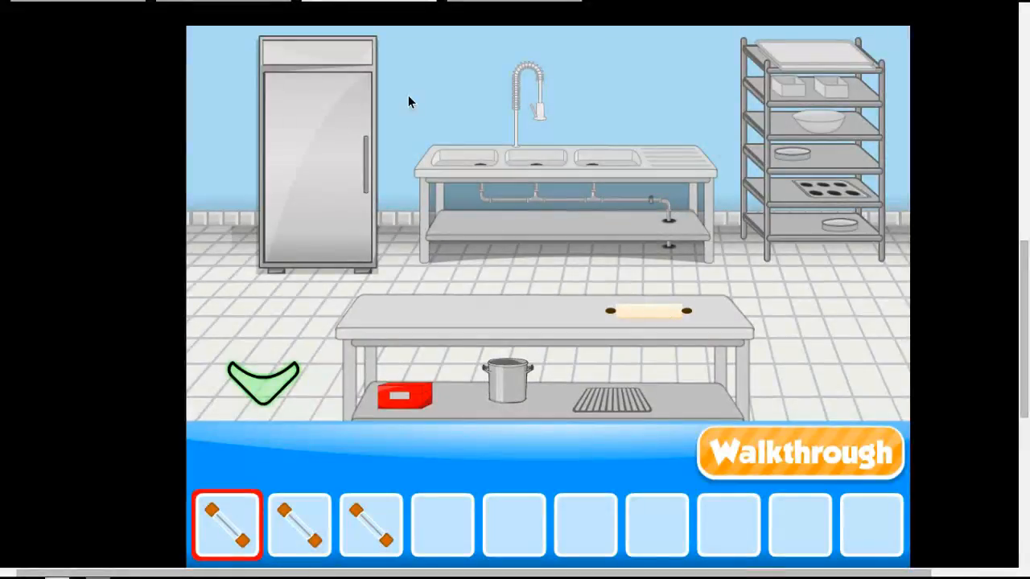
click(318, 153)
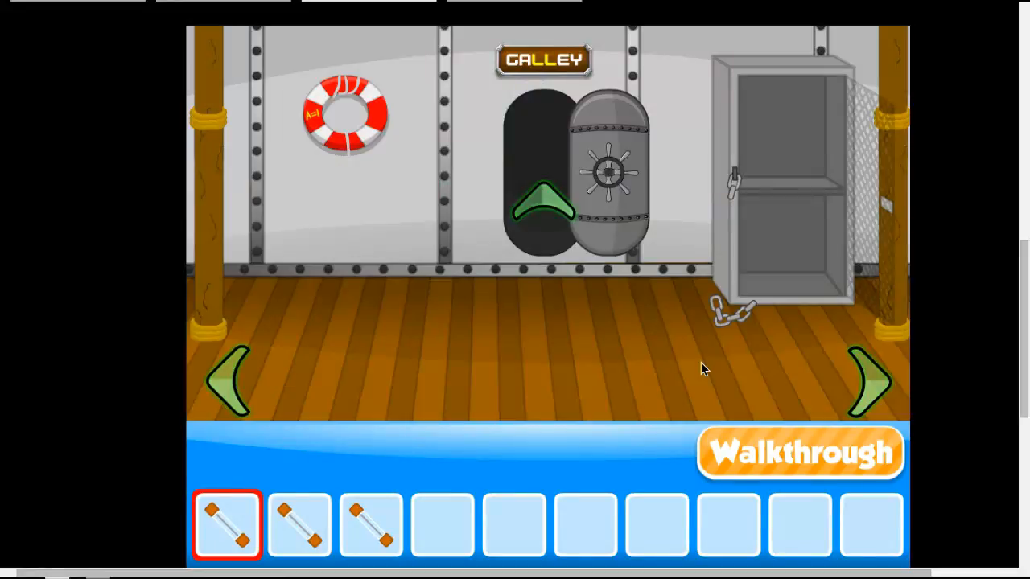
click(869, 383)
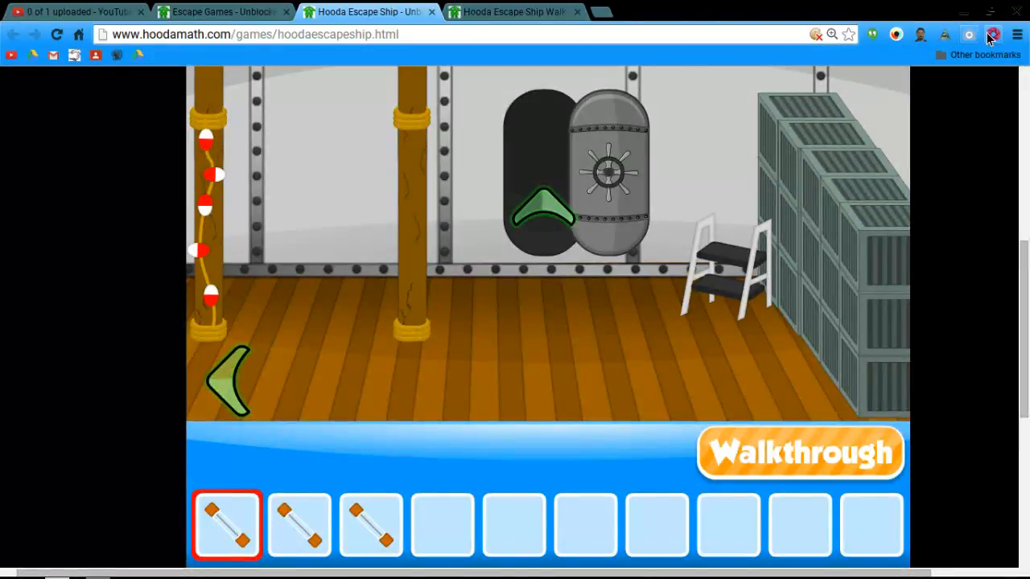
Check the blue case's number code, enter the bridge and inspect the oz-locked suitcase, then back out.
click(992, 36)
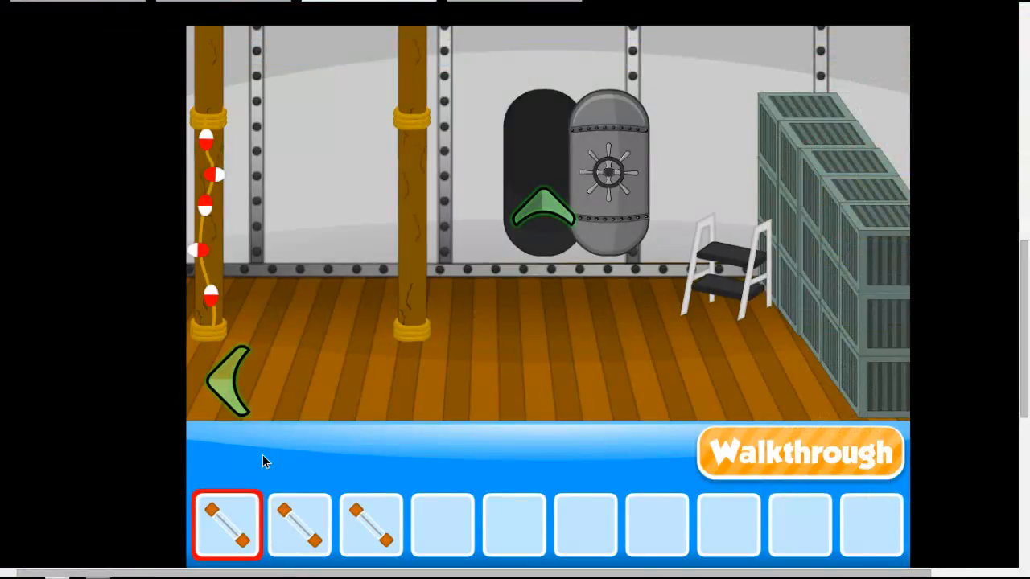
click(228, 378)
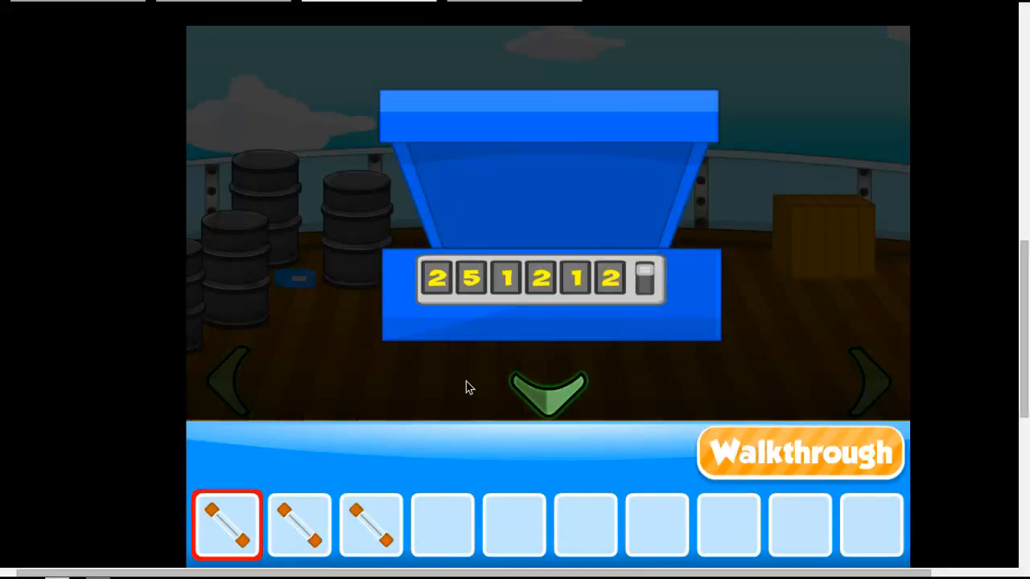
click(547, 394)
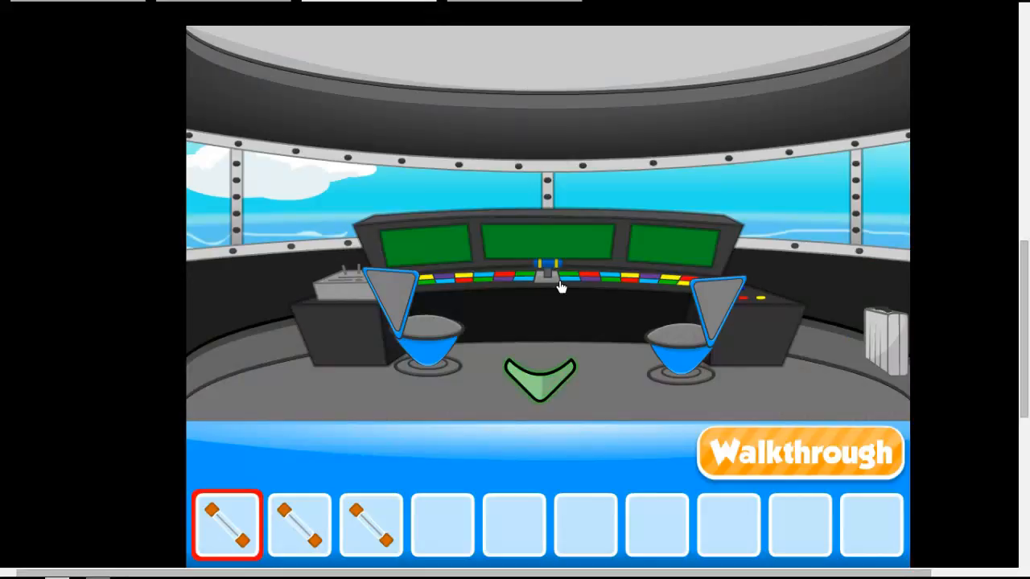
click(550, 267)
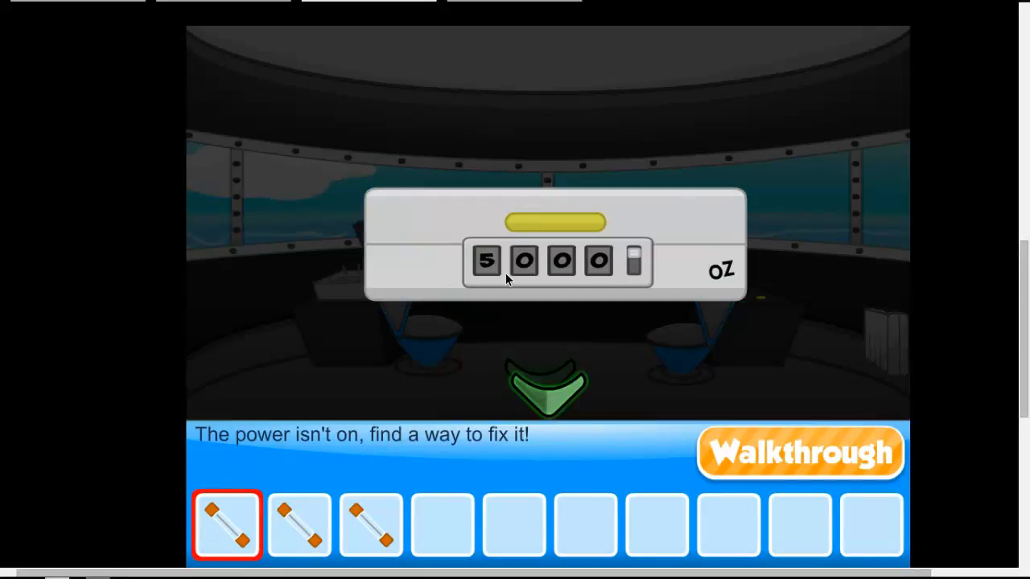
click(486, 261)
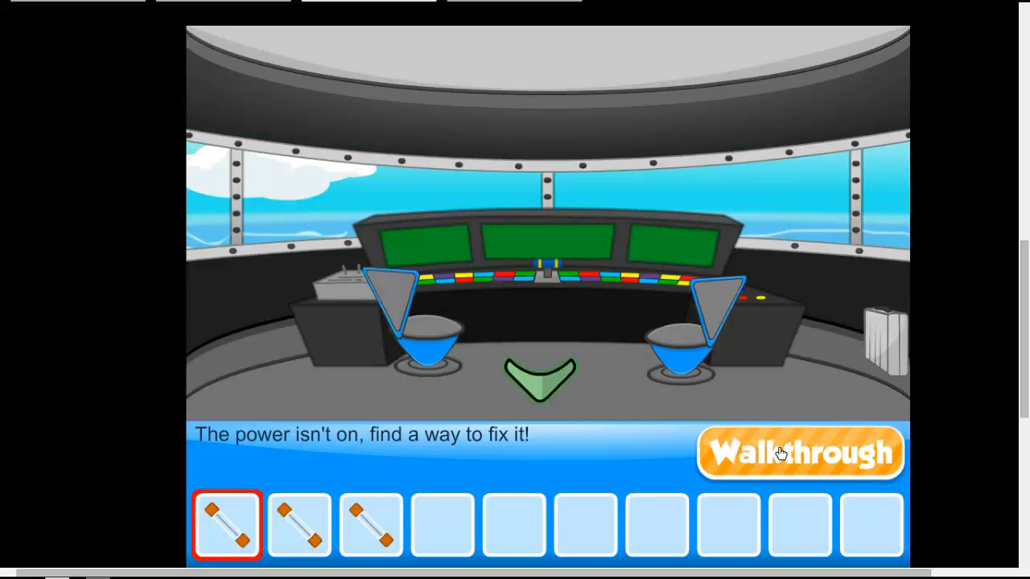
mouse_move(604, 357)
text(ca)
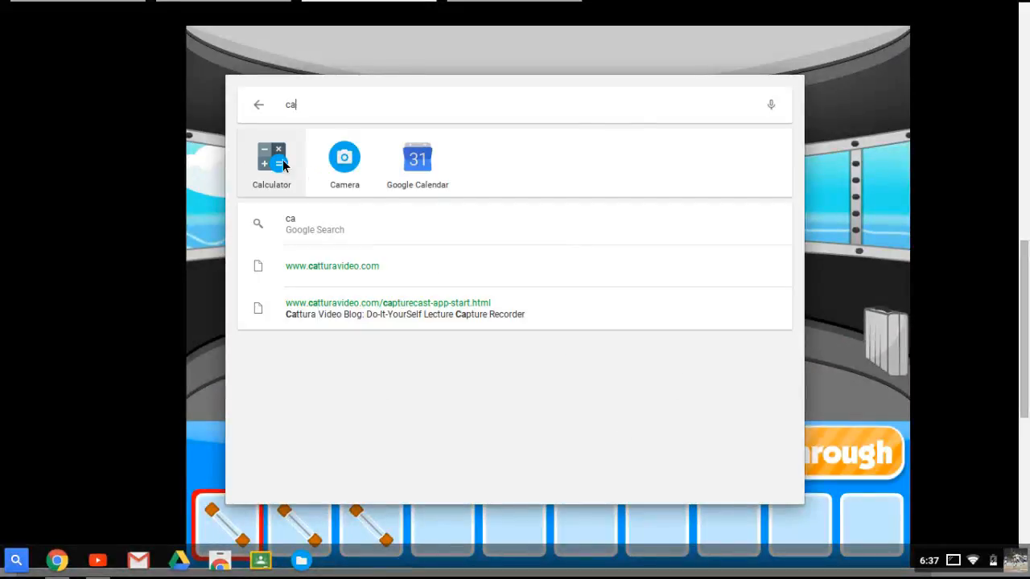
Launch Calculator beside the game and start multiplying 237 by the second number on the keypad.
click(271, 159)
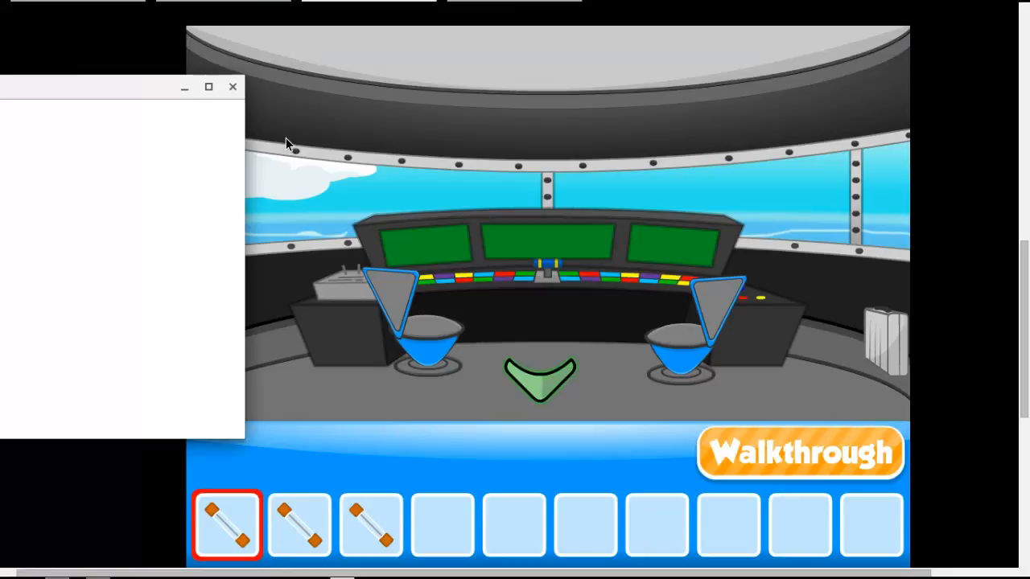
mouse_move(208, 313)
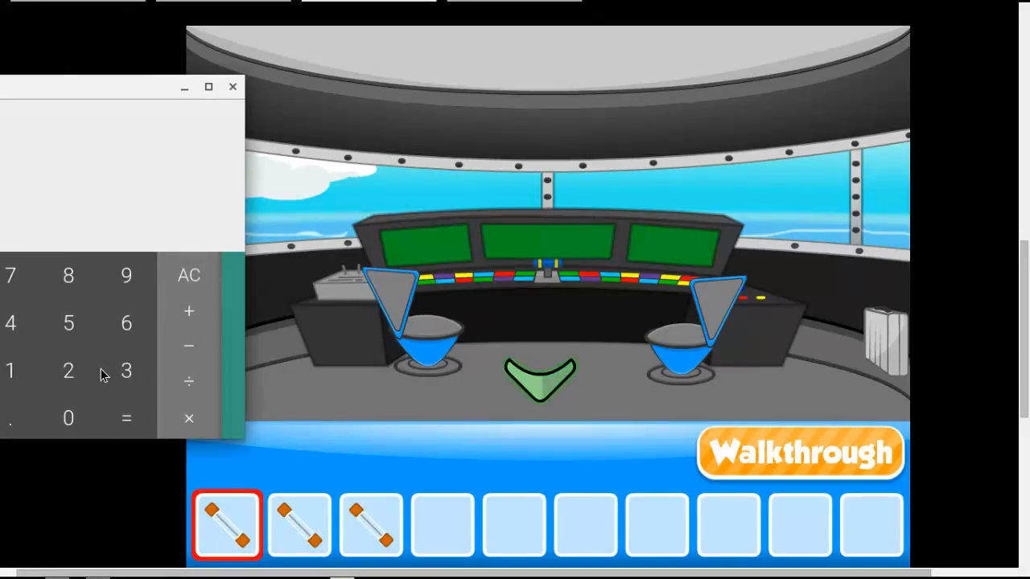
click(9, 275)
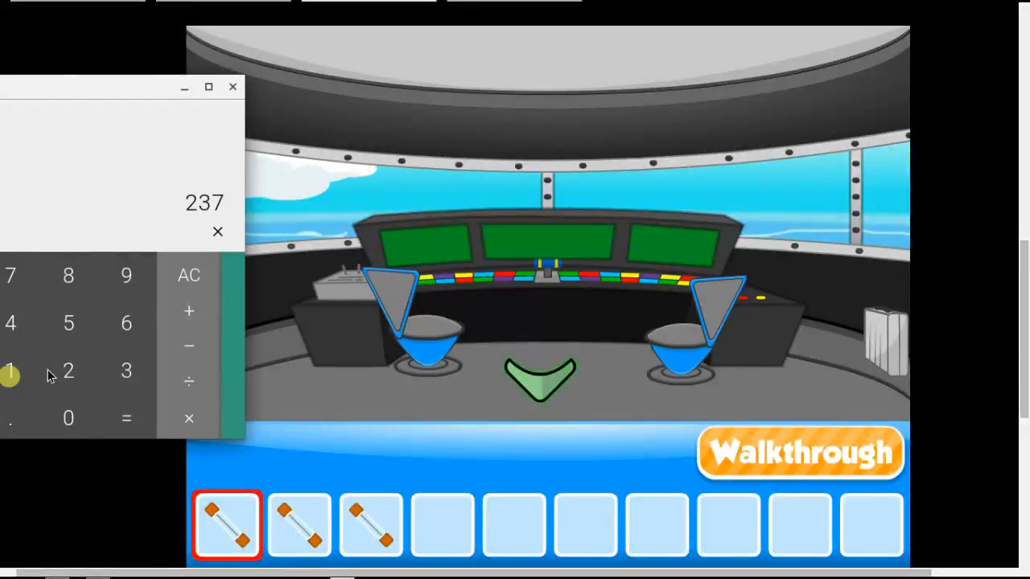
click(125, 418)
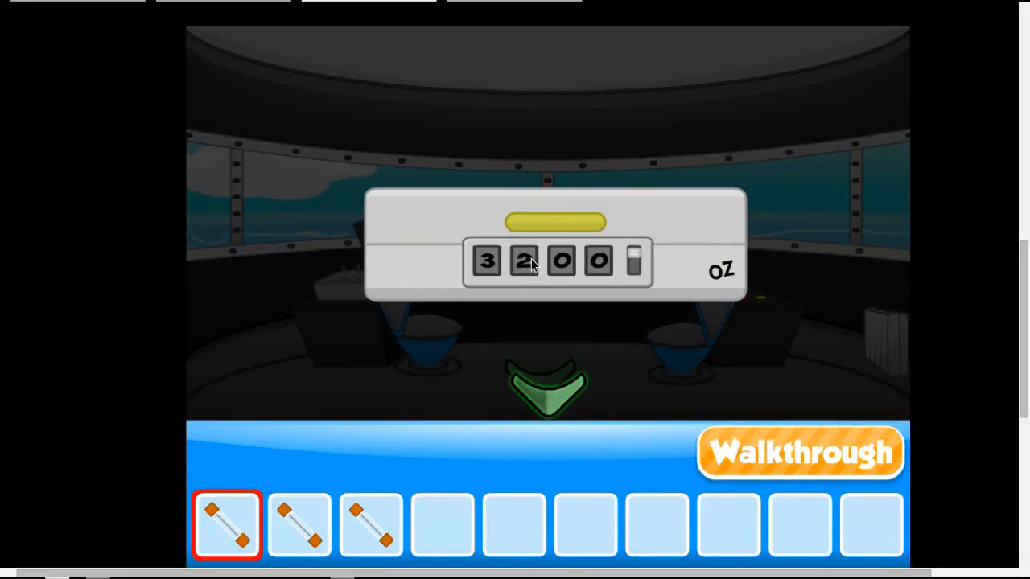
Set the suitcase lock to 3700 oz, unlock it and take the flashlight from inside.
click(524, 261)
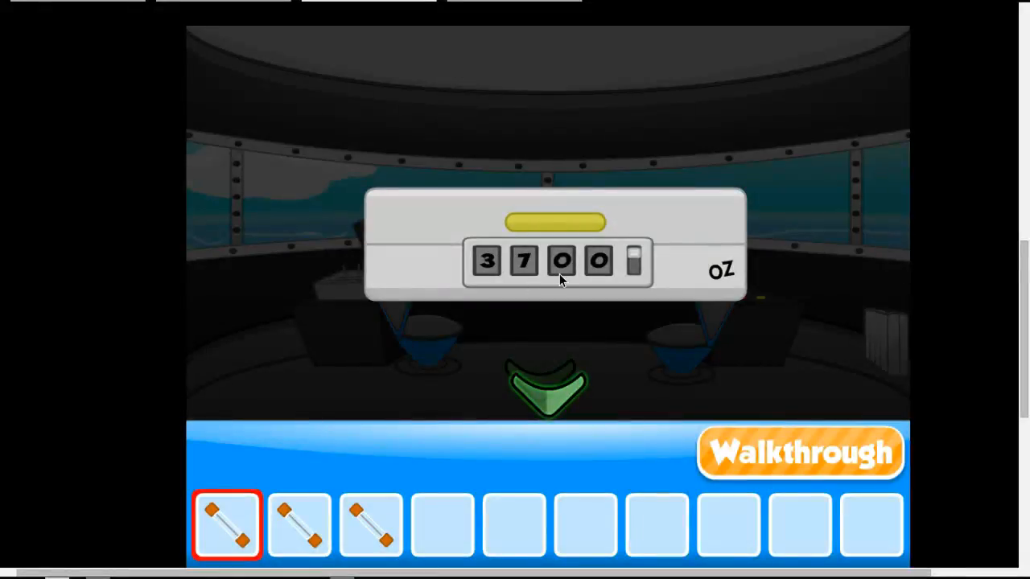
click(562, 259)
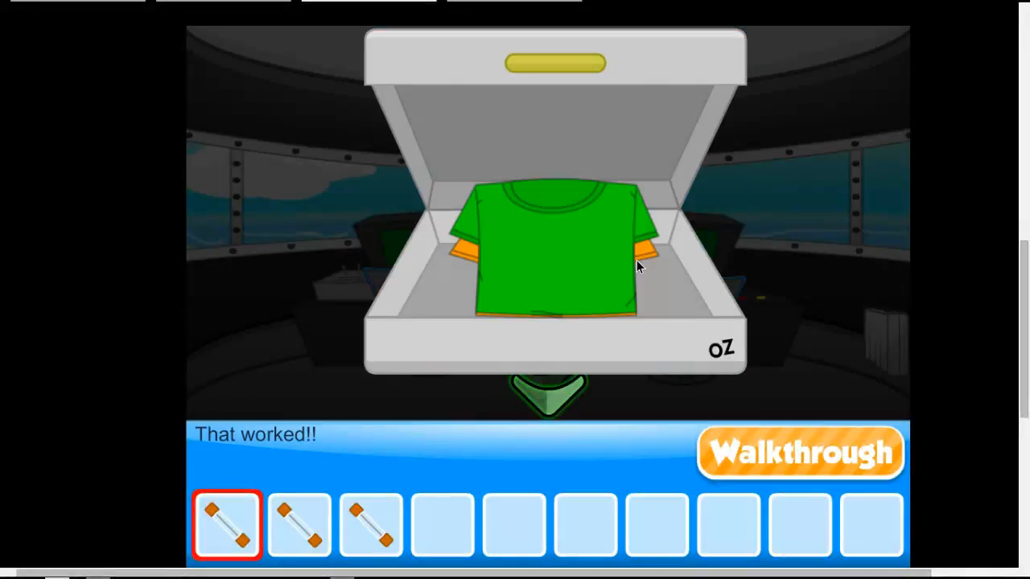
click(555, 258)
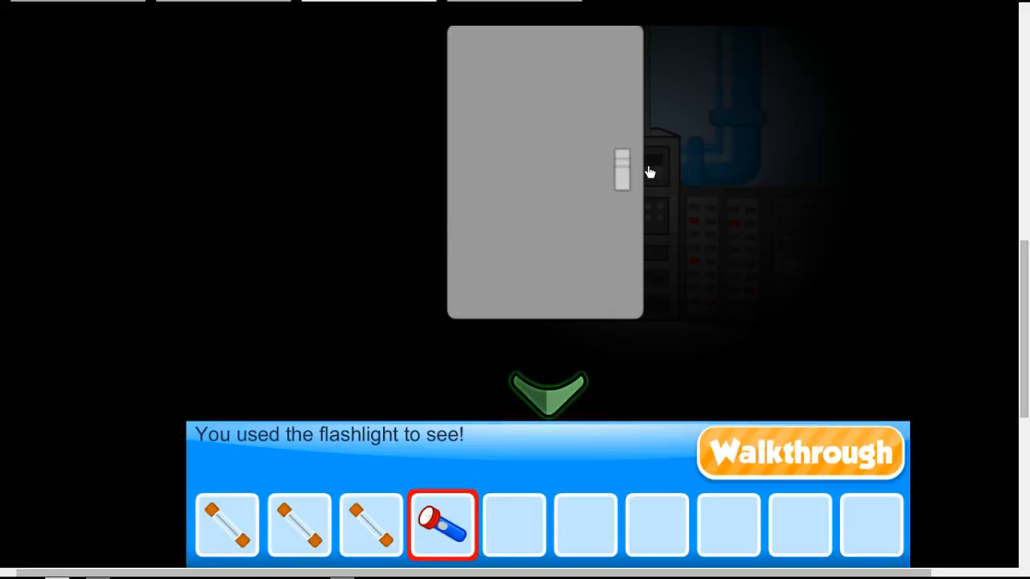
Light the dark fuse box with the flashlight, swing its door open and insert the fuses to win.
click(624, 169)
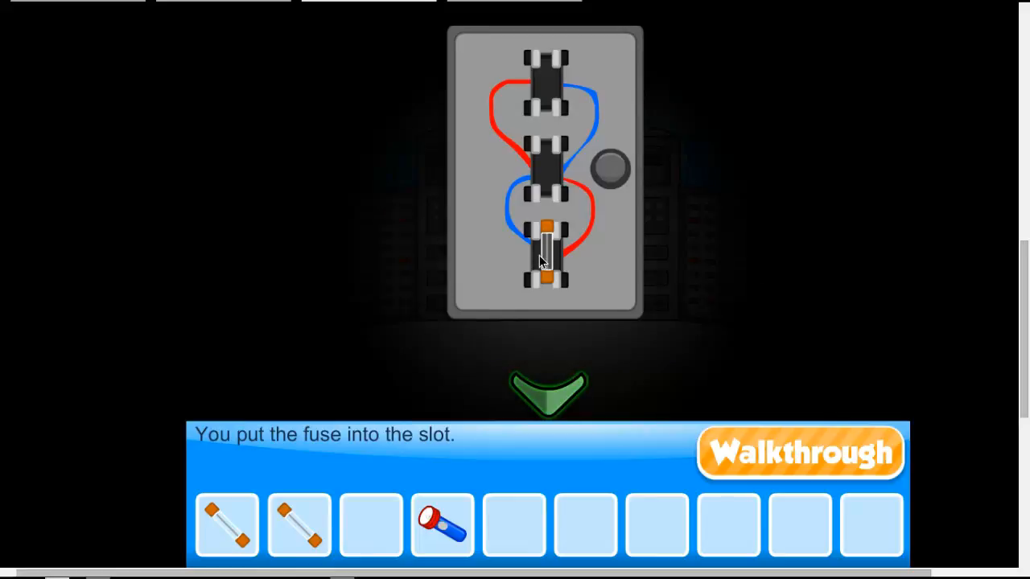
click(299, 525)
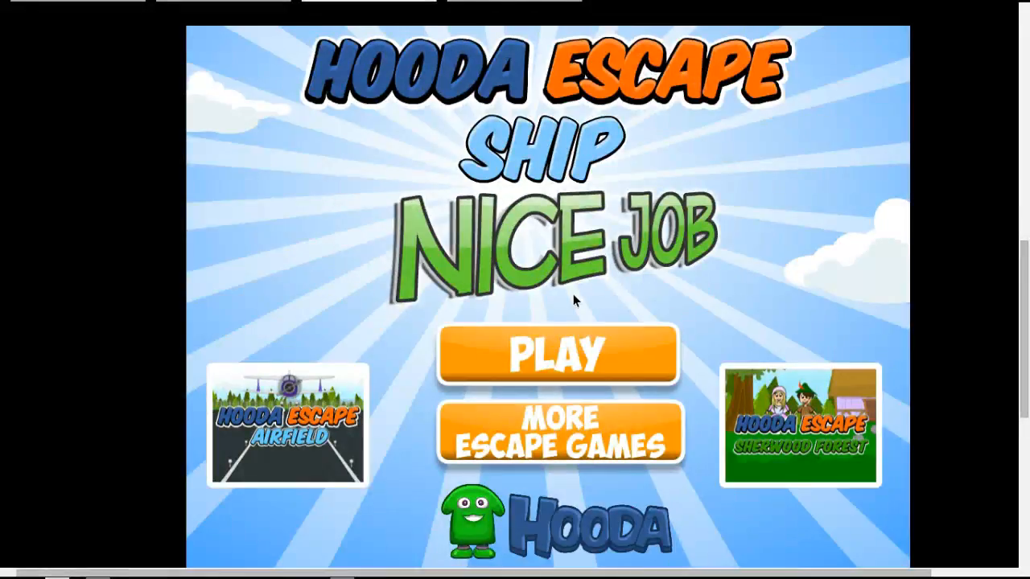
Choose PLAY on the Nice Job screen to restart and show the opening story.
click(556, 352)
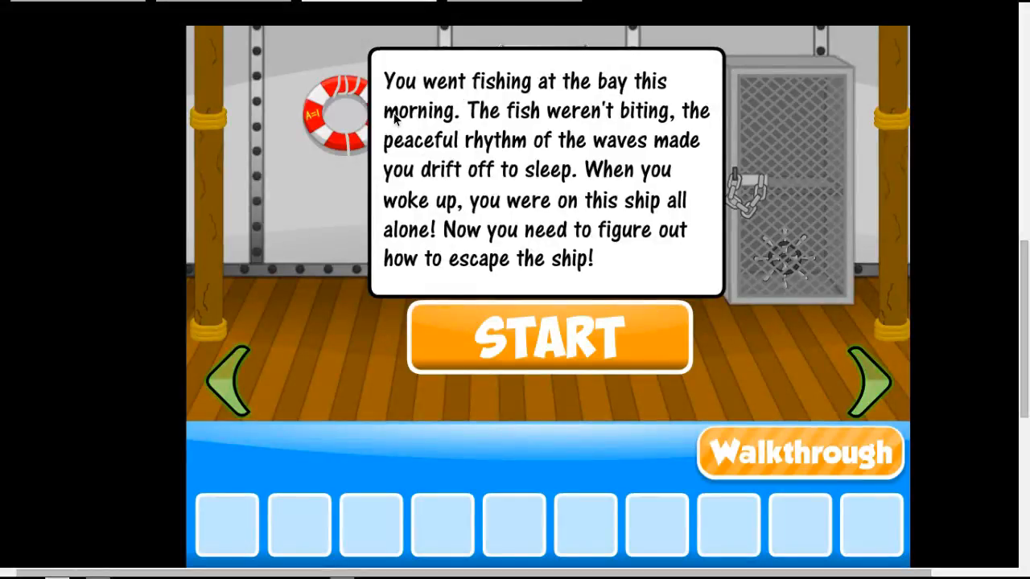
mouse_move(849, 235)
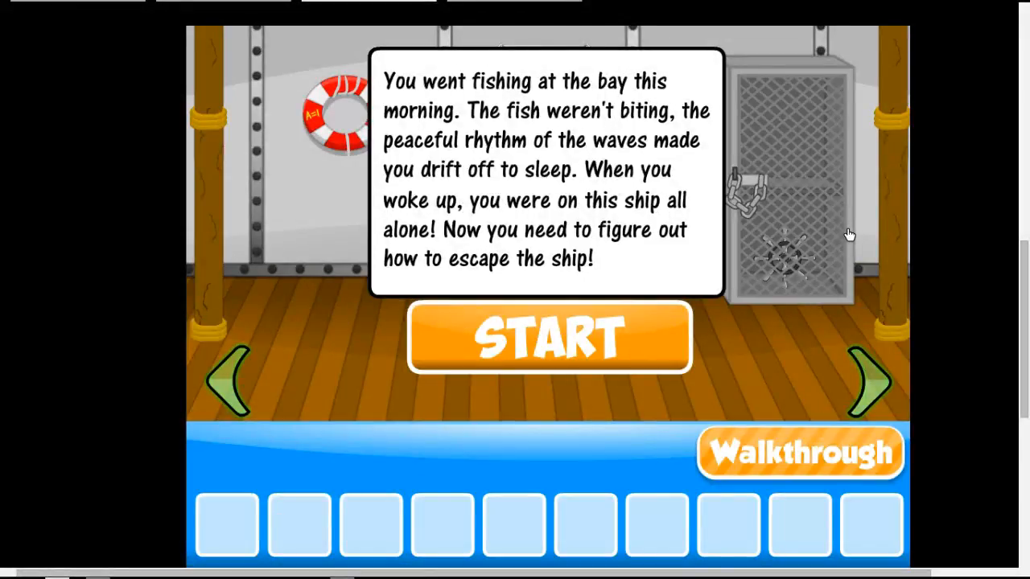
mouse_move(566, 323)
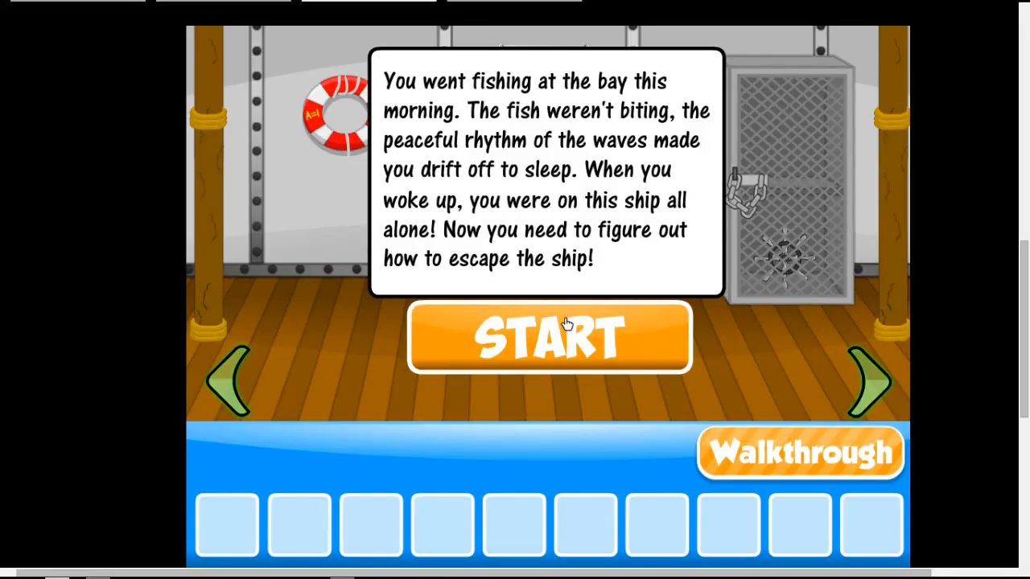